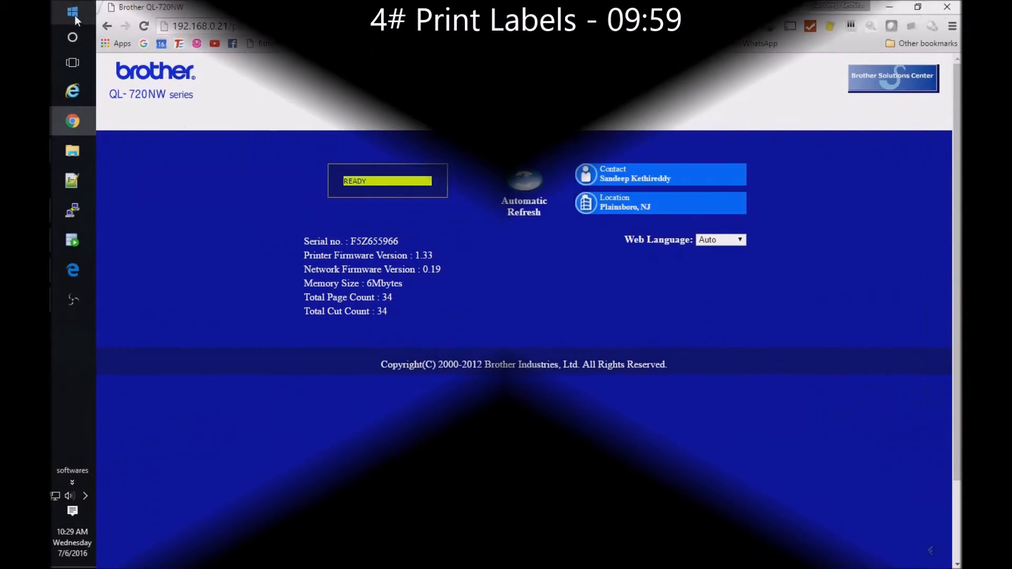
- Launch P-touch Editor 5.1 from the Brother P-touch group in the Start menu
click(73, 11)
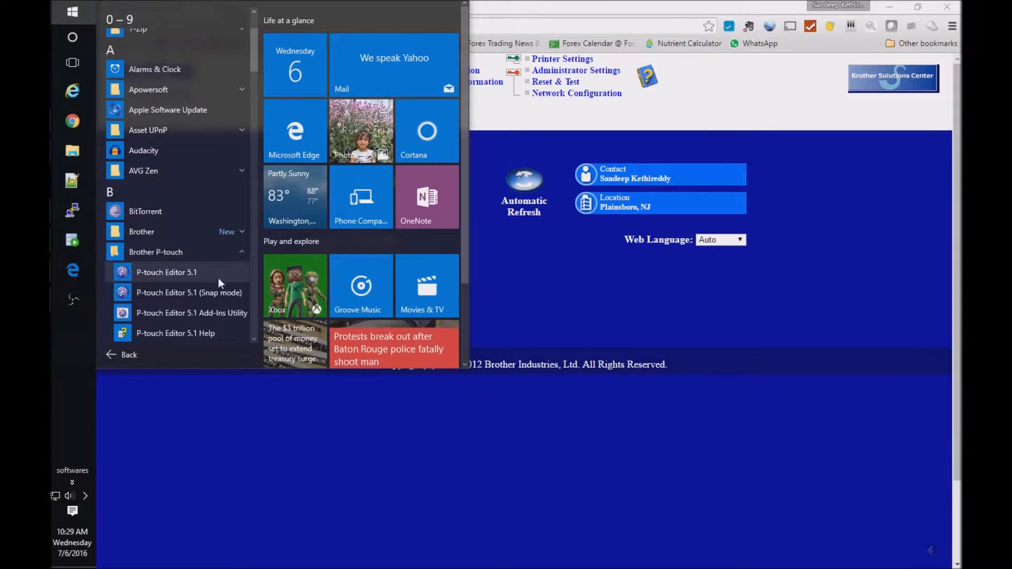
click(166, 272)
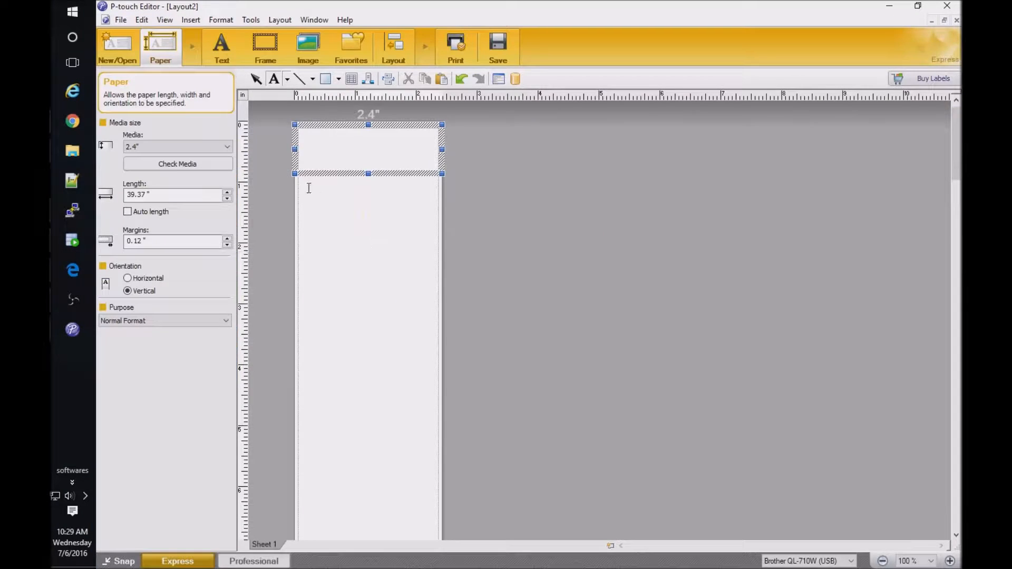
mouse_move(304, 181)
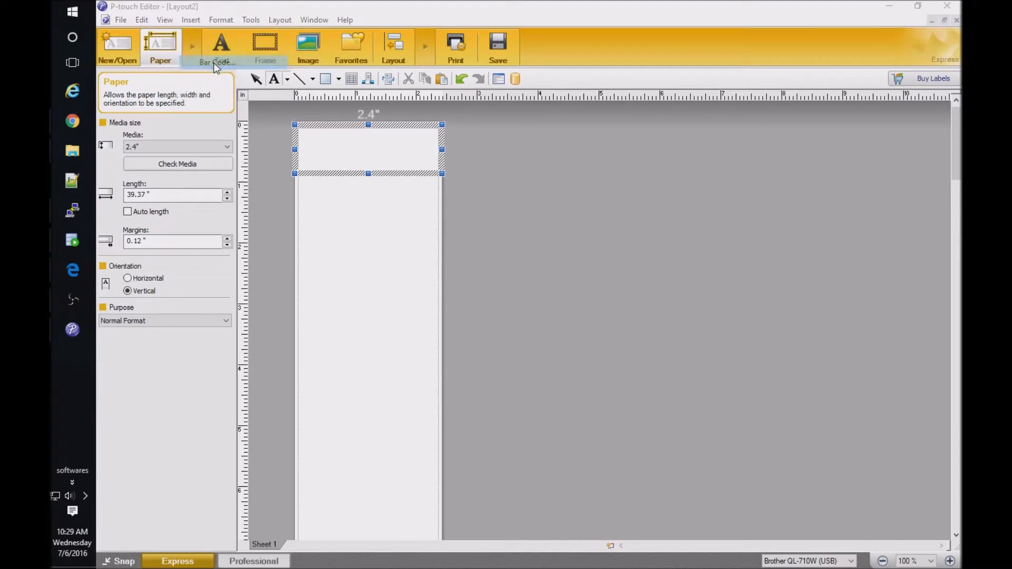
- Start a barcode with data 'qrcode' and choose QR Code as its protocol
click(217, 47)
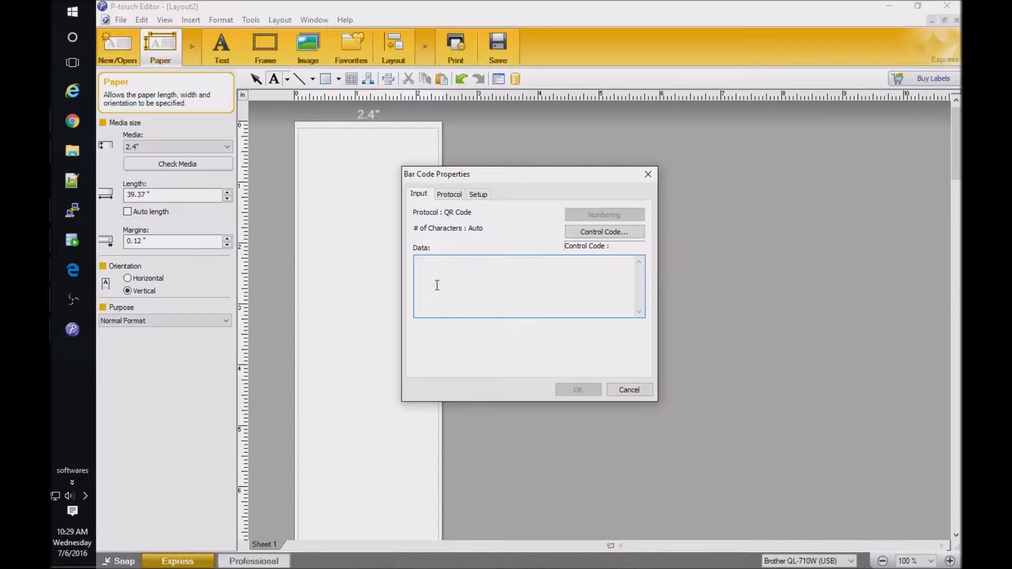
text(qrc)
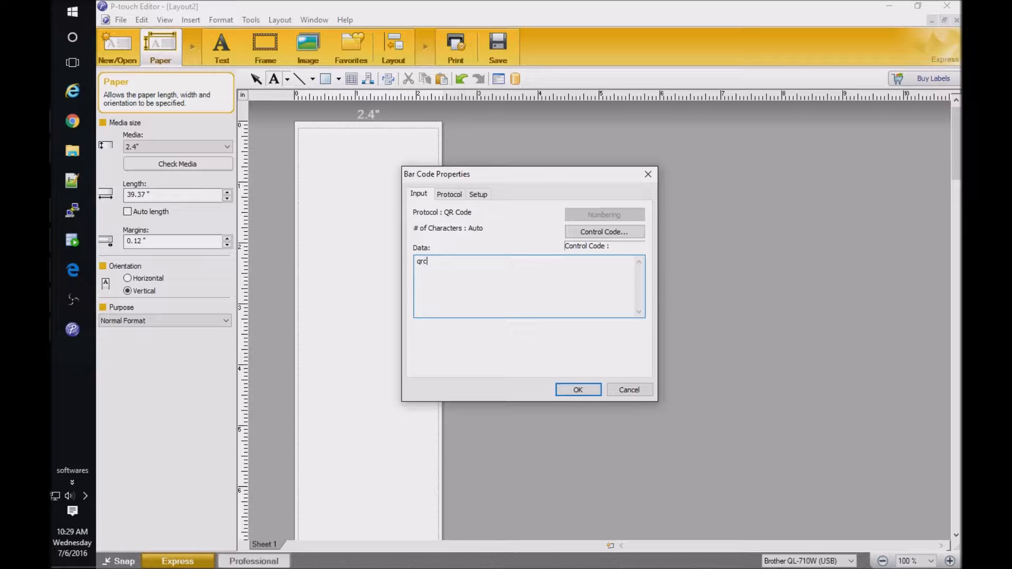
text(ode)
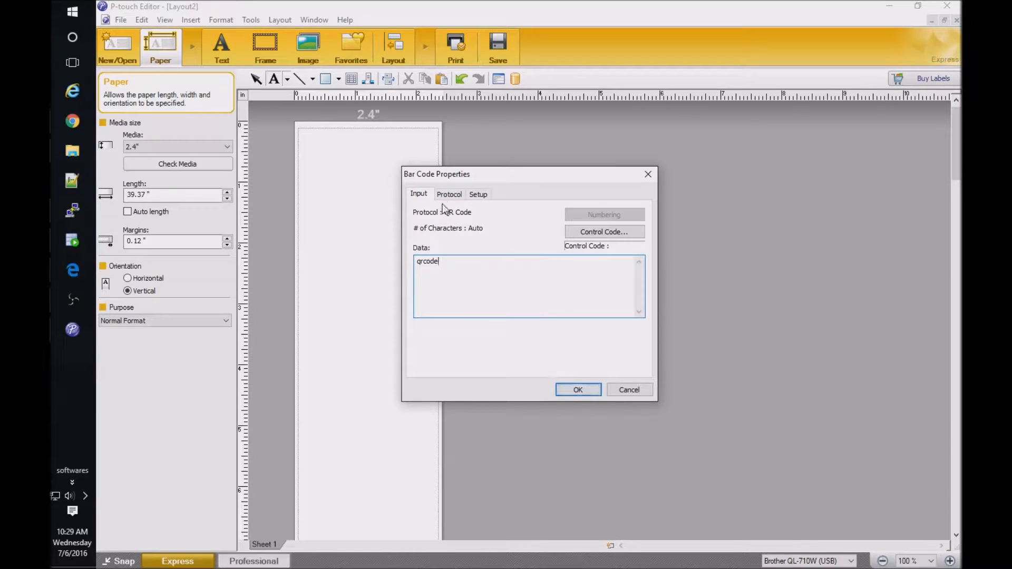
click(449, 194)
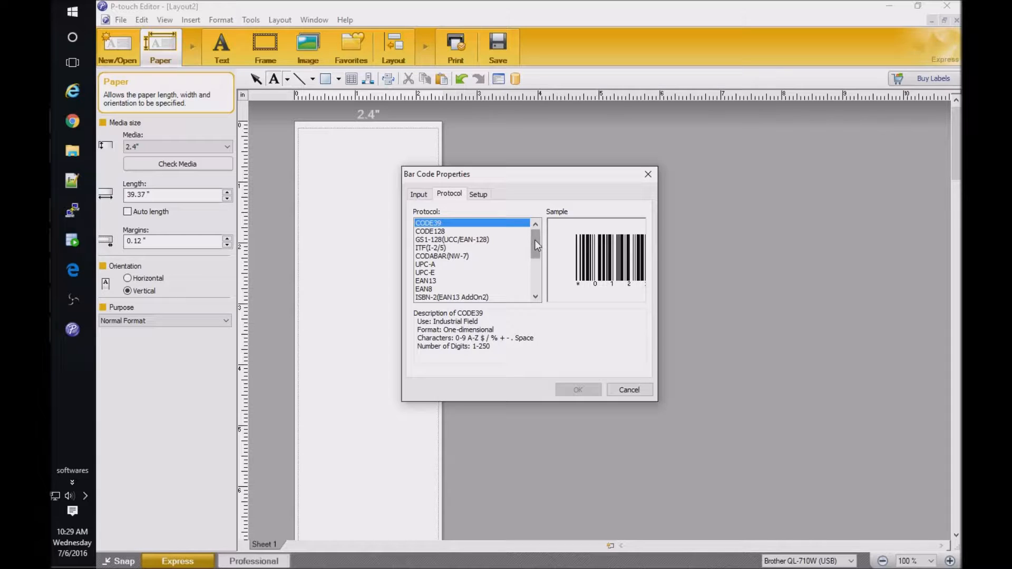
scroll(down, 3)
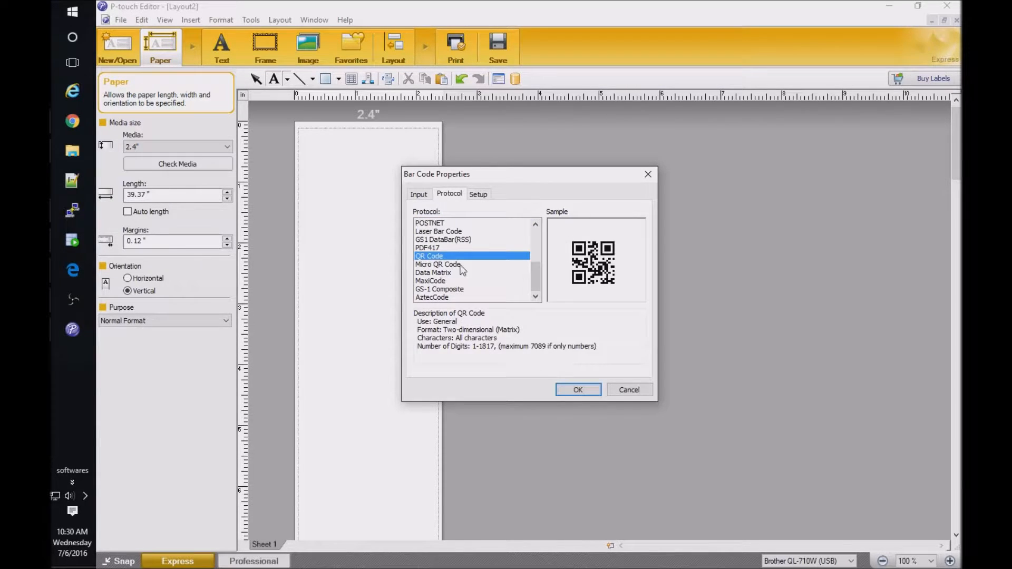
mouse_move(617, 257)
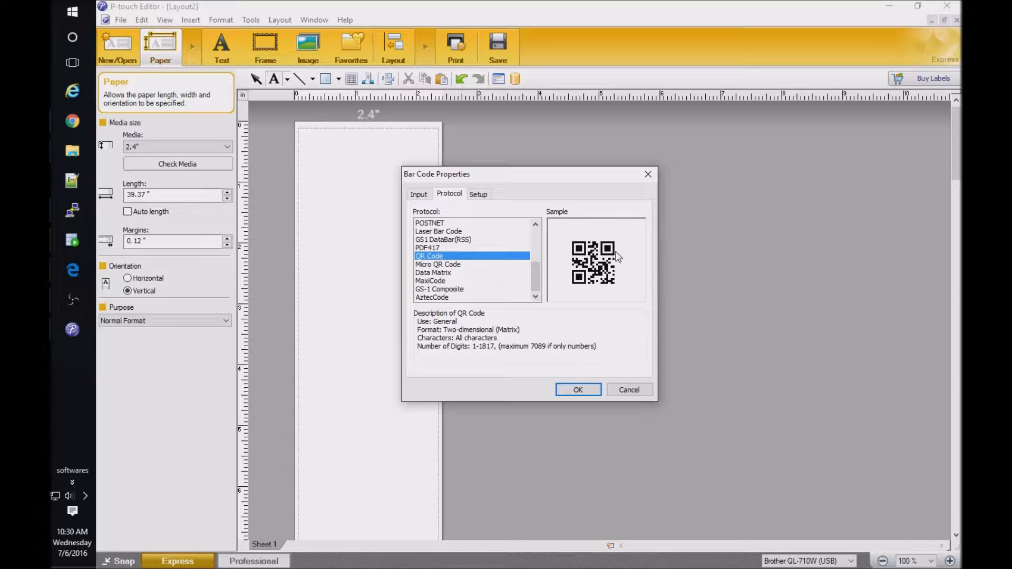
mouse_move(569, 270)
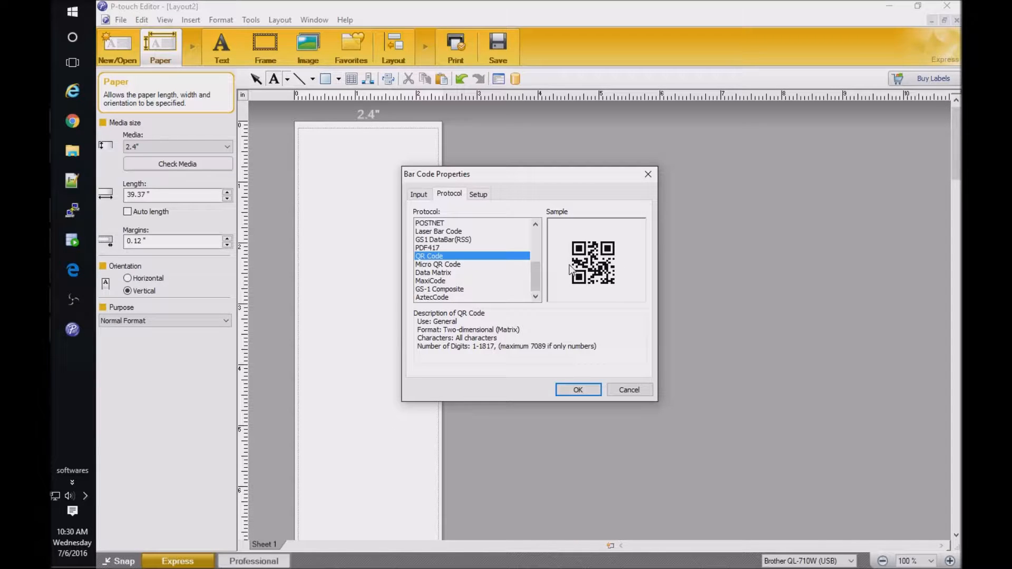
mouse_move(562, 279)
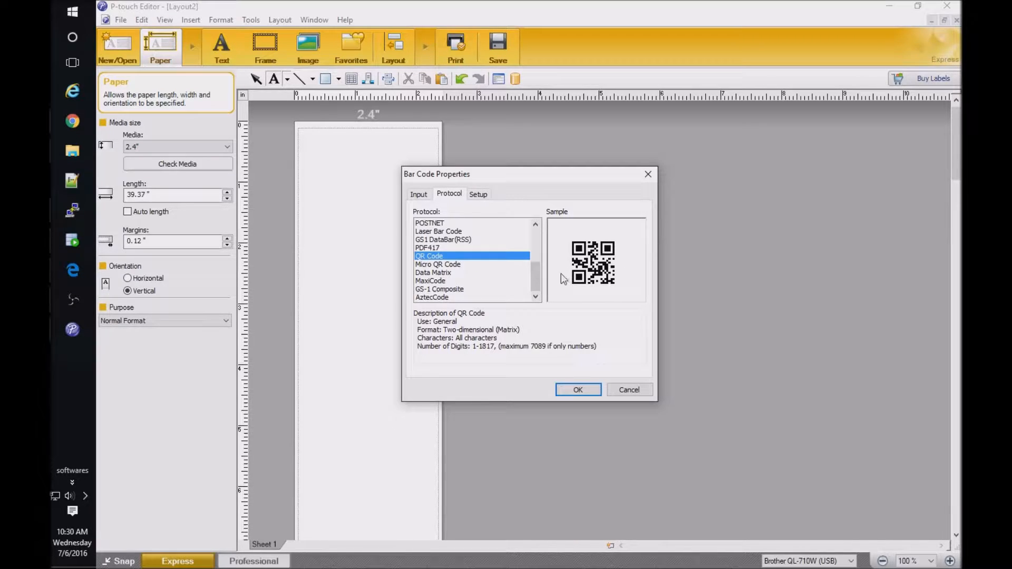
mouse_move(484, 354)
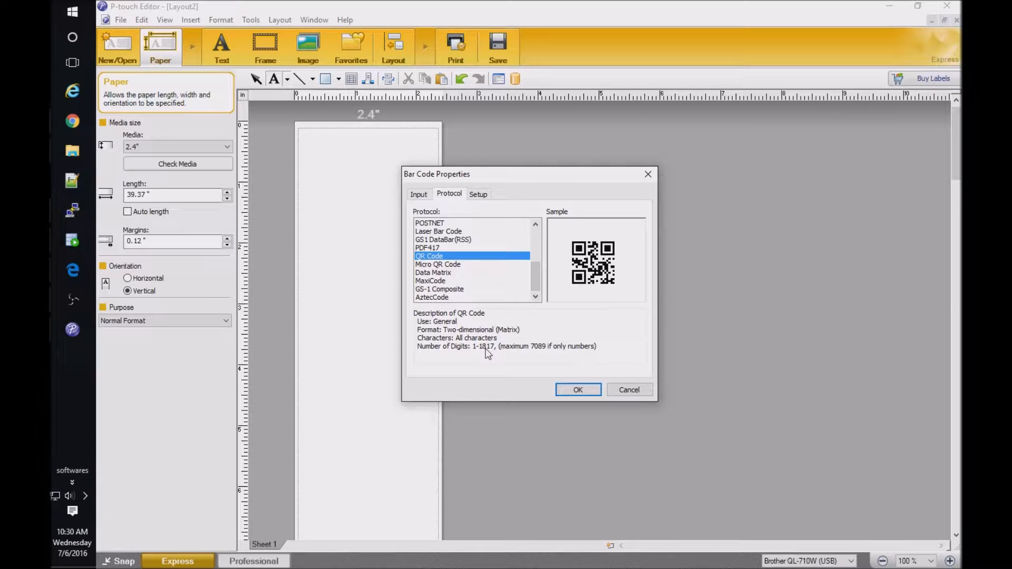
mouse_move(570, 270)
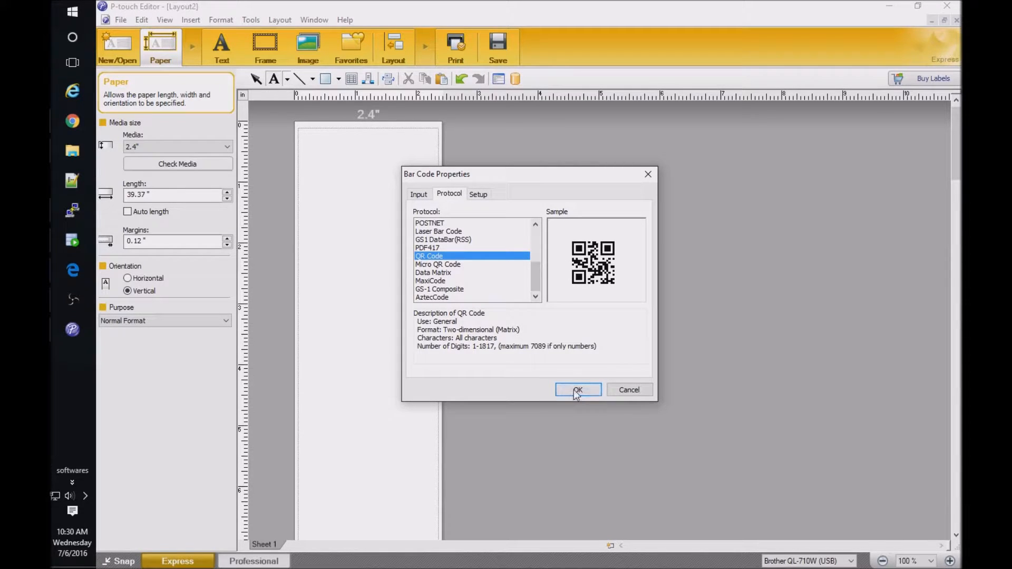
- Place the QR code top-left with 'TEM' and 'Description' text lines beside it
click(577, 389)
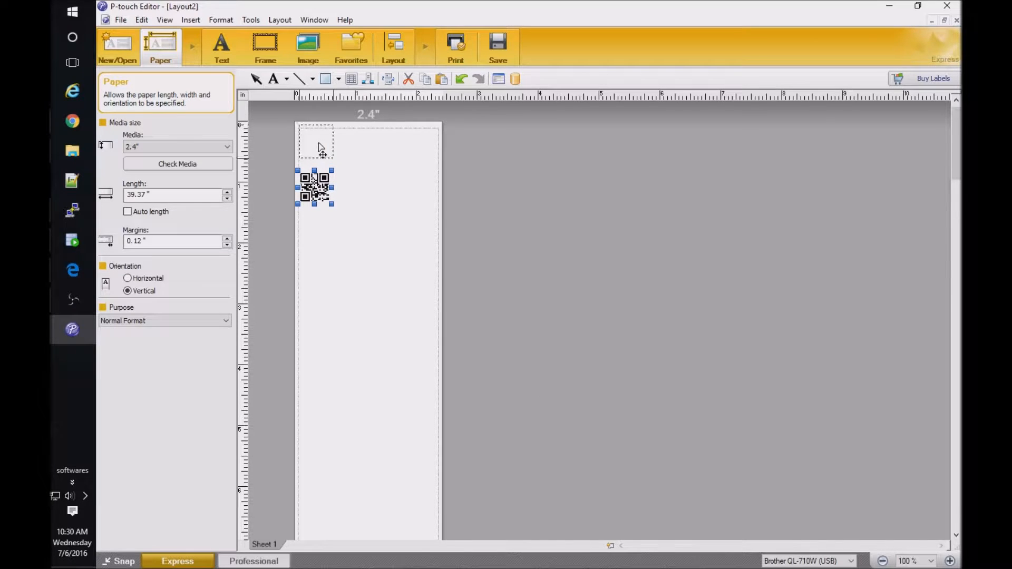
drag(315, 187, 314, 146)
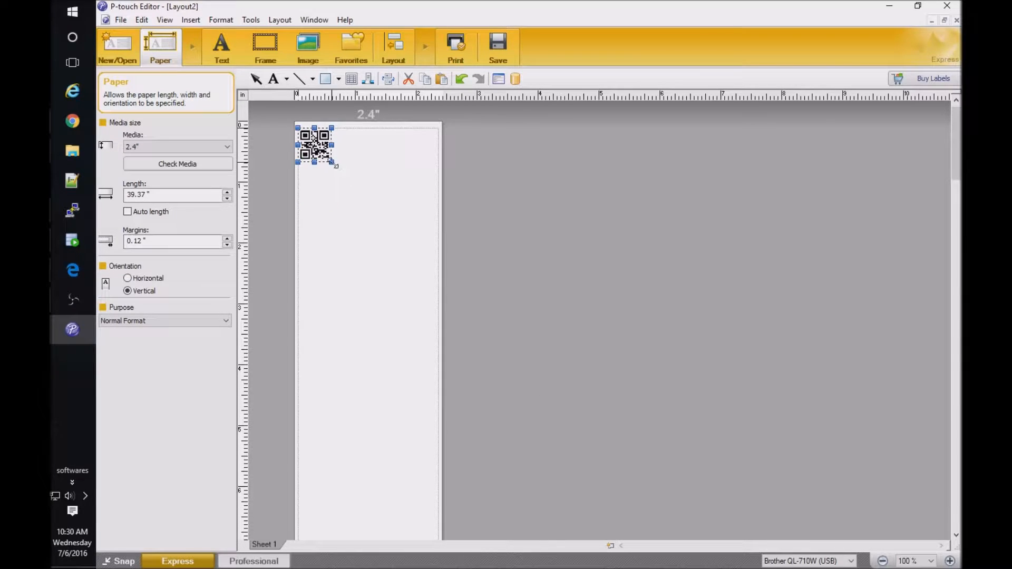
click(222, 46)
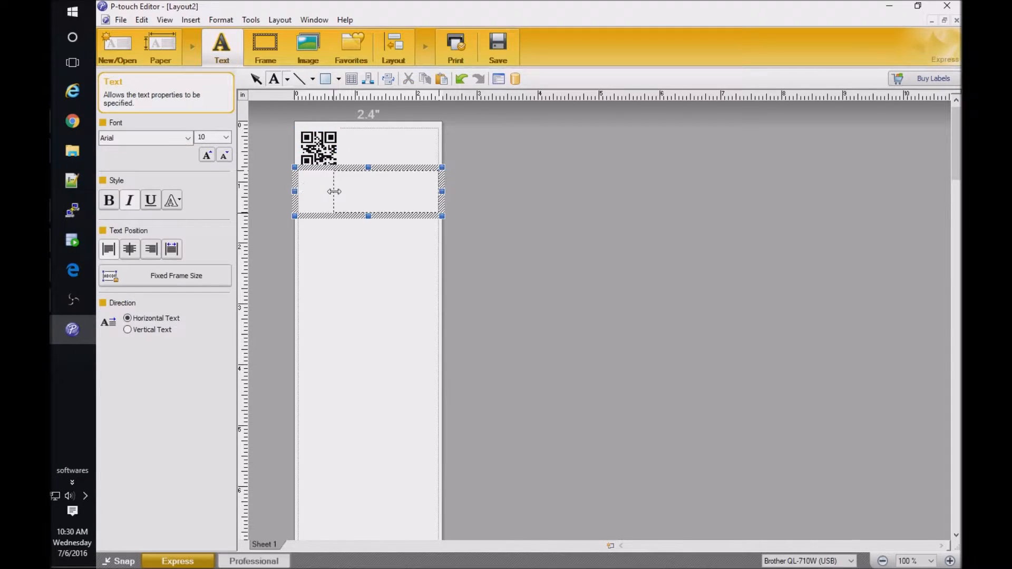
drag(334, 191, 334, 139)
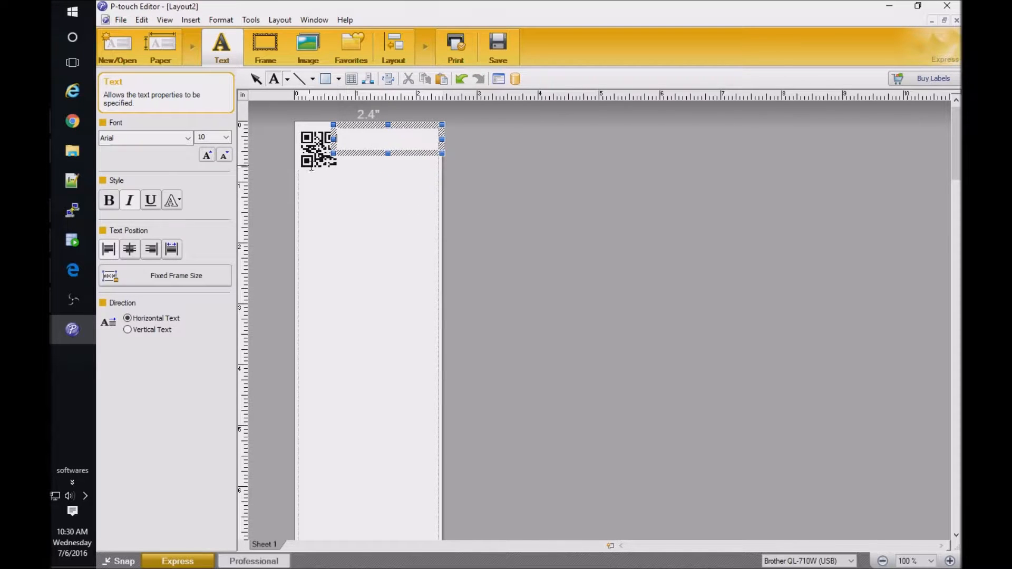
text(TEM)
text(Description)
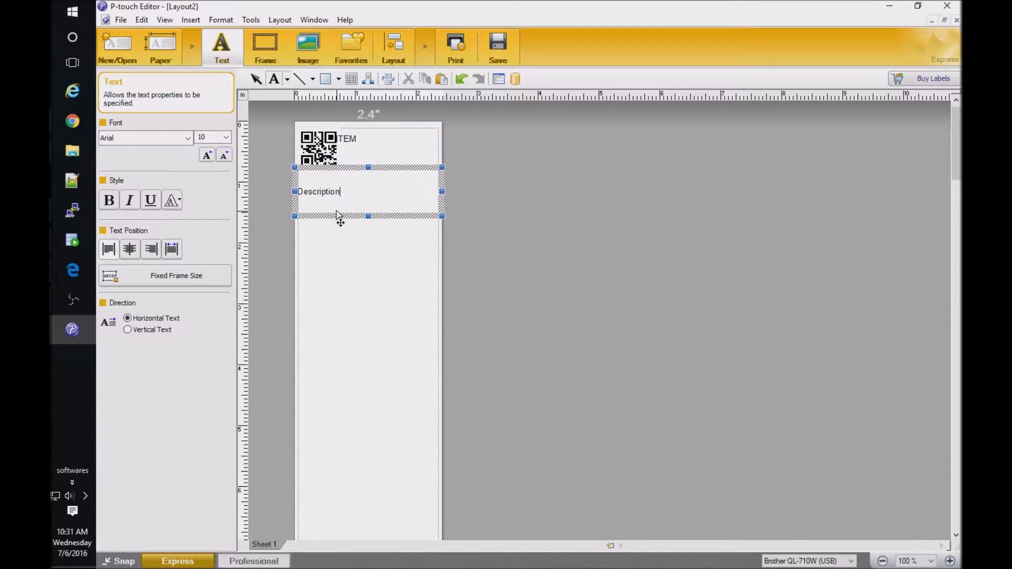
drag(319, 191, 355, 157)
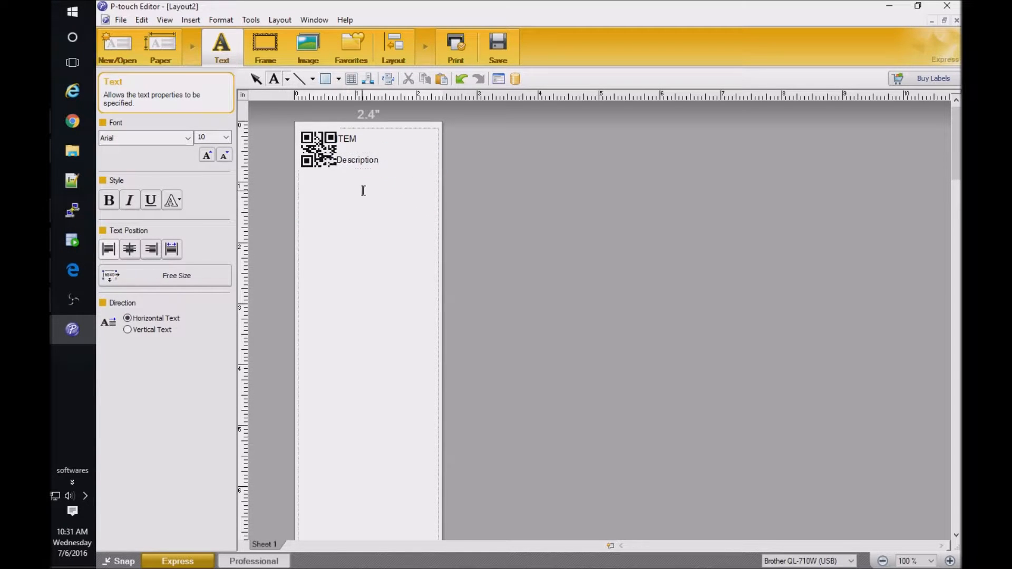
- Make the ITEM title bold and underlined and Description italic at font size 9
click(358, 159)
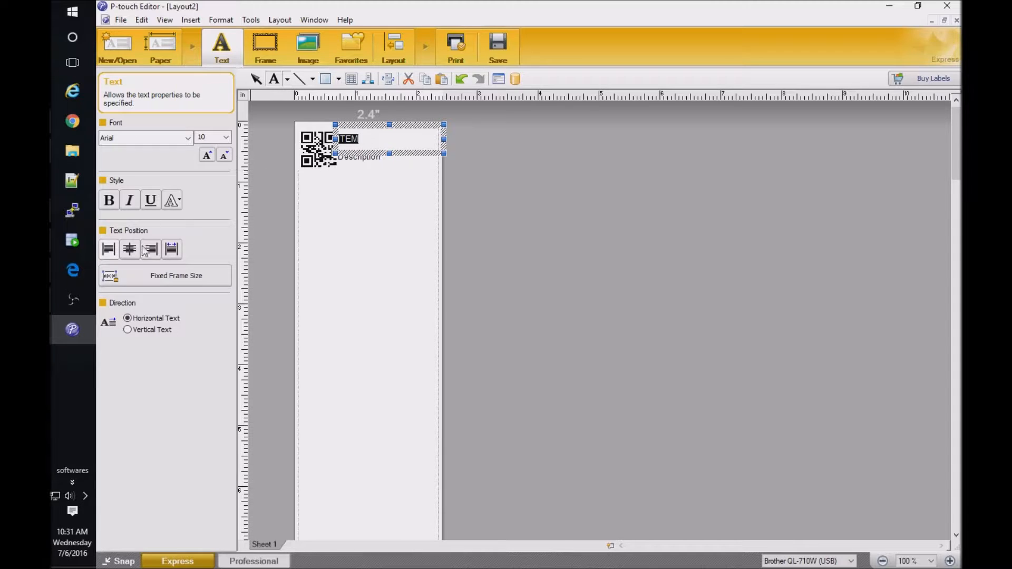
mouse_move(380, 212)
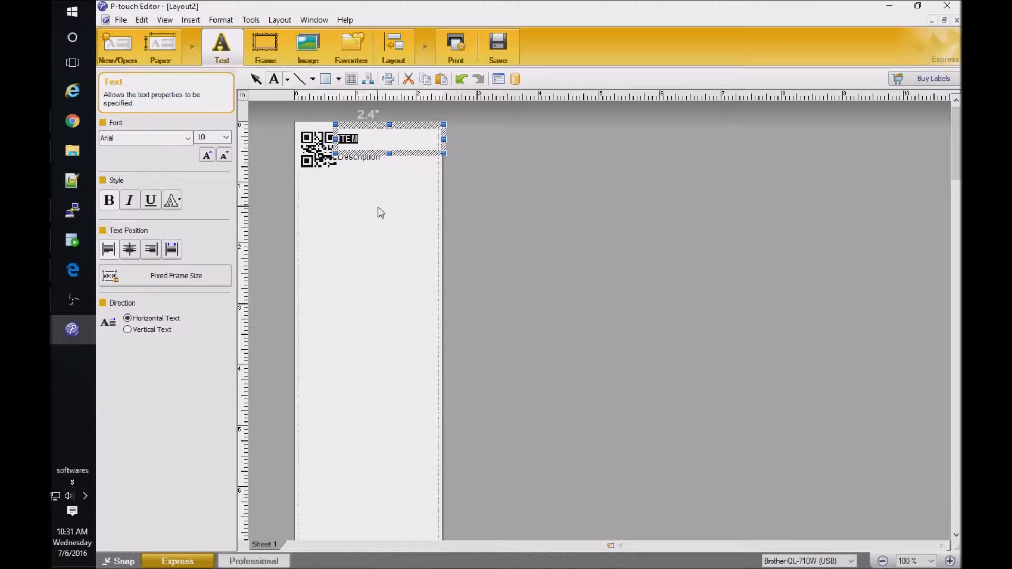
click(359, 157)
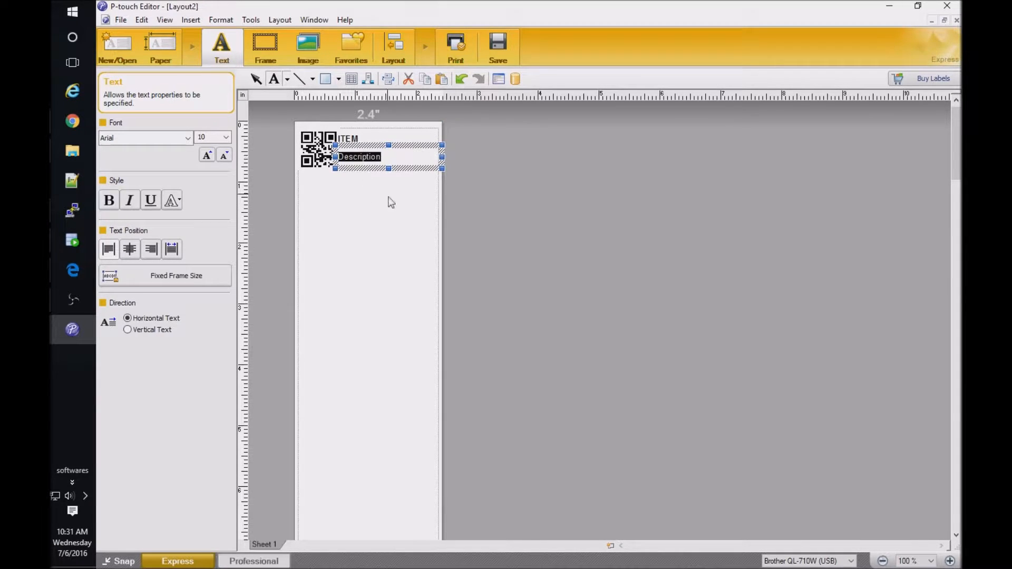
click(224, 155)
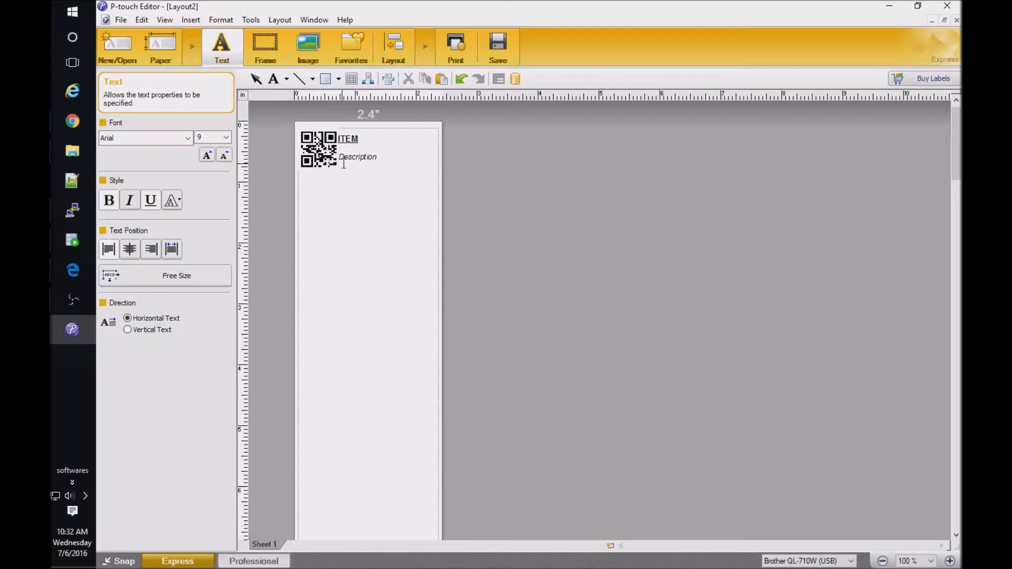
mouse_move(349, 149)
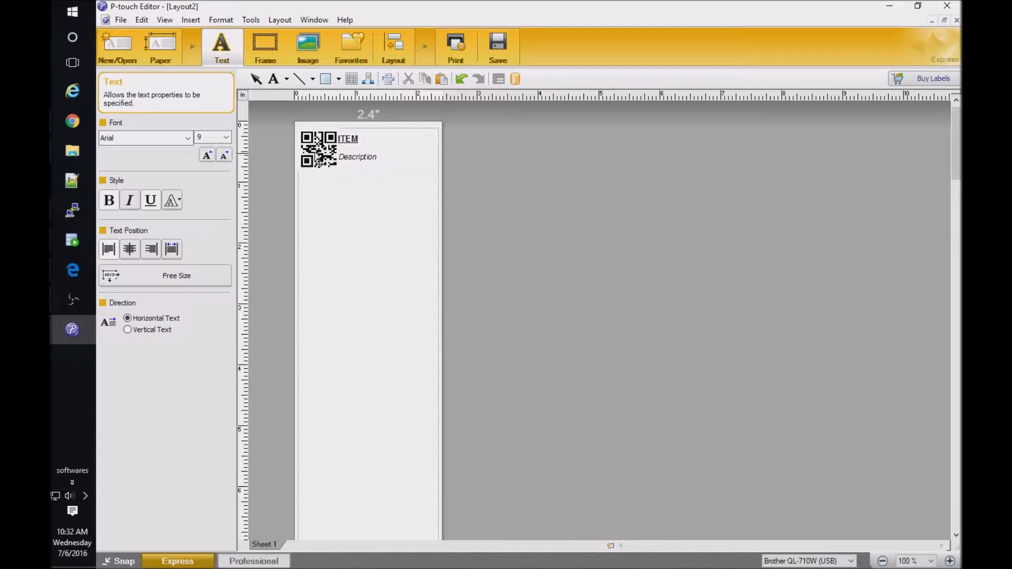
click(318, 150)
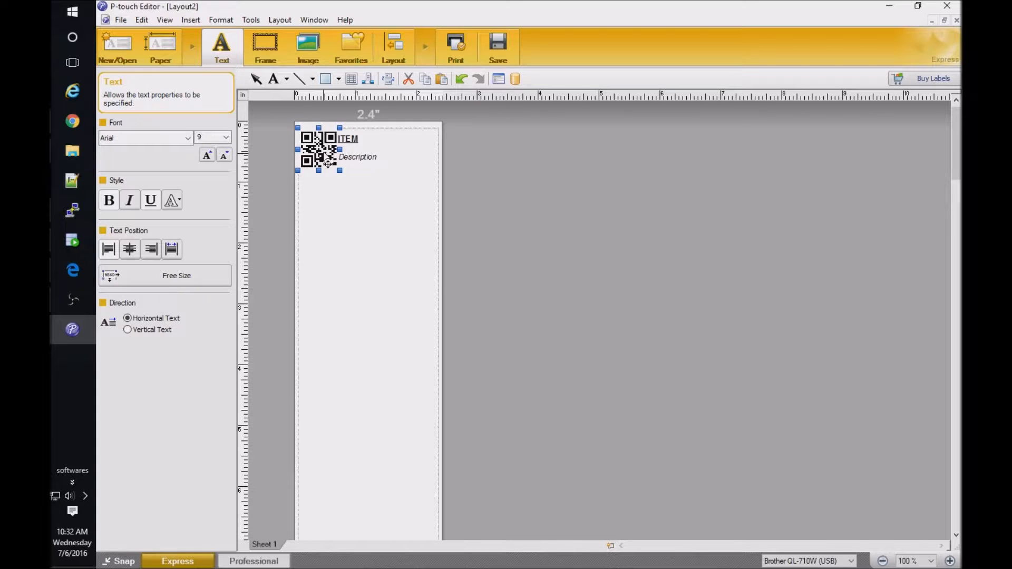
- Set the QR code's Object Name to QRCODE in Bar Code Properties
right_click(316, 155)
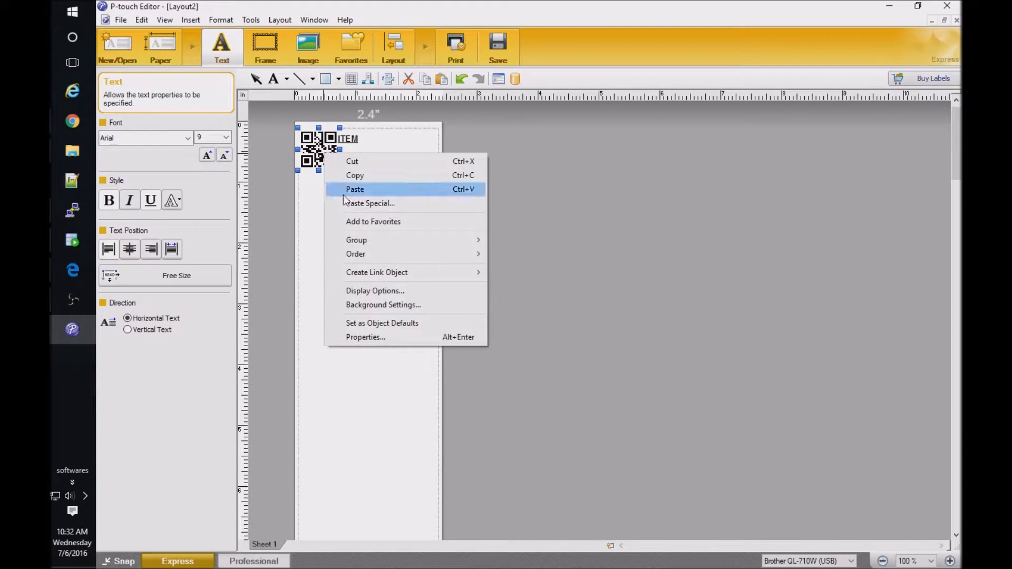
mouse_move(377, 342)
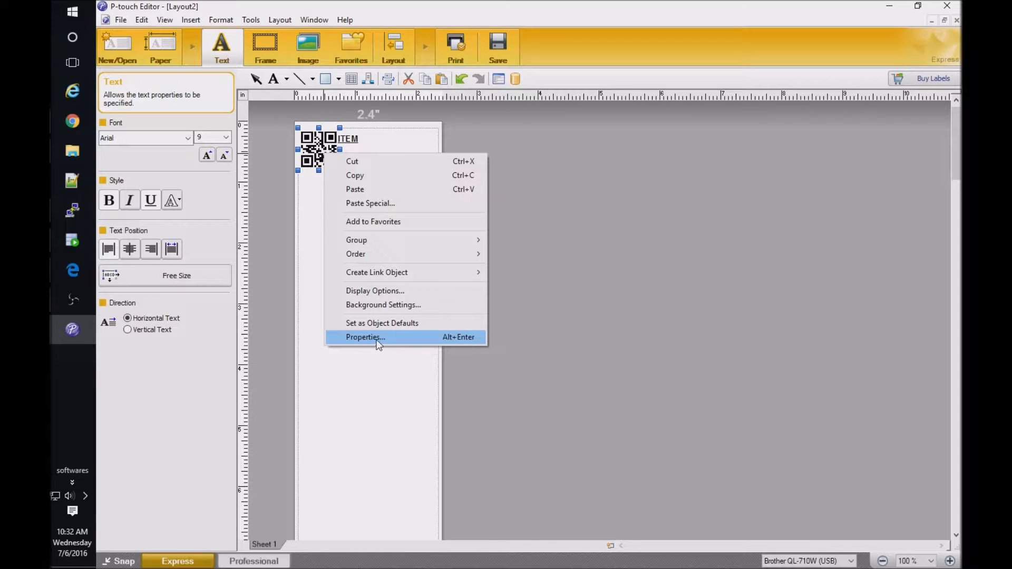
click(365, 337)
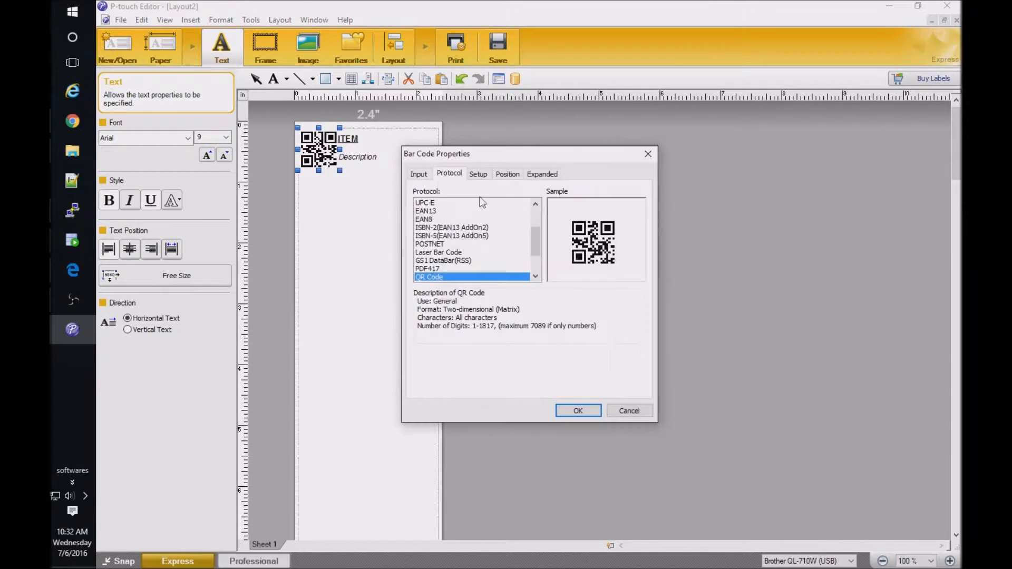
click(541, 173)
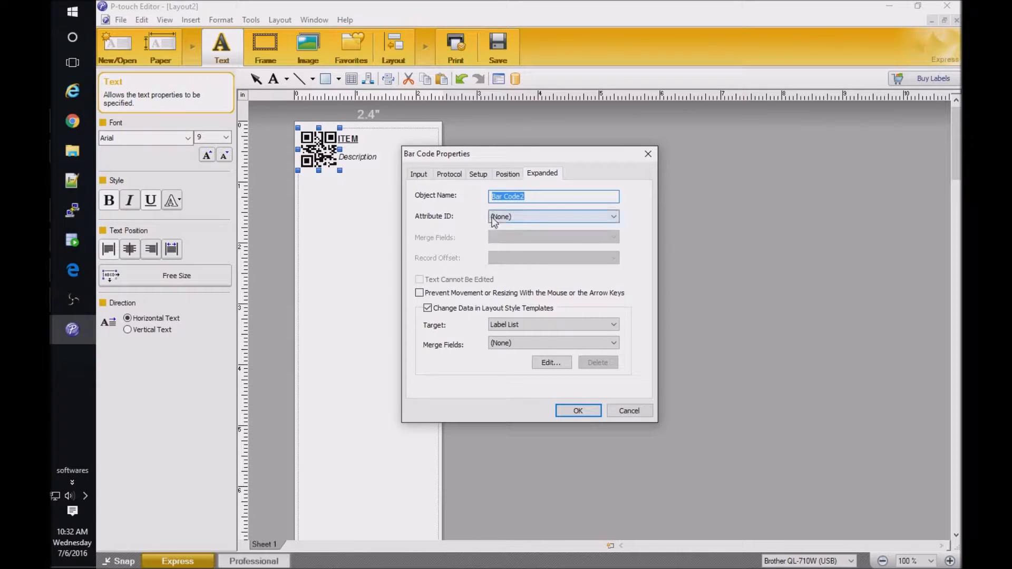
text(QRC)
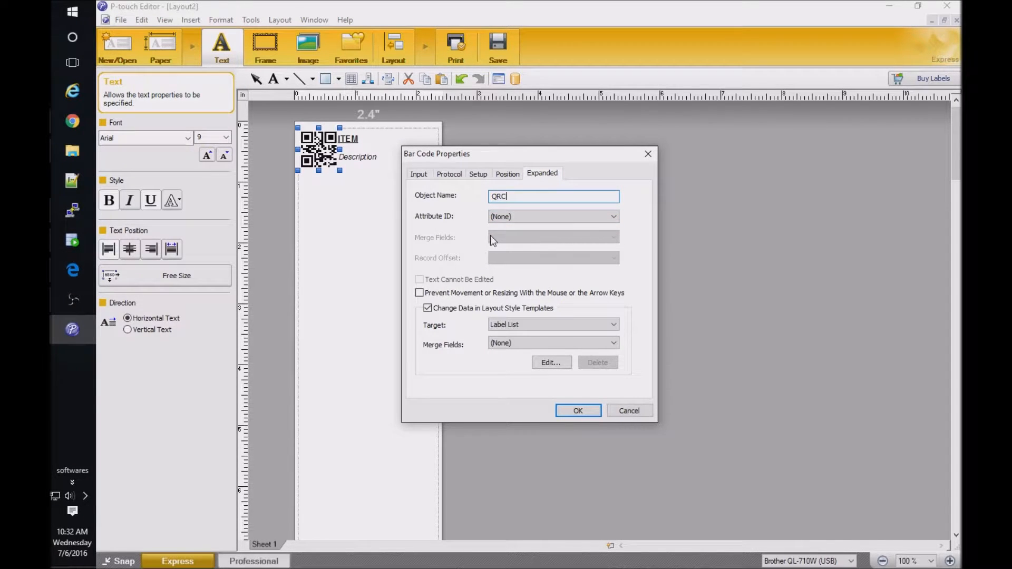
text(ODE)
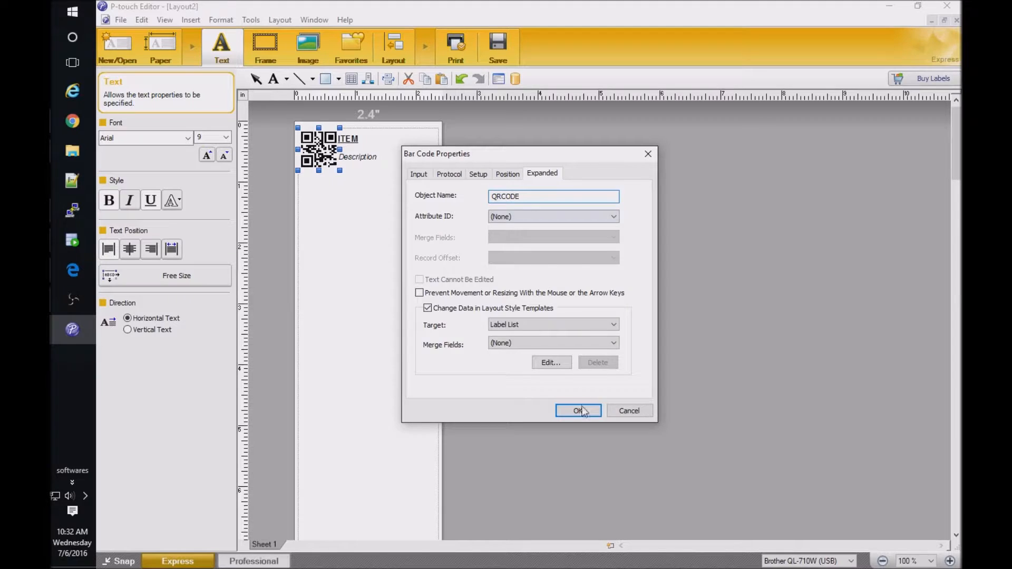
click(577, 410)
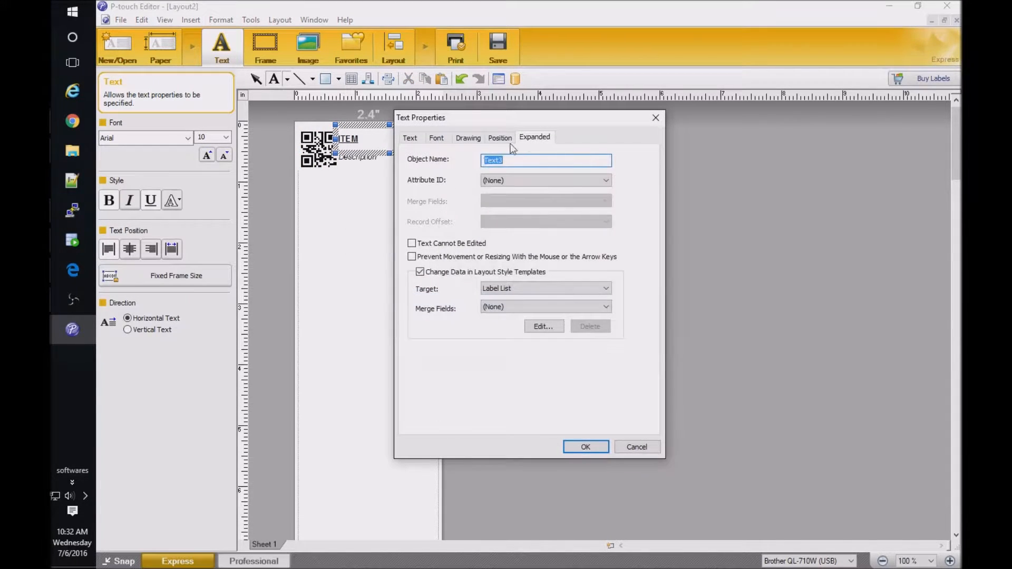
- Name the title text object ITEM
text(1)
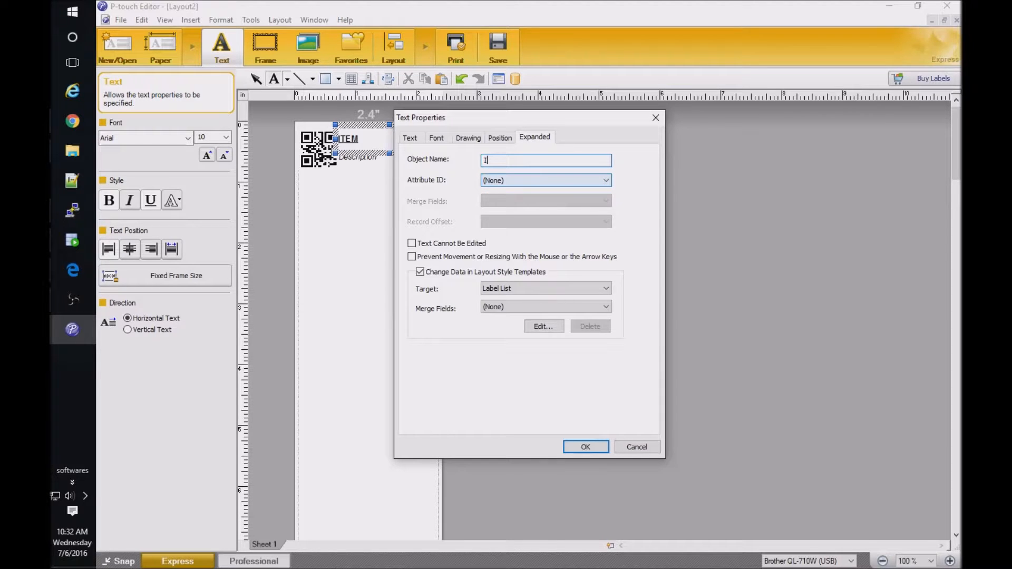
text(ITEM)
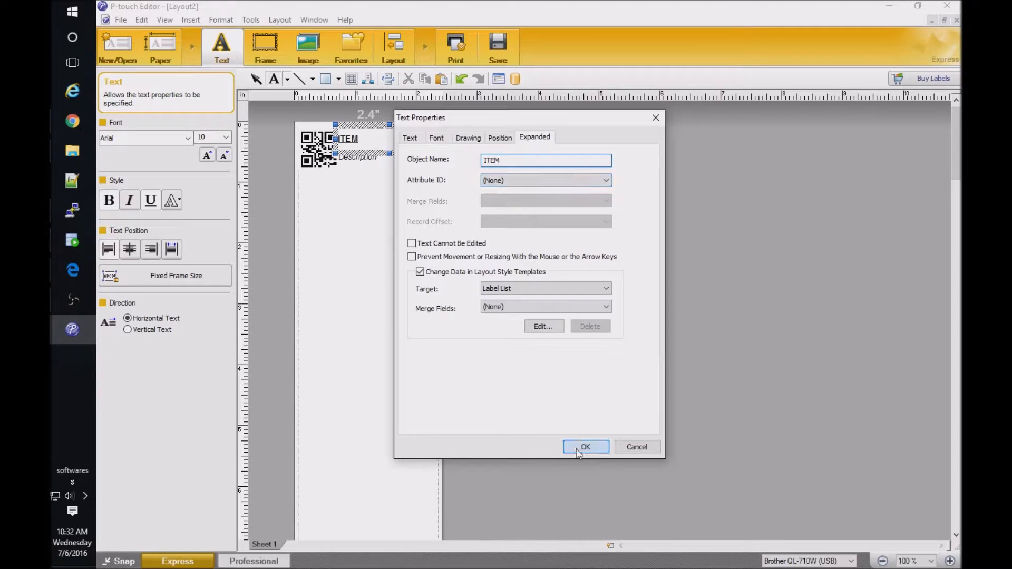
click(584, 447)
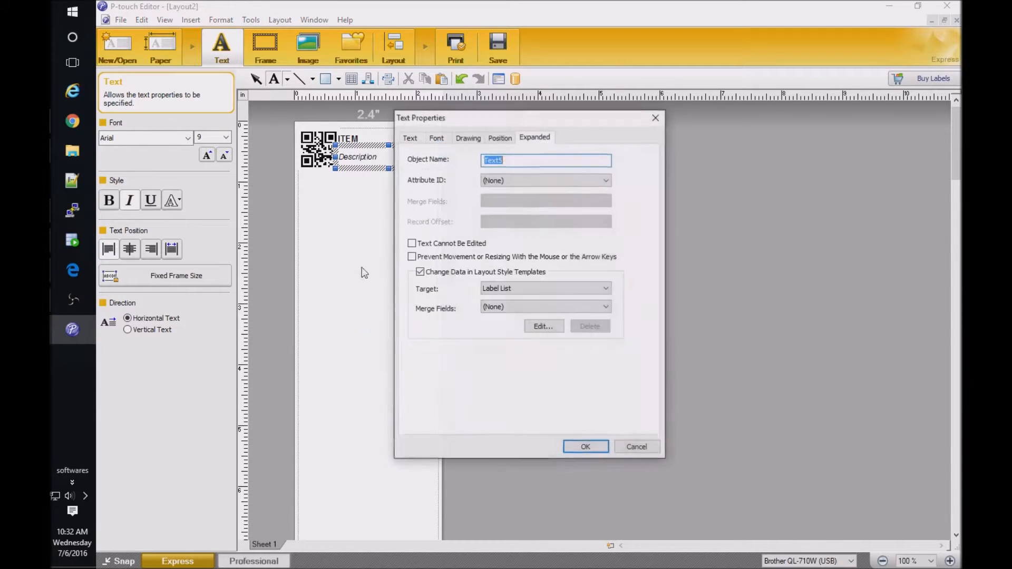
- Name the Description text object DESC
text(D)
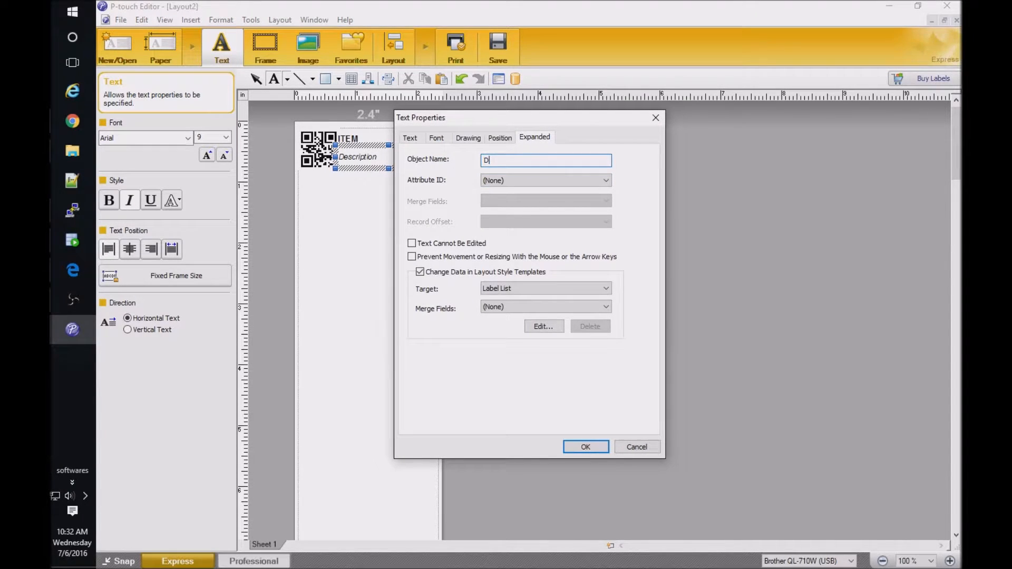
text(ESC)
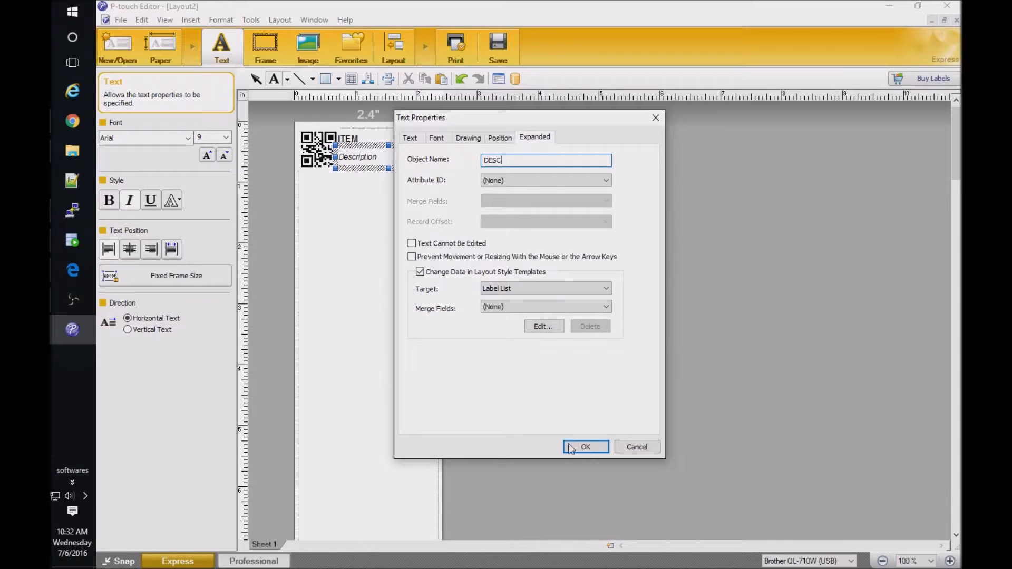
click(585, 447)
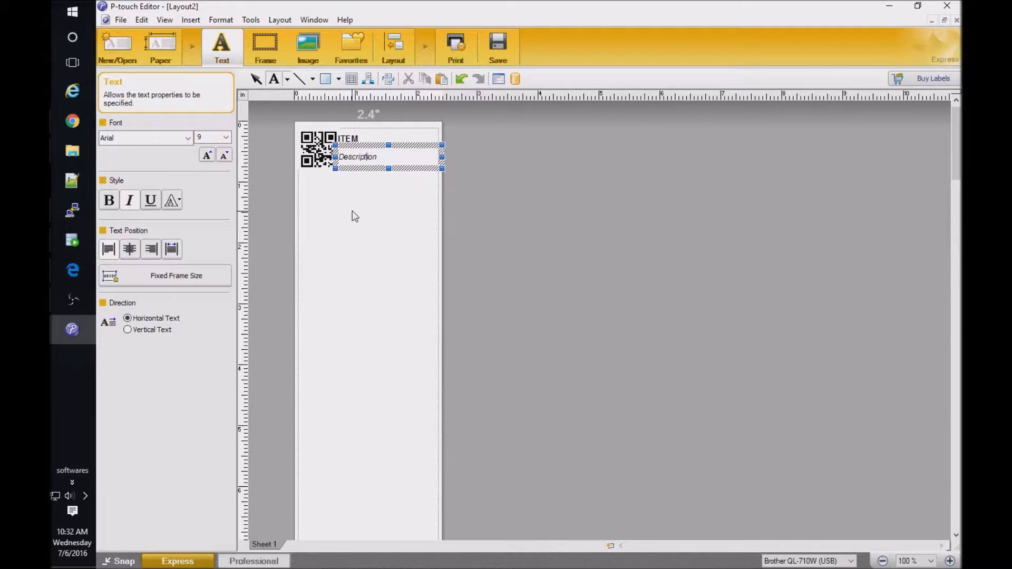
mouse_move(161, 48)
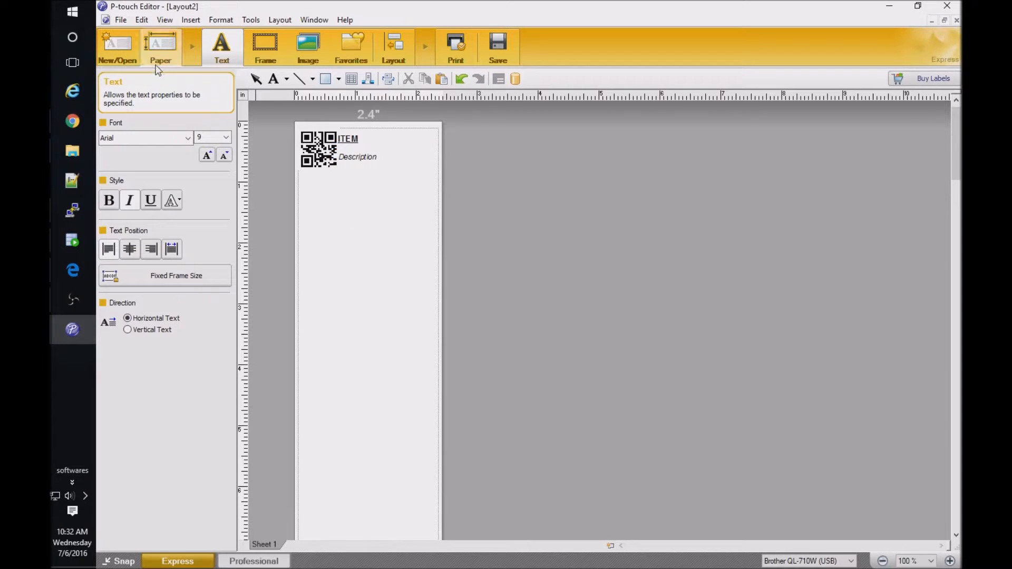
- Turn on Auto length in the Paper settings so the label fits its content
click(161, 46)
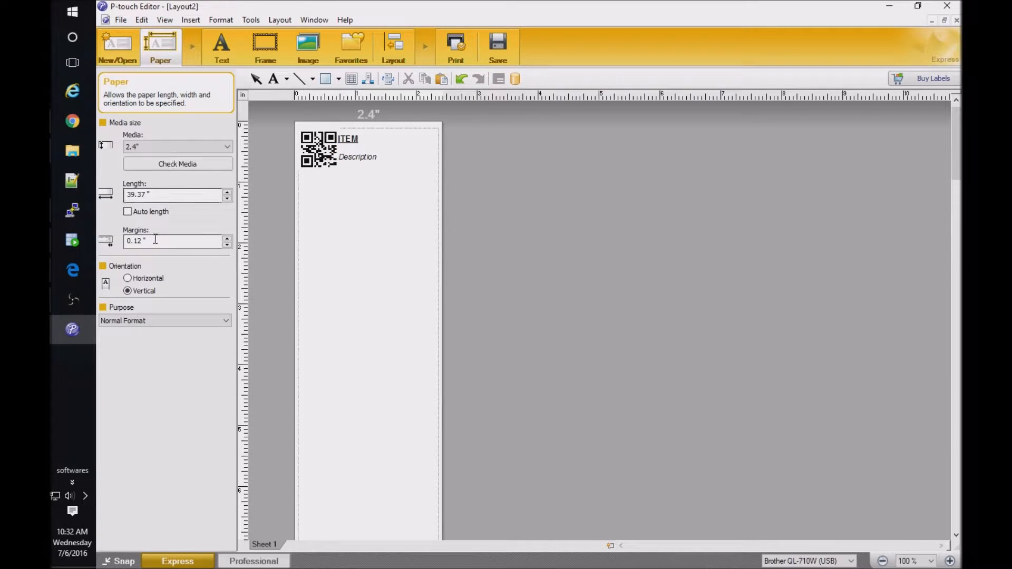
click(128, 212)
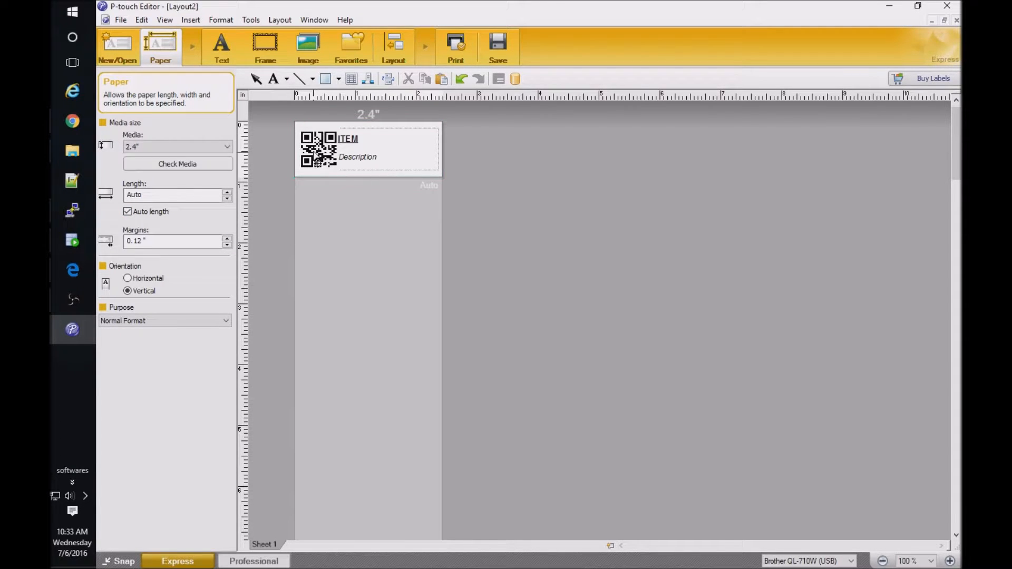
mouse_move(117, 46)
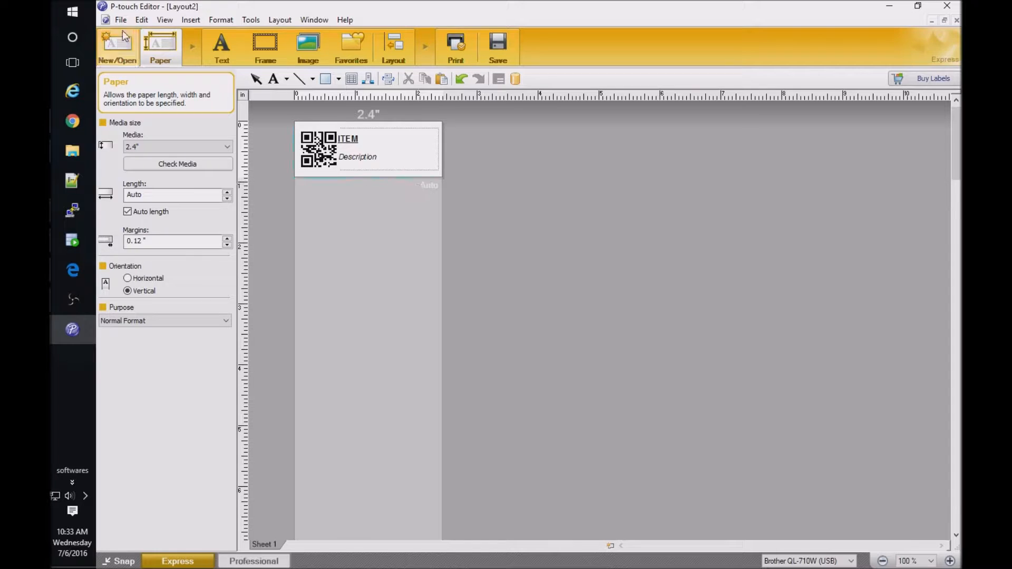
- Save the label as template ITEM (*.lbx) in the My Labels folder
click(120, 20)
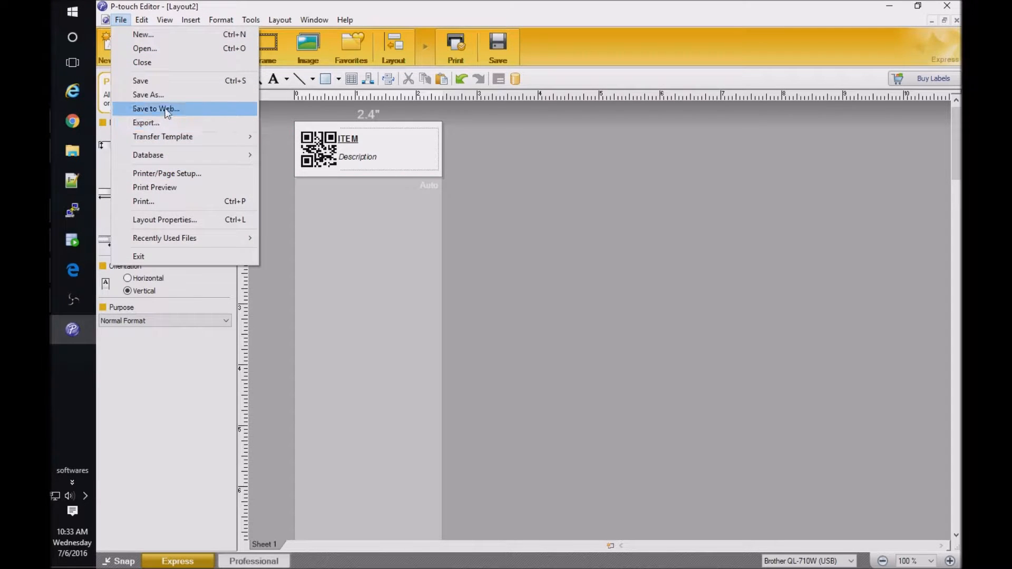
click(148, 94)
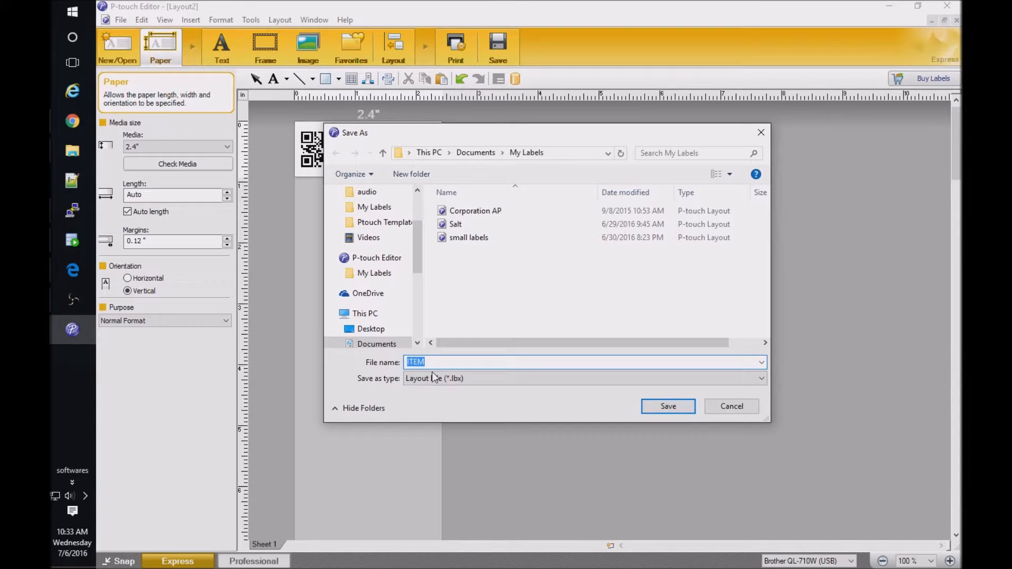
click(760, 378)
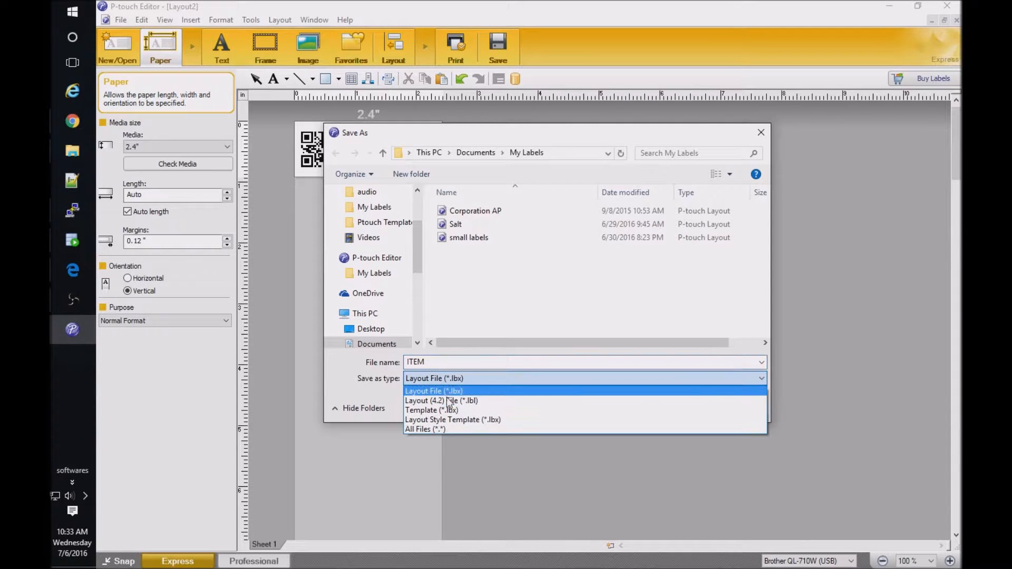
click(431, 410)
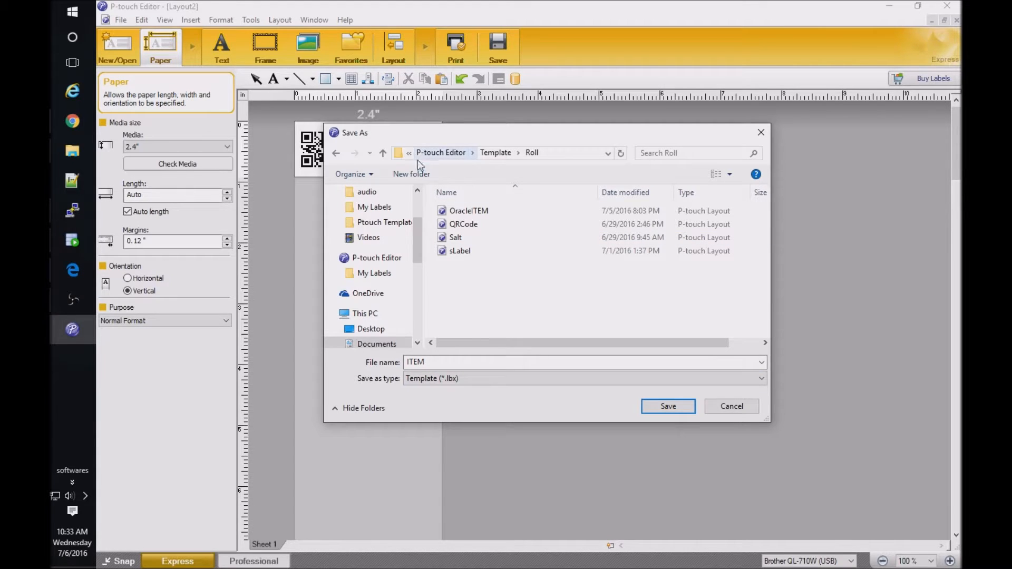
click(375, 207)
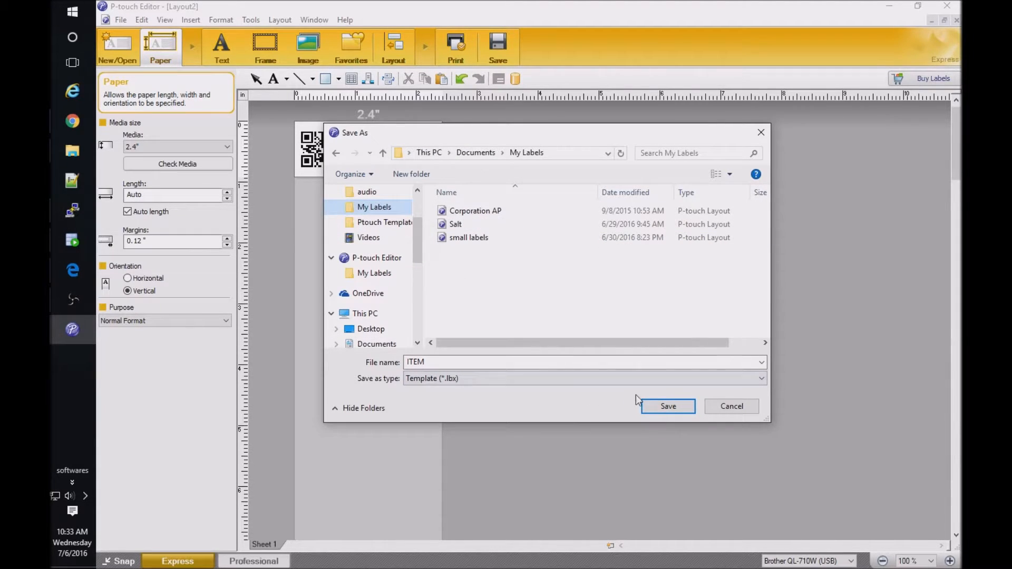
mouse_move(668, 406)
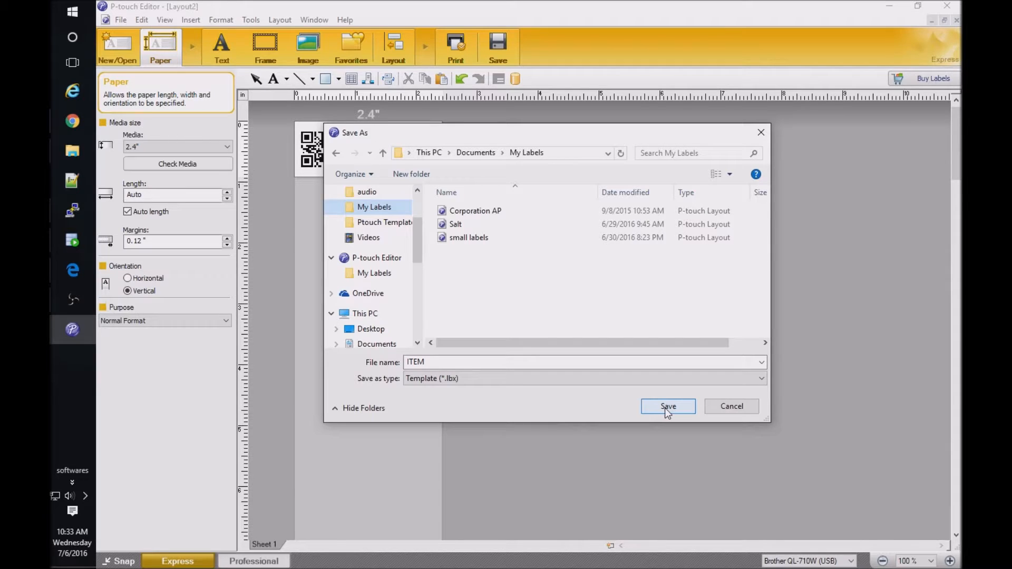
click(668, 407)
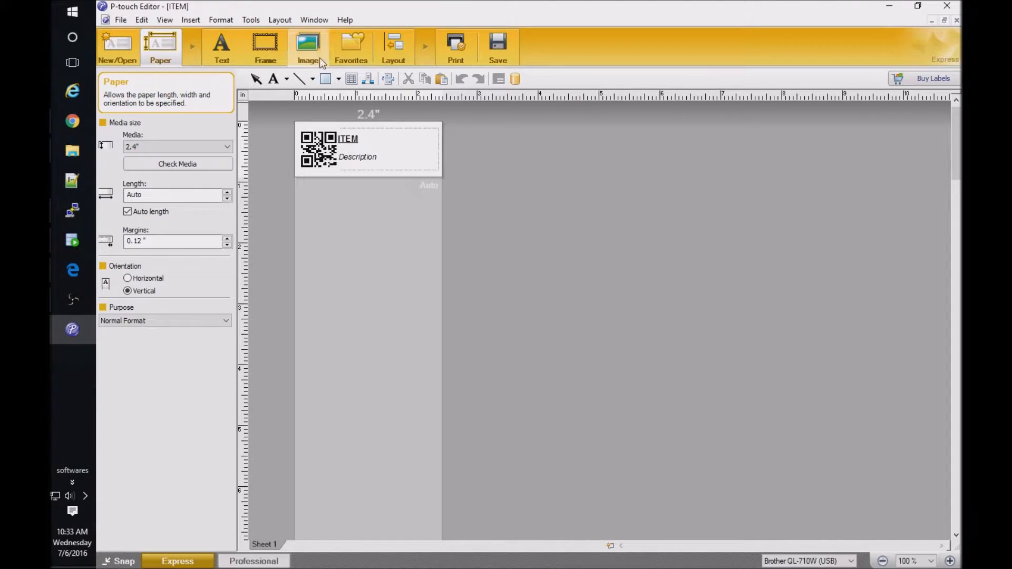
- Launch P-touch Transfer Manager and preview the ITEM.lbx QR-code label
click(72, 12)
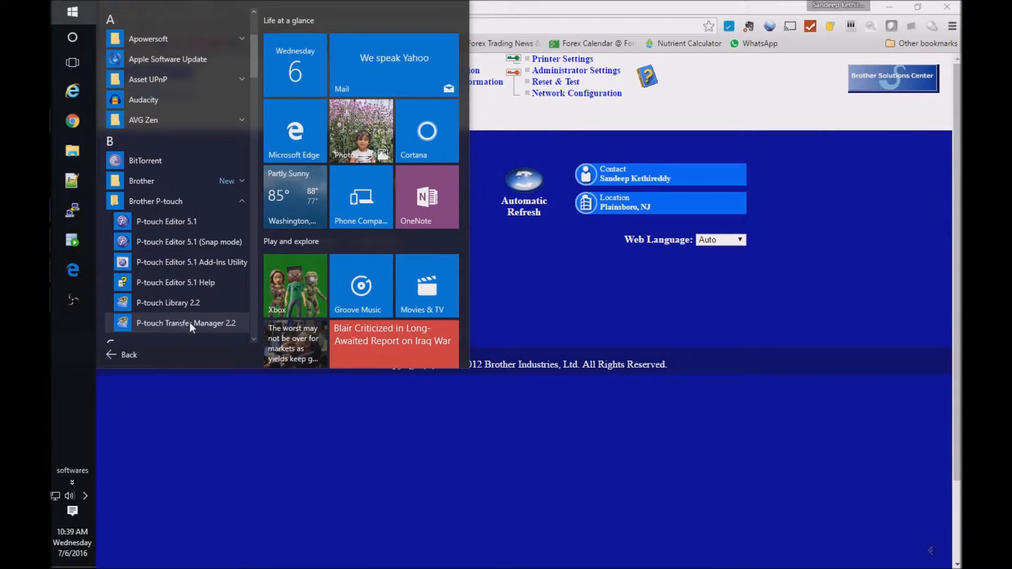
click(187, 323)
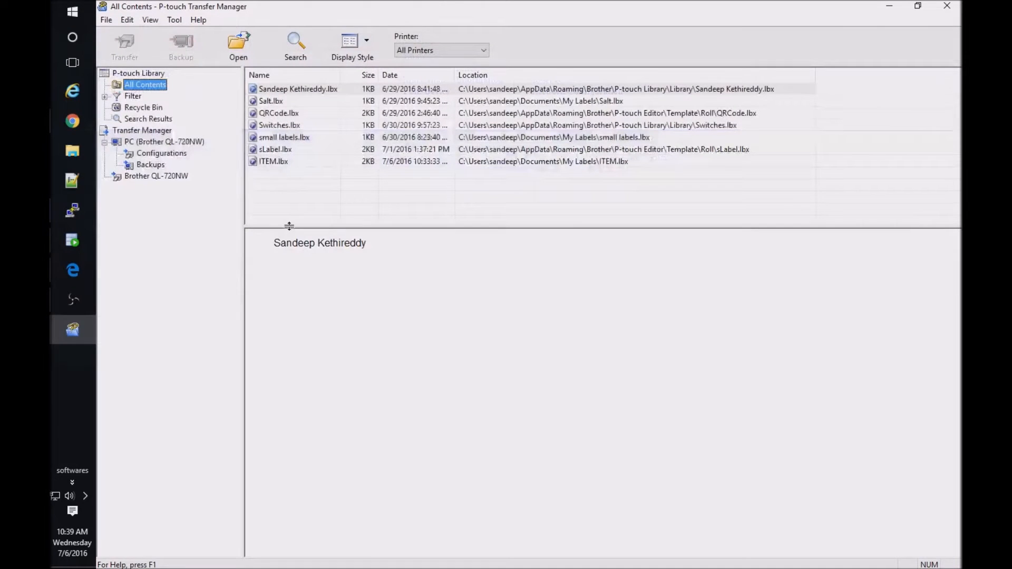
mouse_move(290, 162)
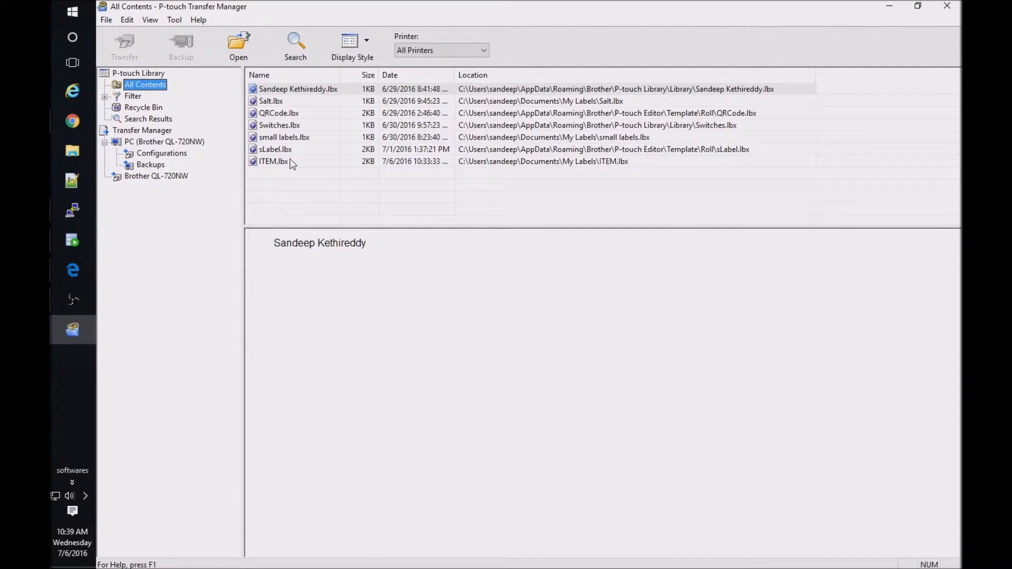
click(273, 161)
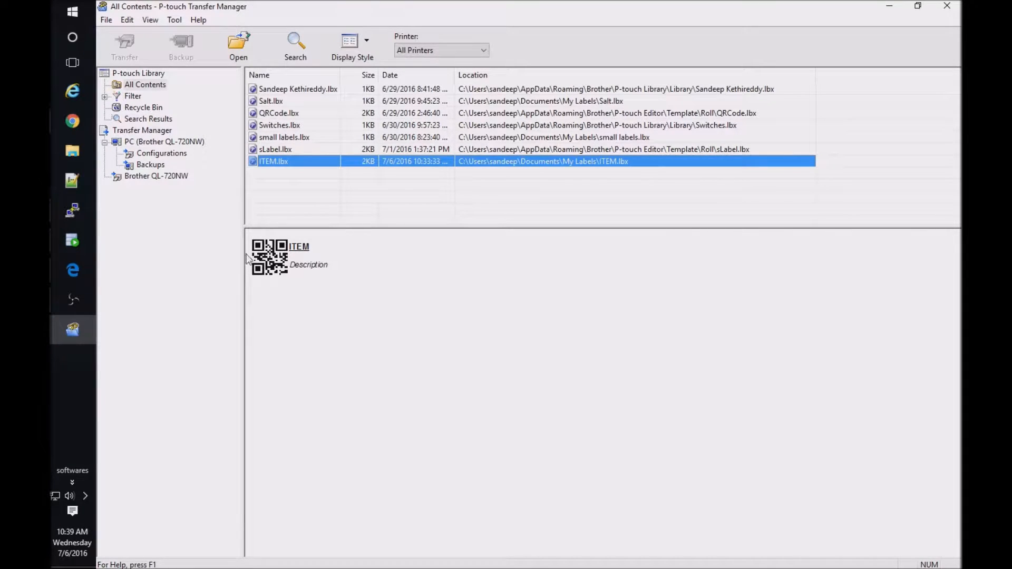
mouse_move(264, 298)
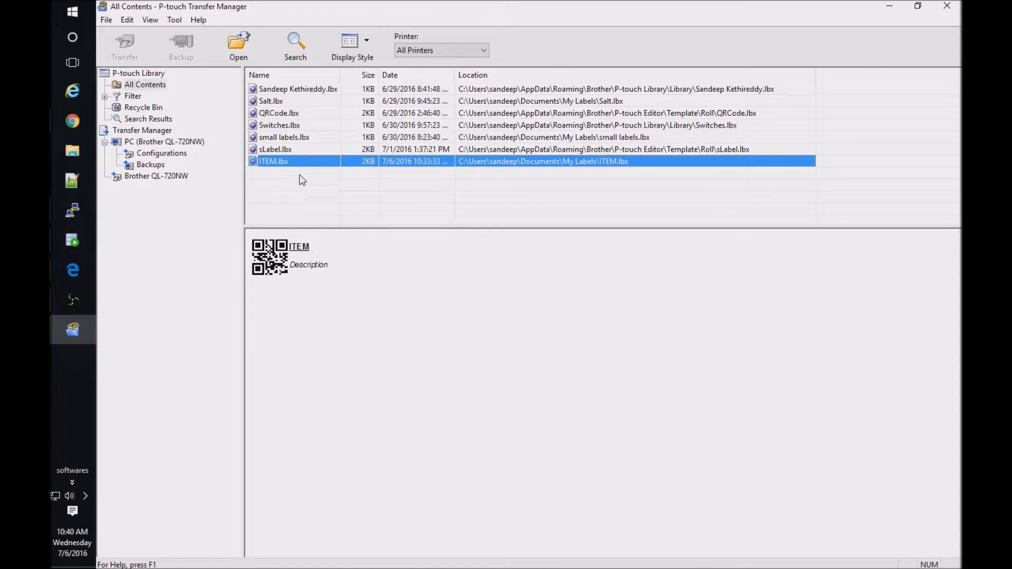
mouse_move(296, 162)
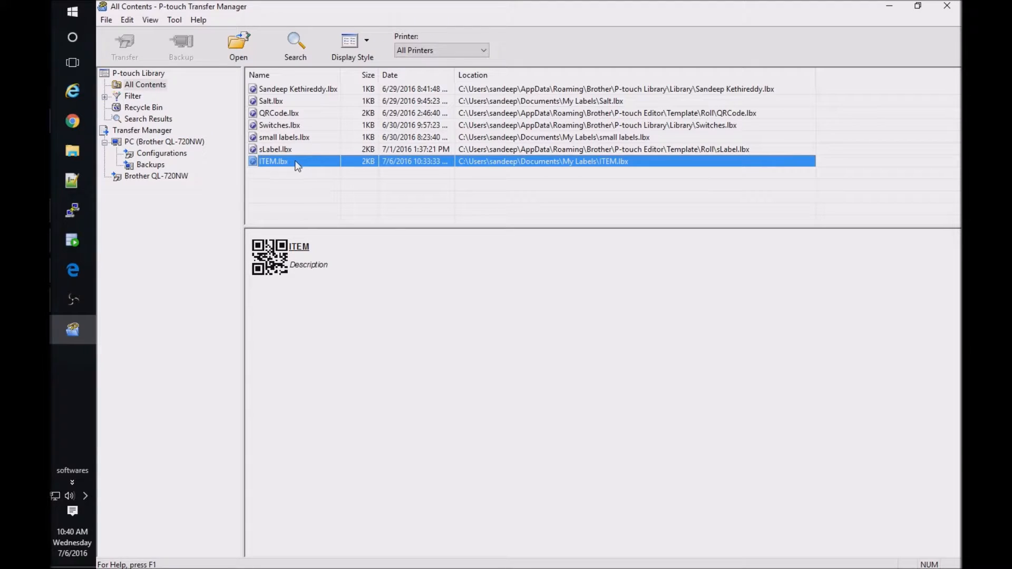
mouse_move(281, 162)
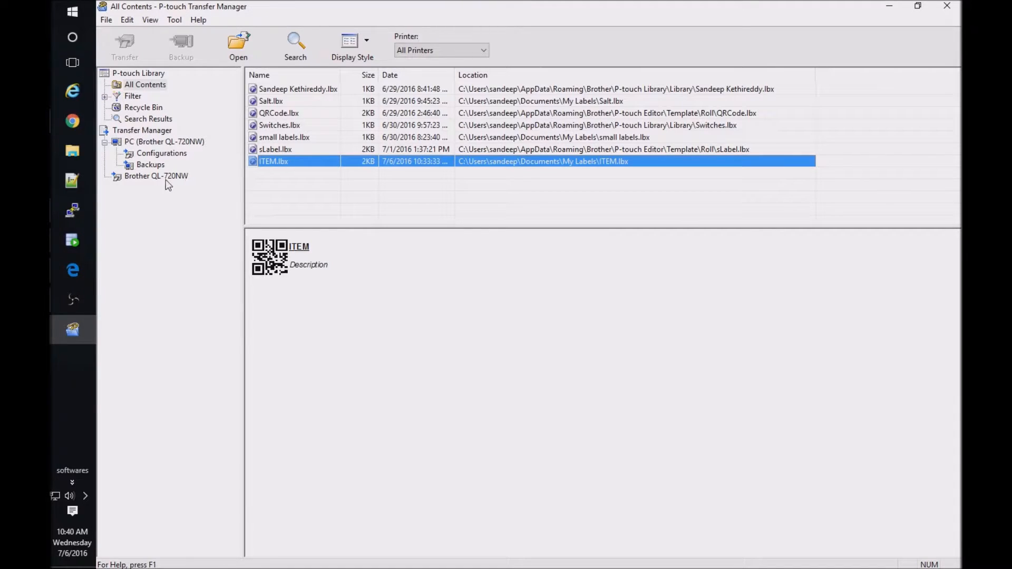
- Transfer the sLabel and ITEM layouts to the Brother QL-720NW and dismiss the success message
click(156, 176)
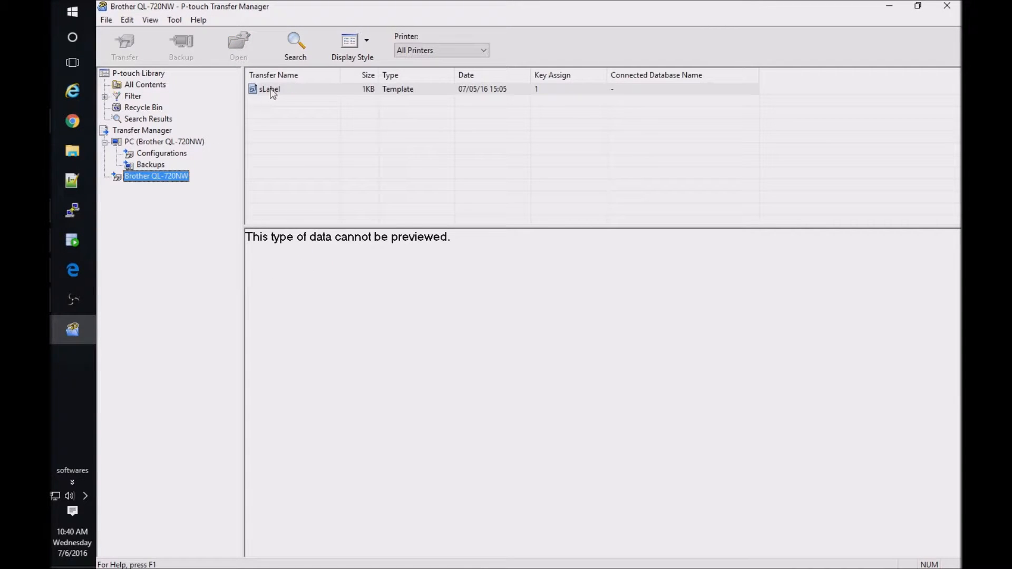
mouse_move(278, 90)
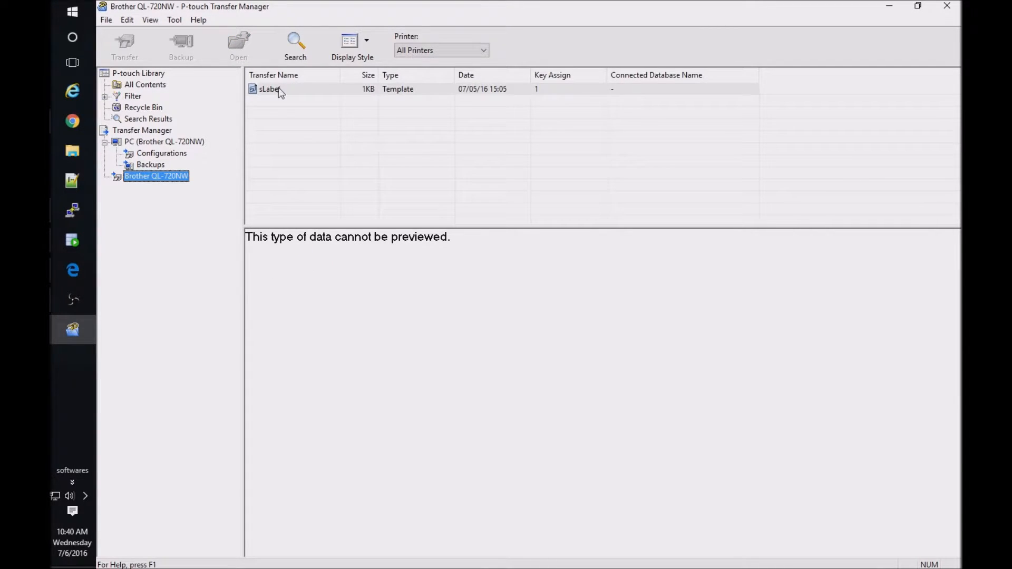
click(164, 142)
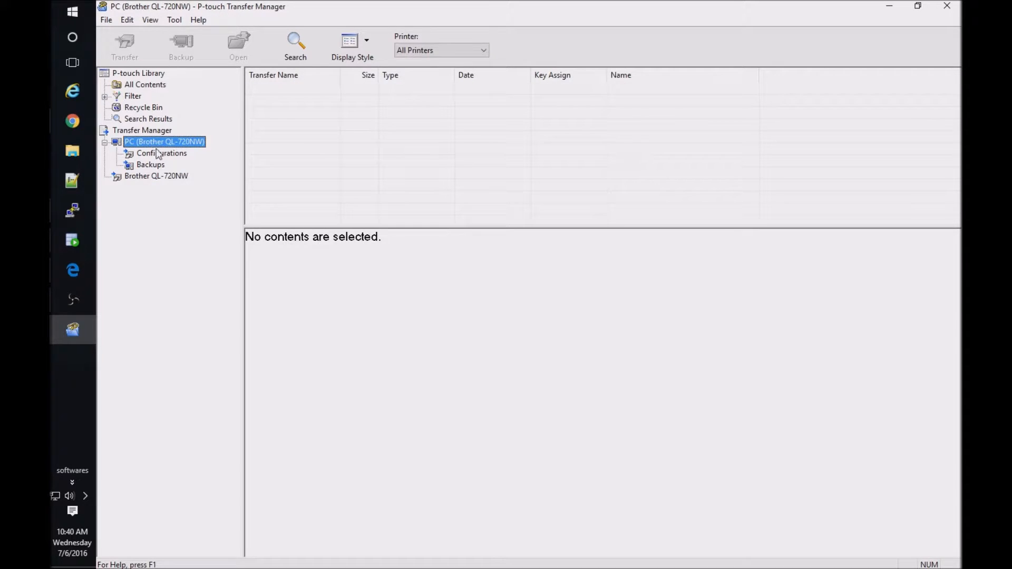
click(161, 152)
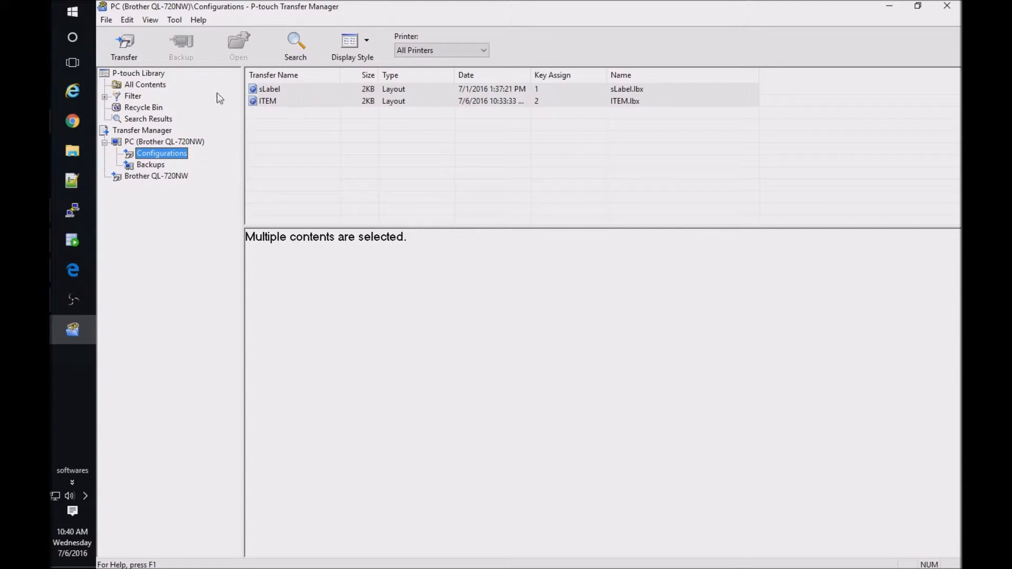
click(124, 45)
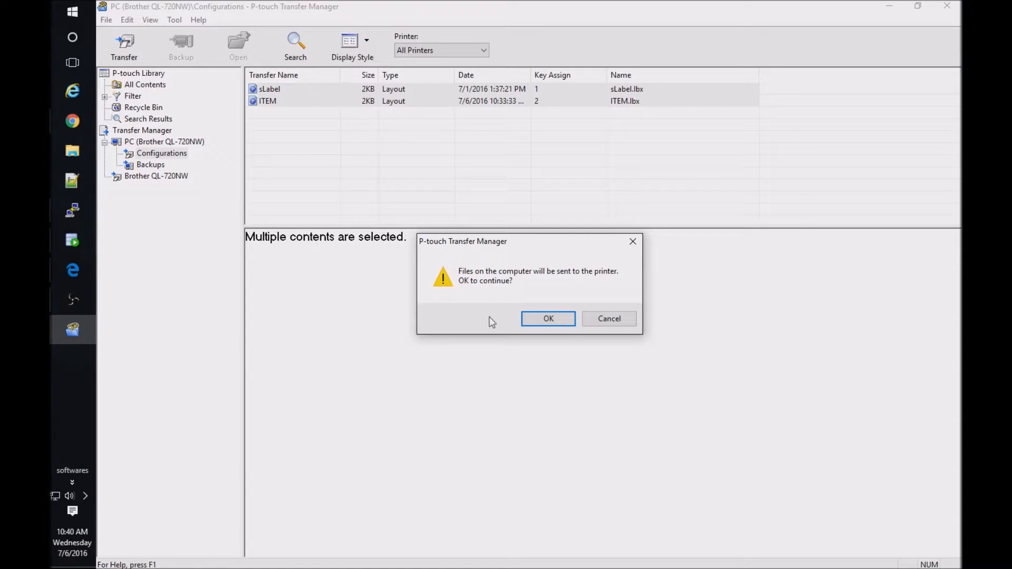
click(548, 318)
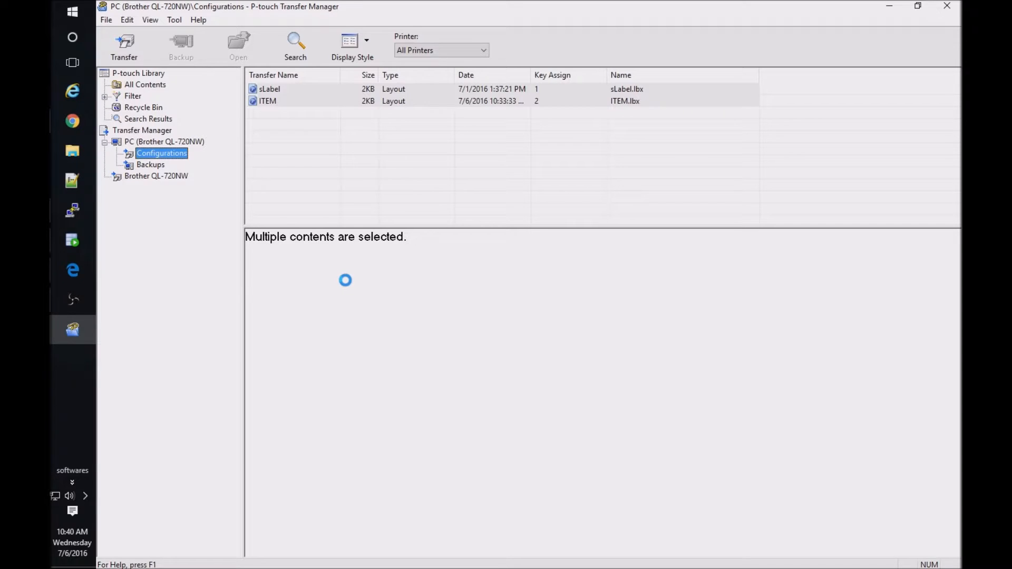
click(124, 46)
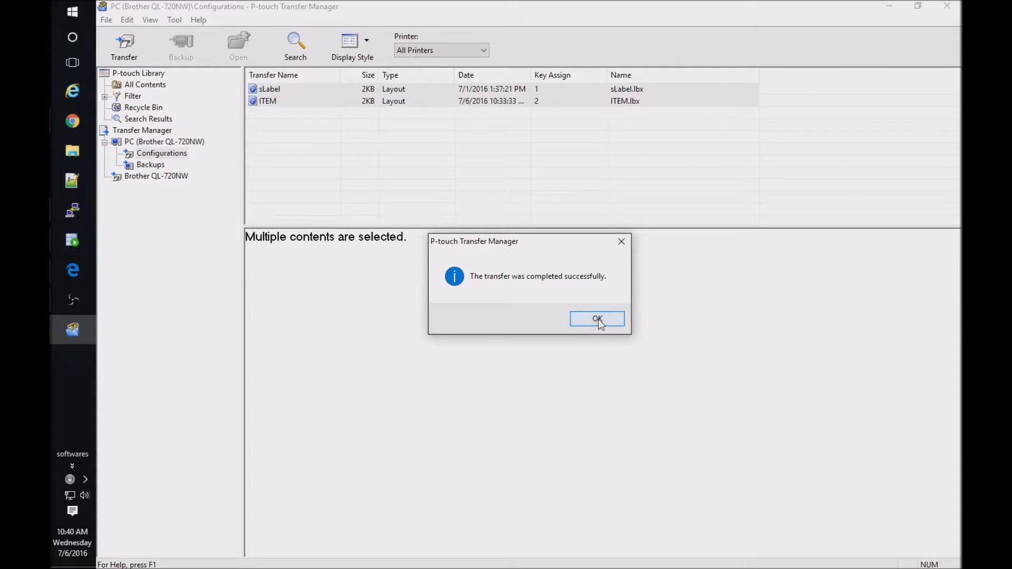
click(595, 319)
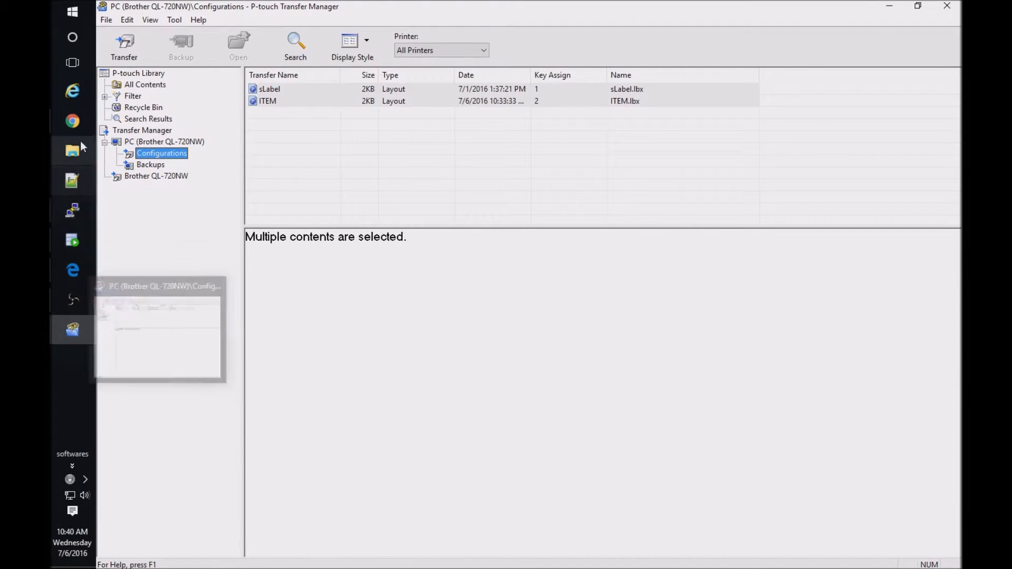
- Open the QL-720NW P-touch Template page showing sLabel as key 1 and ITEM as key 2
click(72, 121)
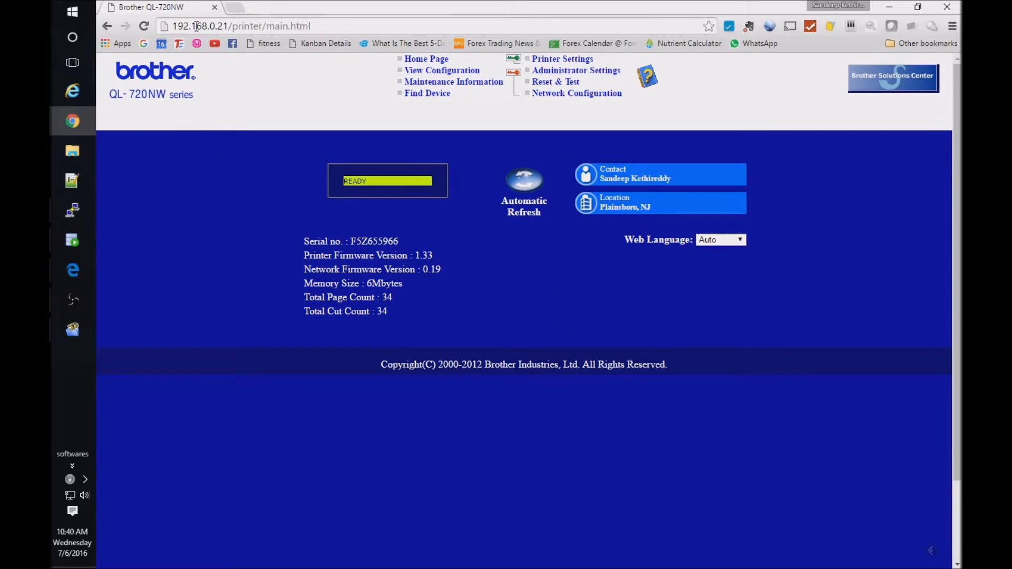
mouse_move(360, 67)
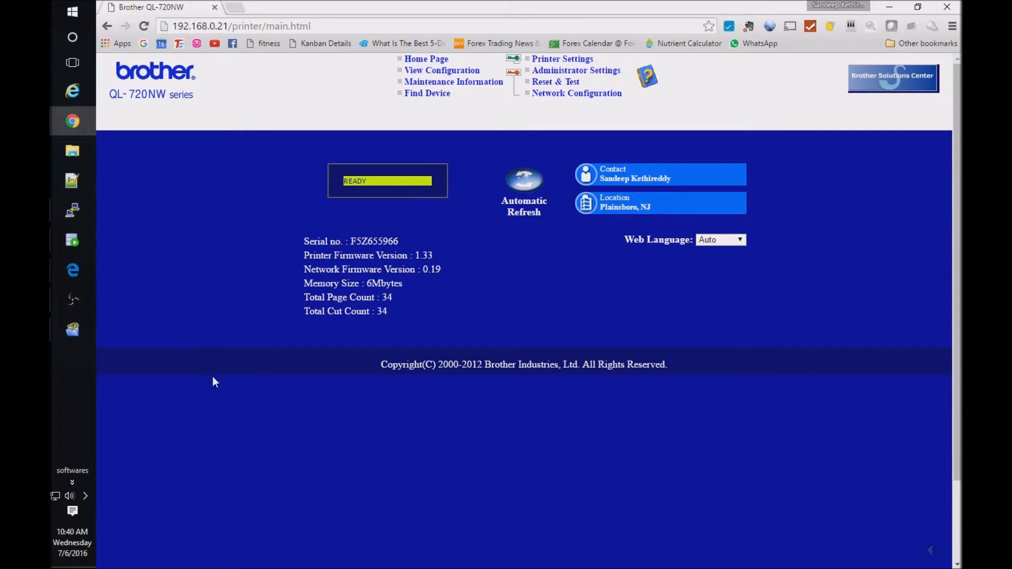
mouse_move(562, 59)
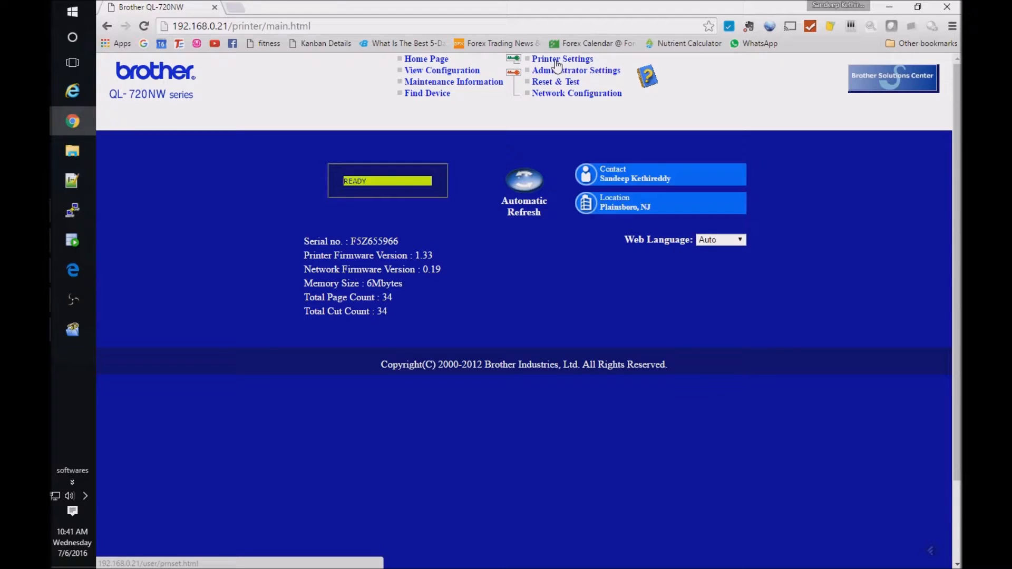
click(563, 59)
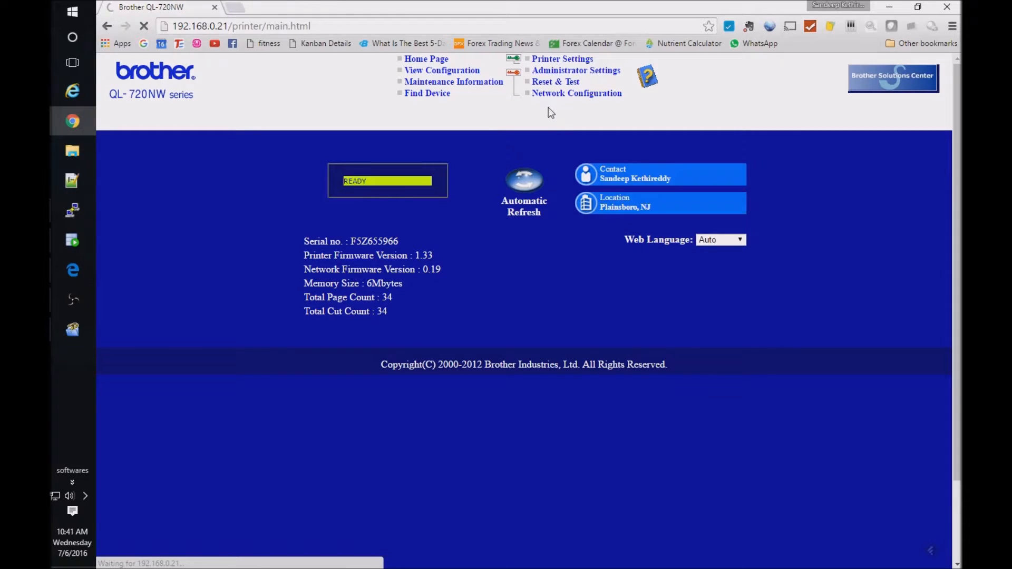
click(563, 58)
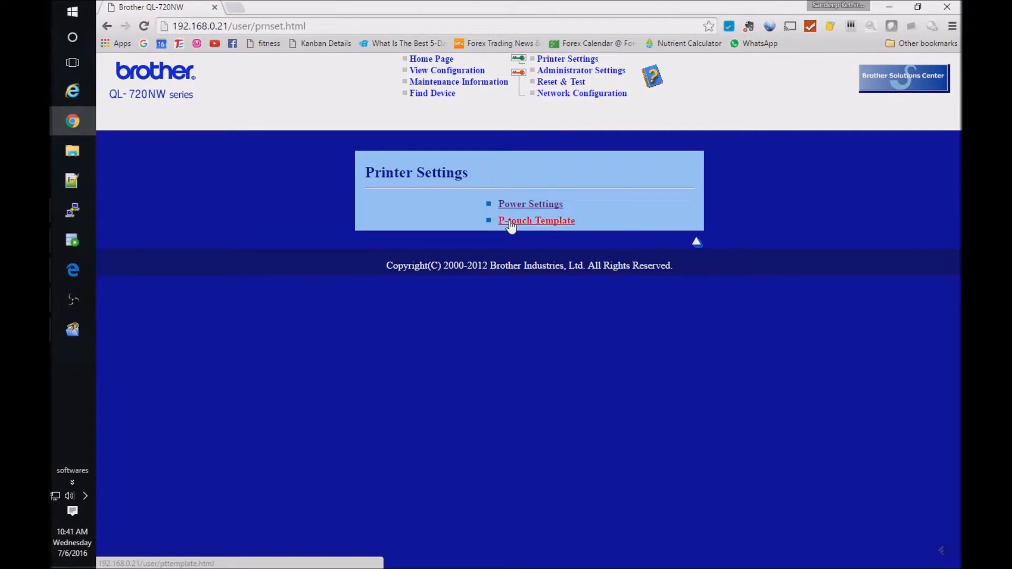
click(536, 220)
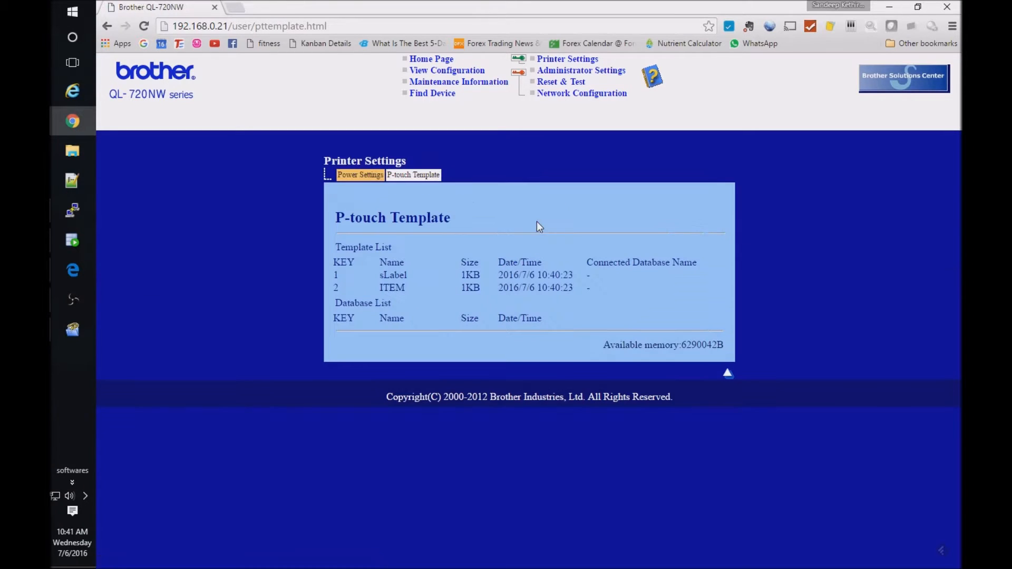
double_click(391, 288)
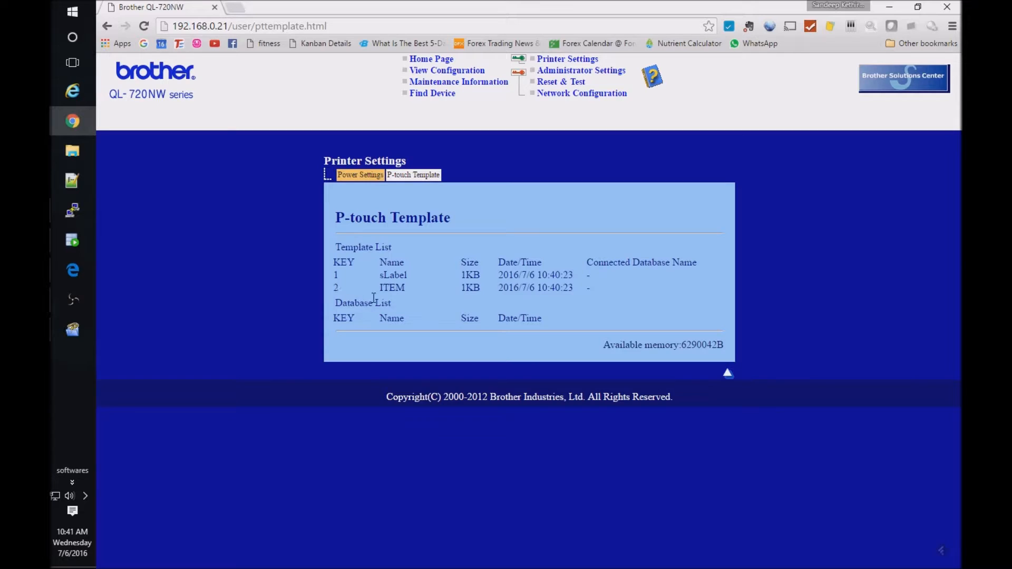
mouse_move(341, 294)
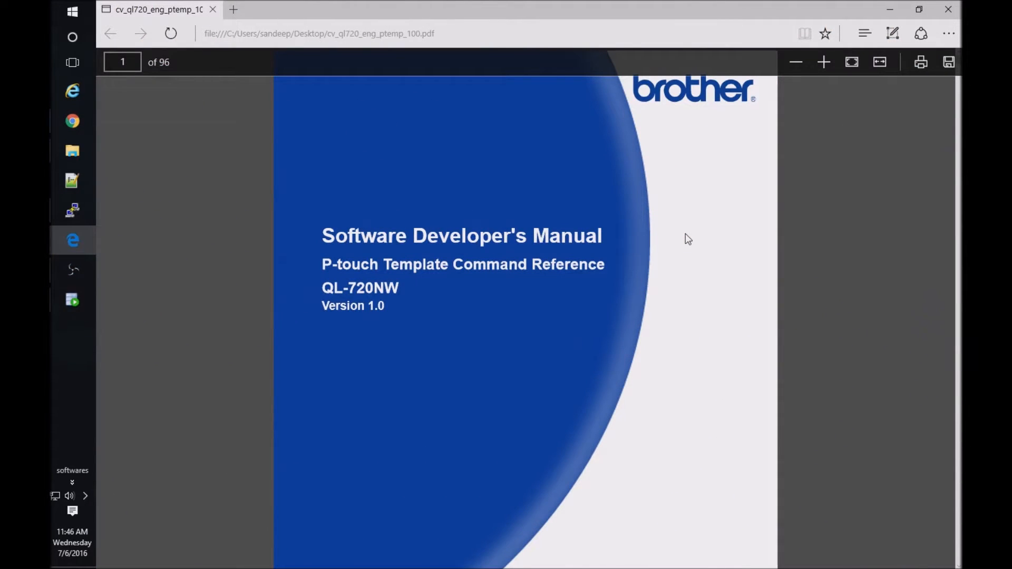
mouse_move(665, 261)
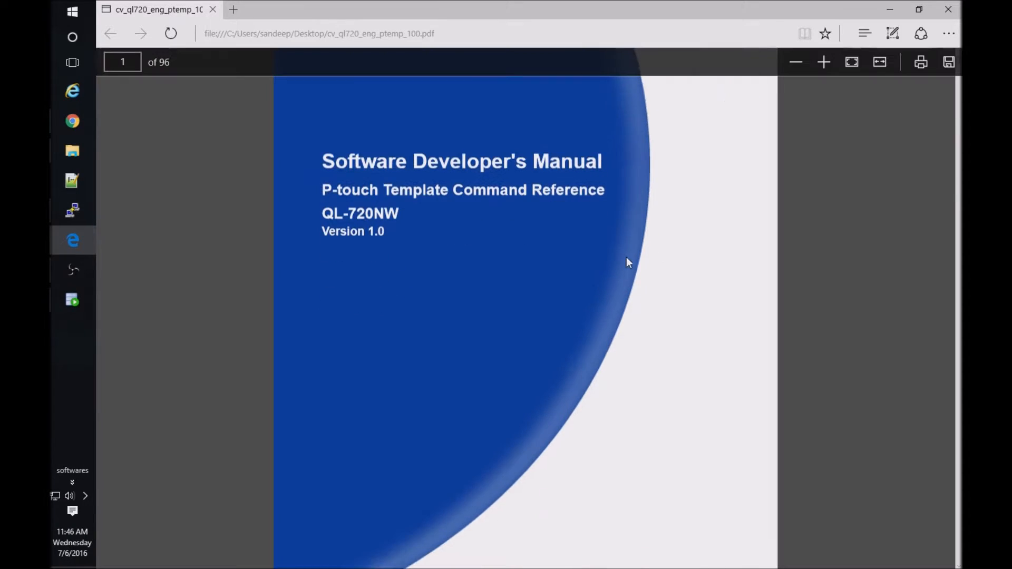
- Scroll the Edge PDF to page 28, section 6.1 on P-touch Template mode commands
scroll(down, 3)
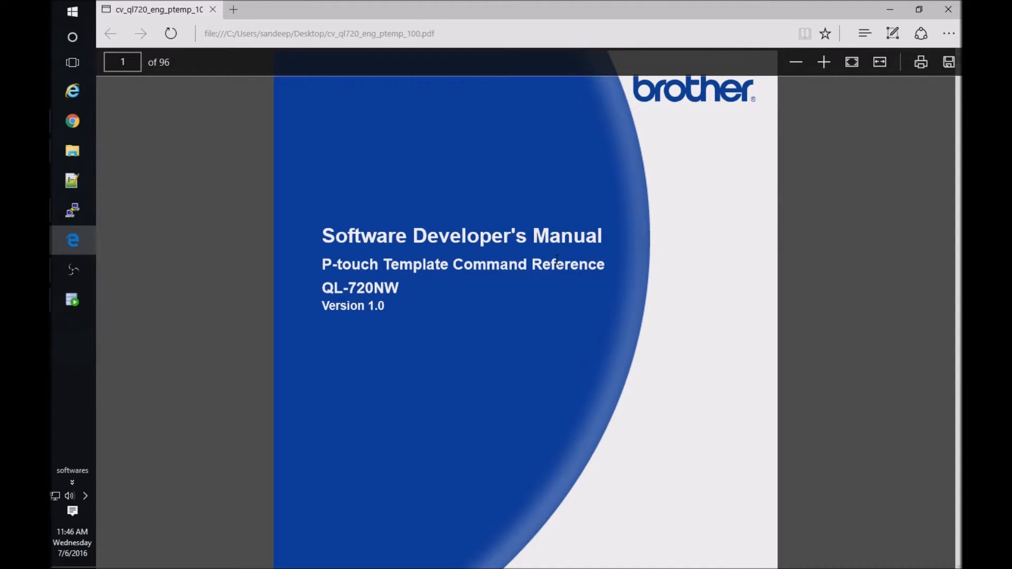
scroll(down, 3)
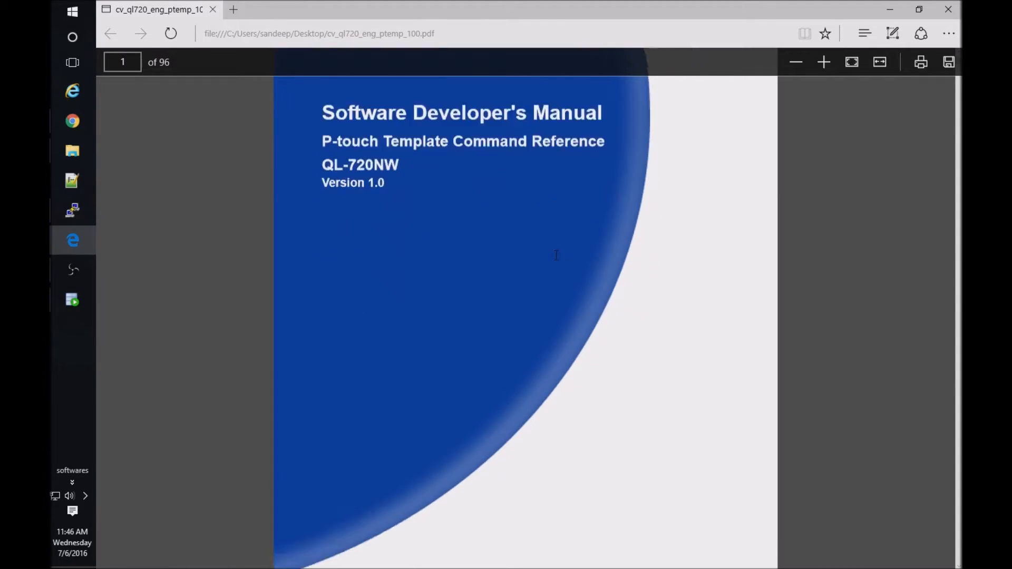
scroll(down, 3)
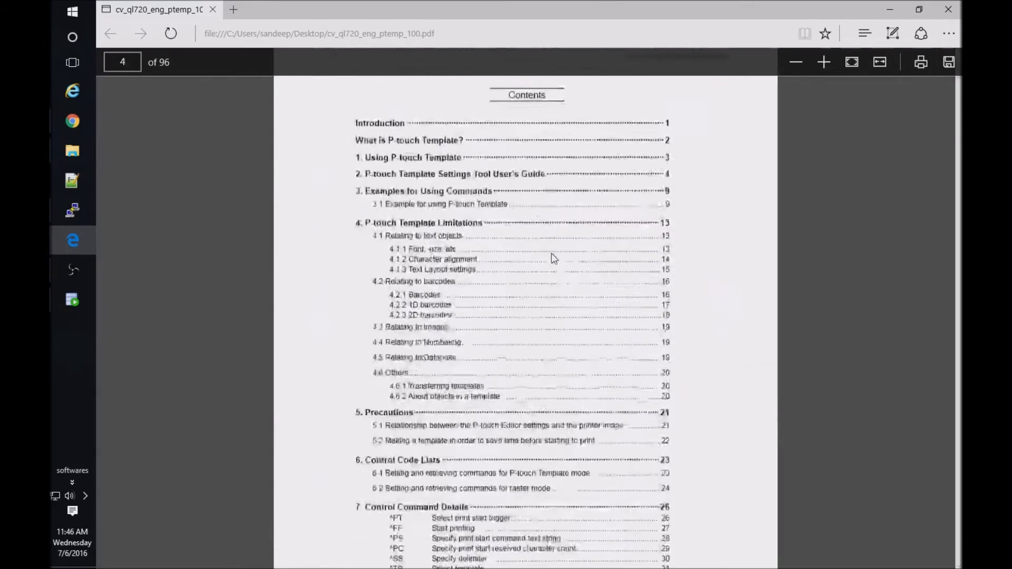
scroll(down, 3)
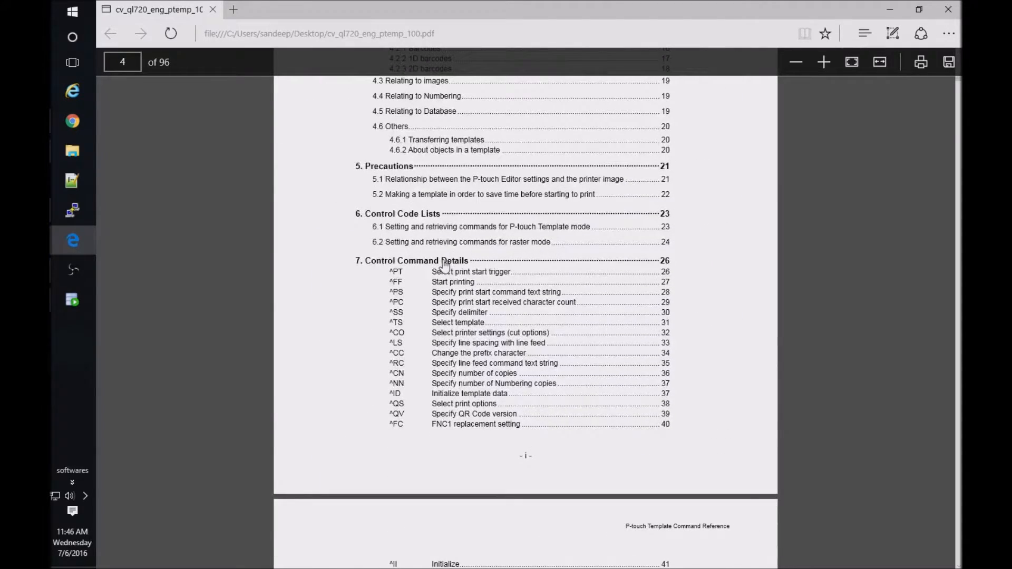
click(471, 271)
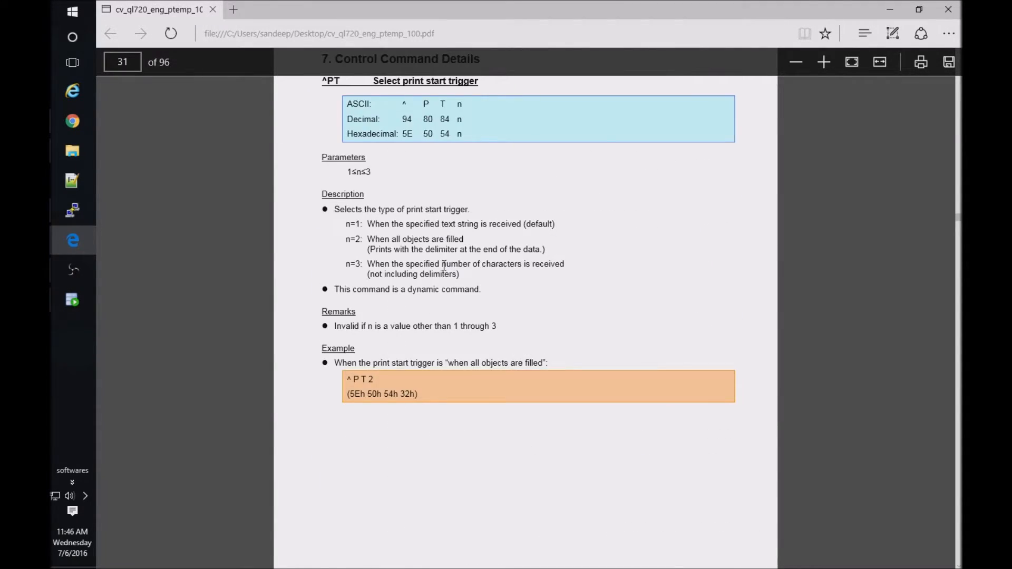
scroll(up, 3)
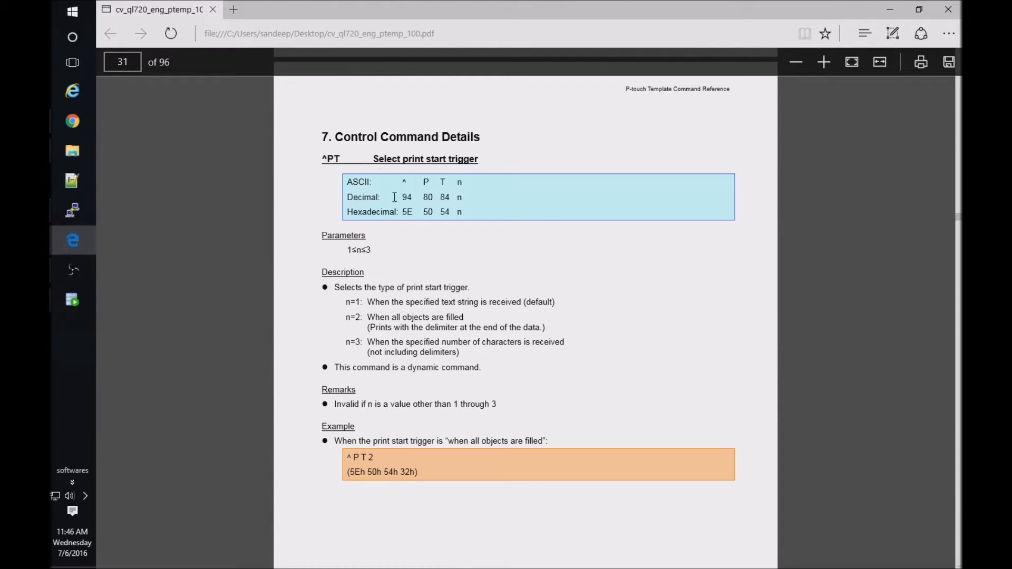
mouse_move(373, 166)
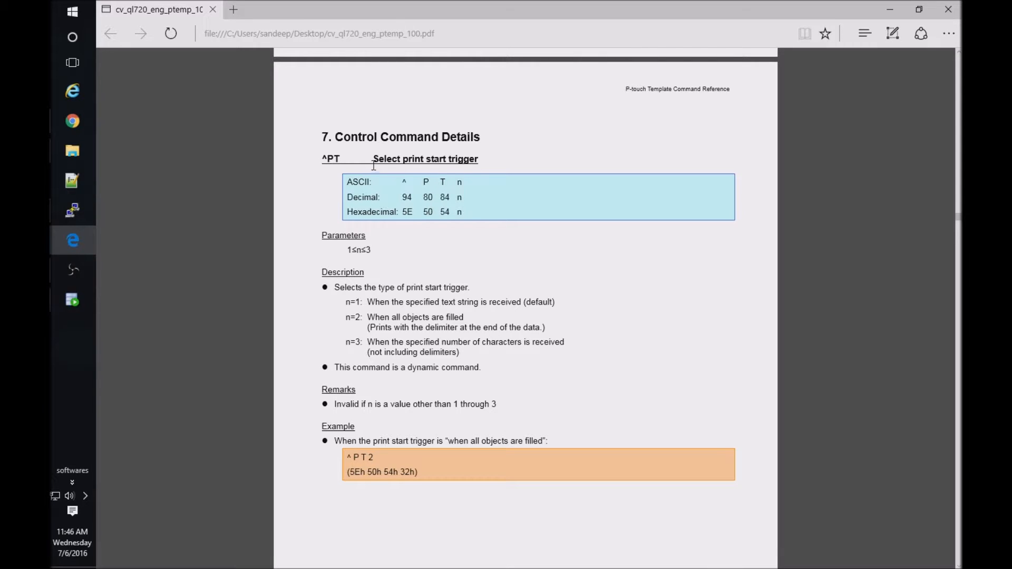
mouse_move(382, 238)
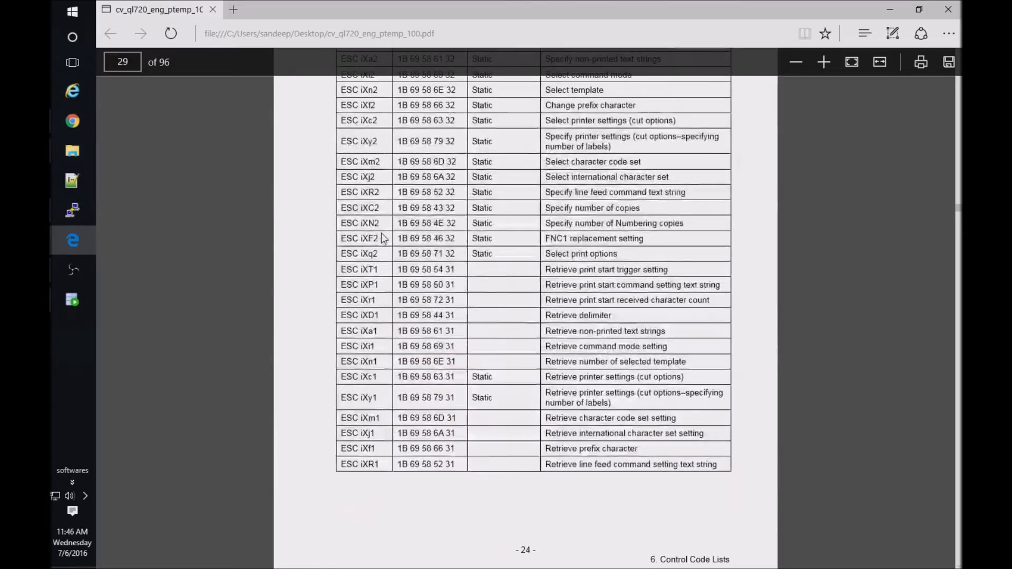
scroll(up, 3)
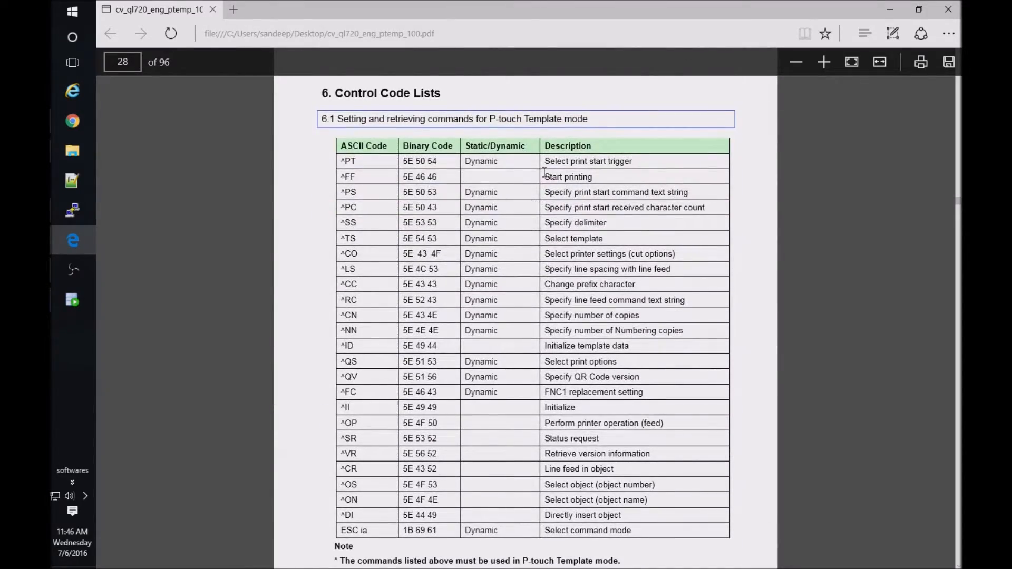
mouse_move(397, 178)
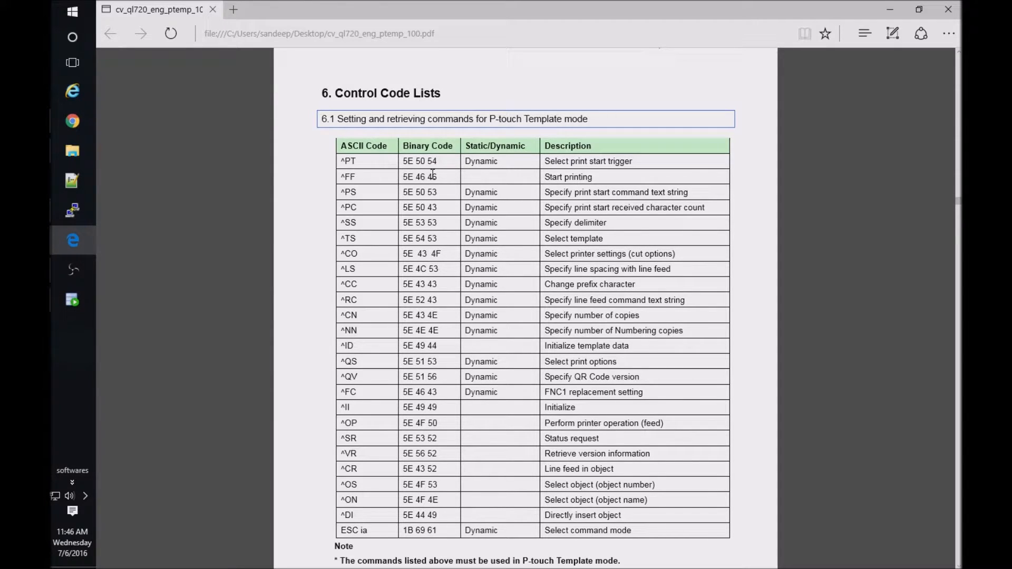
scroll(down, 3)
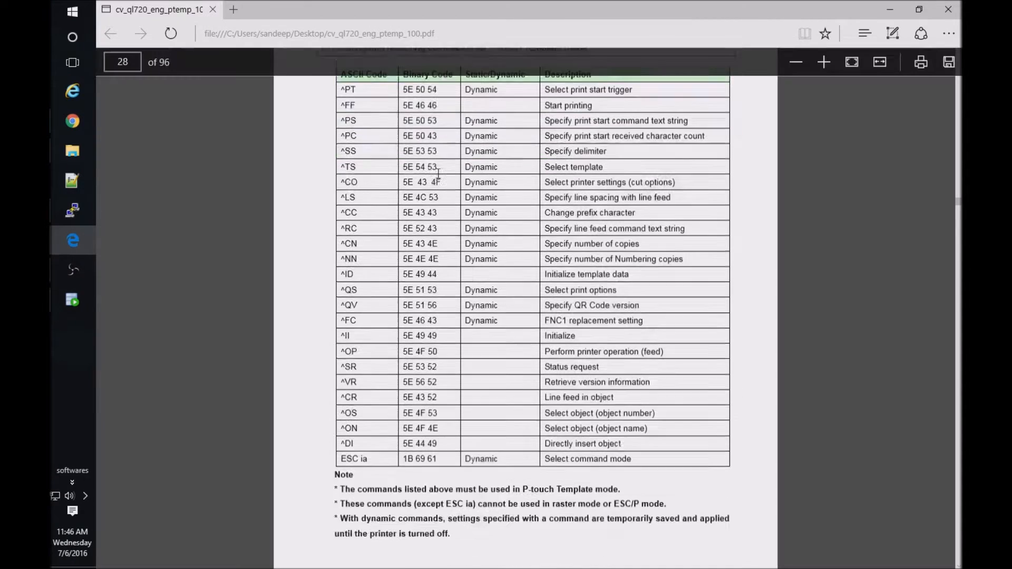
scroll(up, 3)
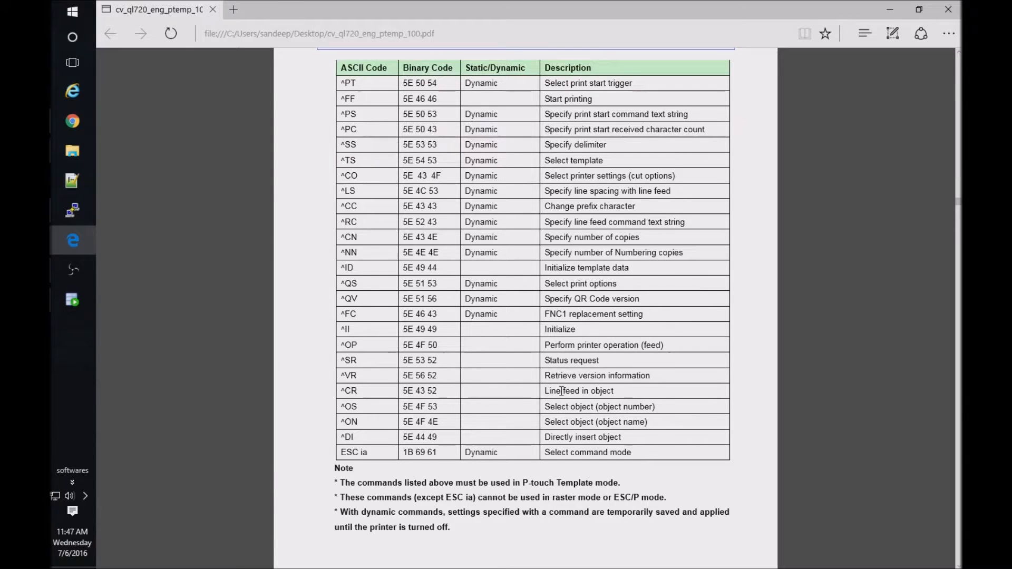
mouse_move(567, 406)
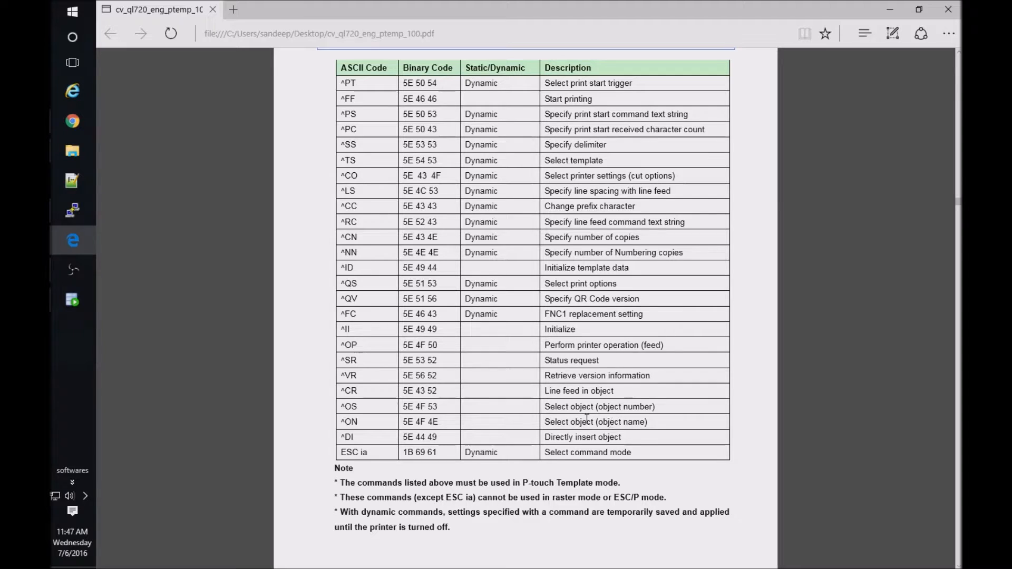
mouse_move(548, 437)
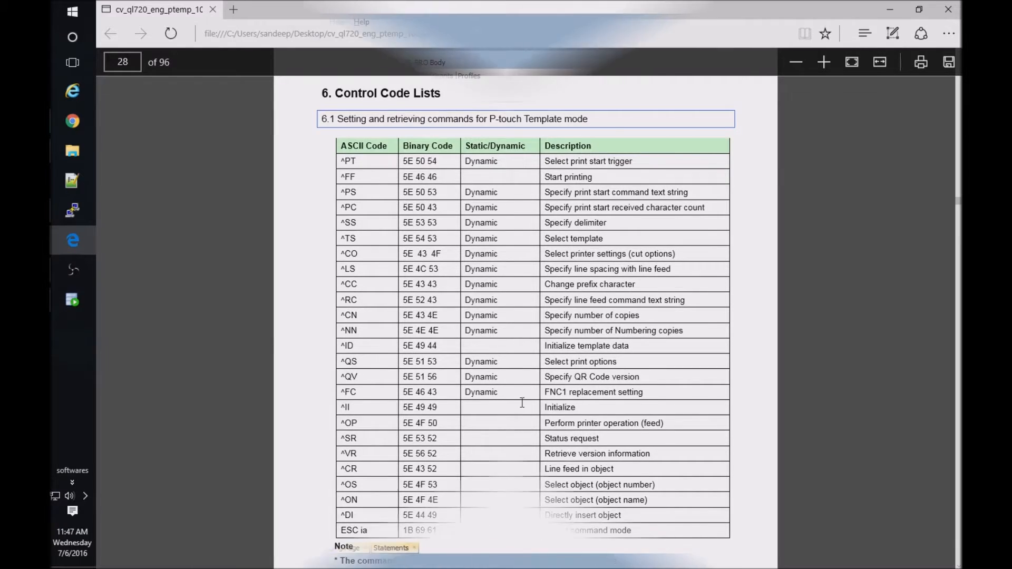
- Highlight init's obj1 through obj4 and txt parameter lines in the VIS_BRO specification
click(72, 299)
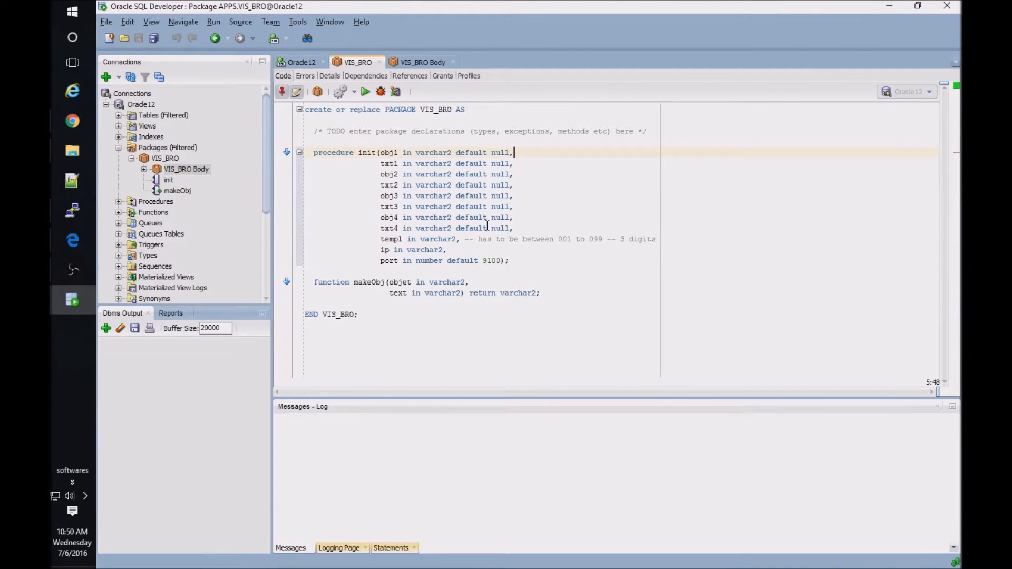
mouse_move(439, 206)
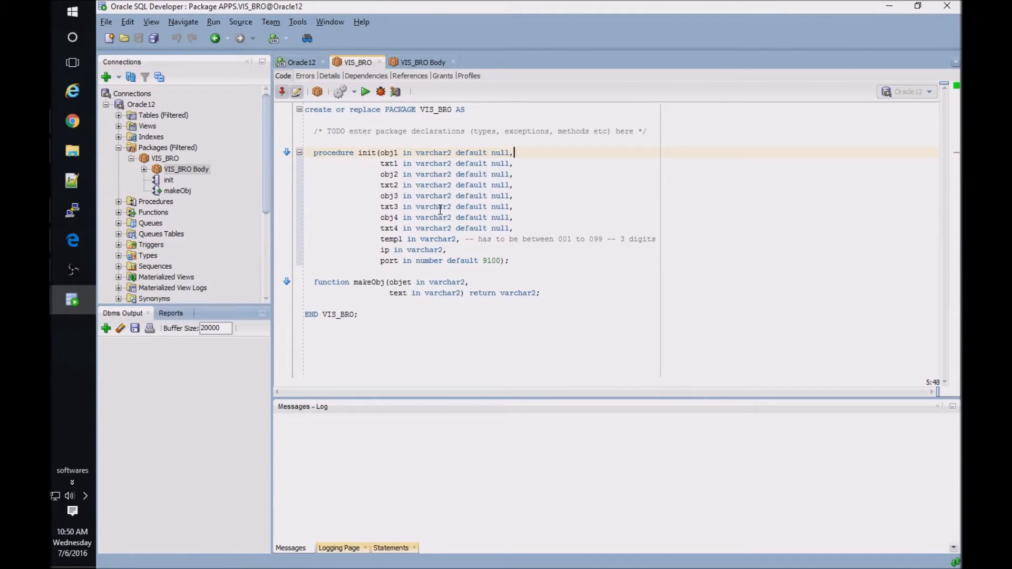
mouse_move(554, 210)
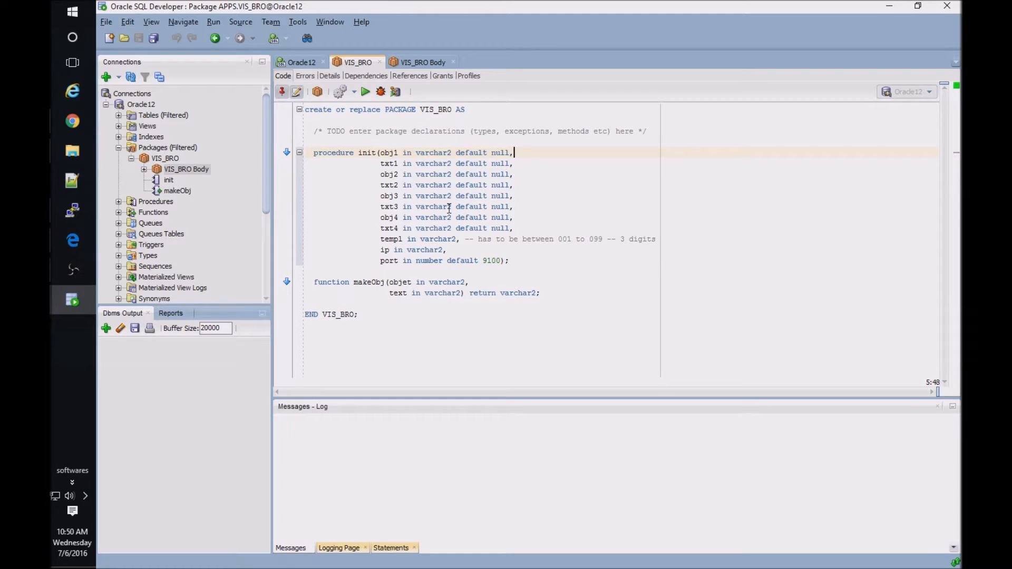
mouse_move(424, 132)
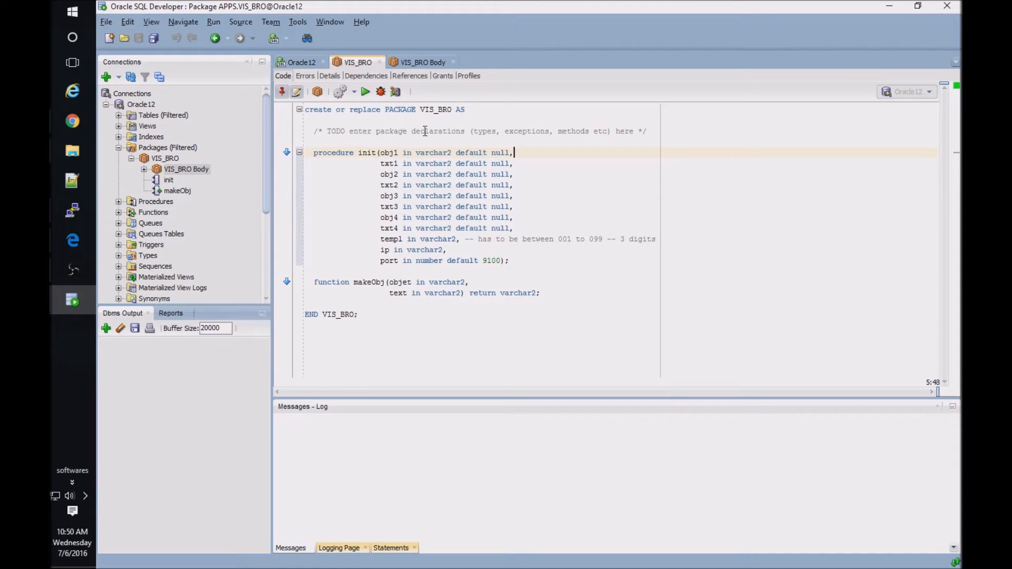
mouse_move(357, 282)
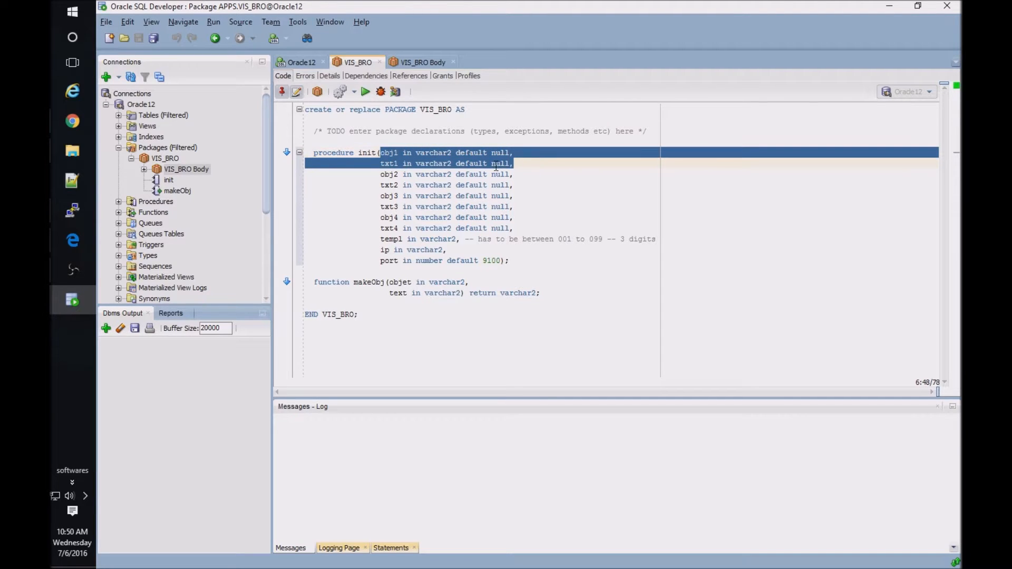
click(388, 153)
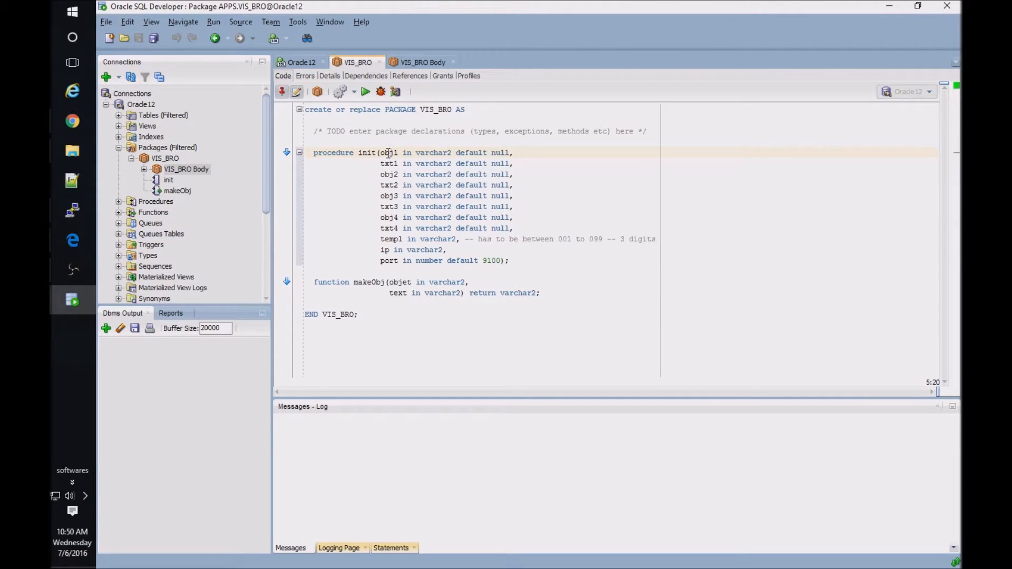
double_click(388, 152)
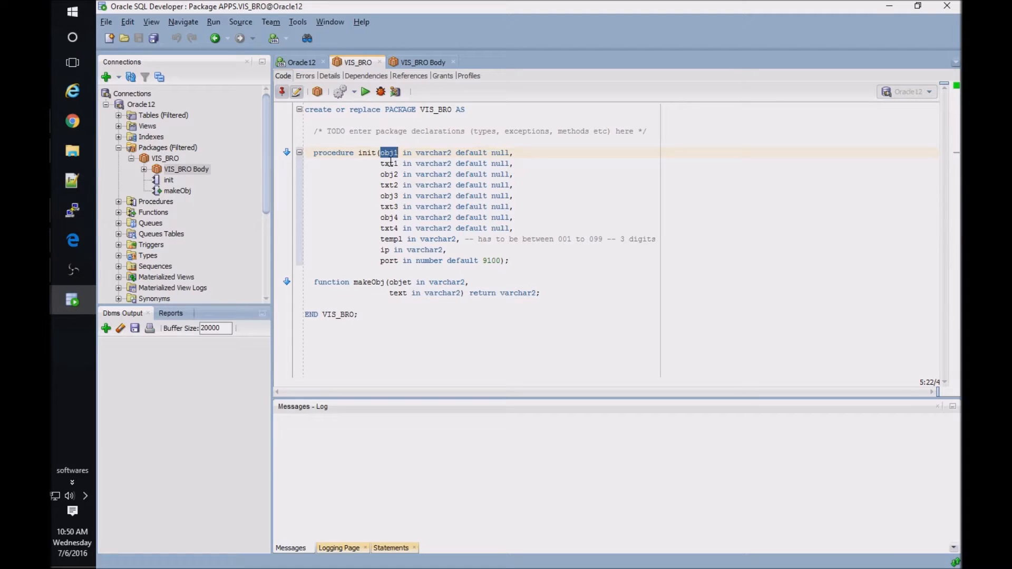
double_click(389, 164)
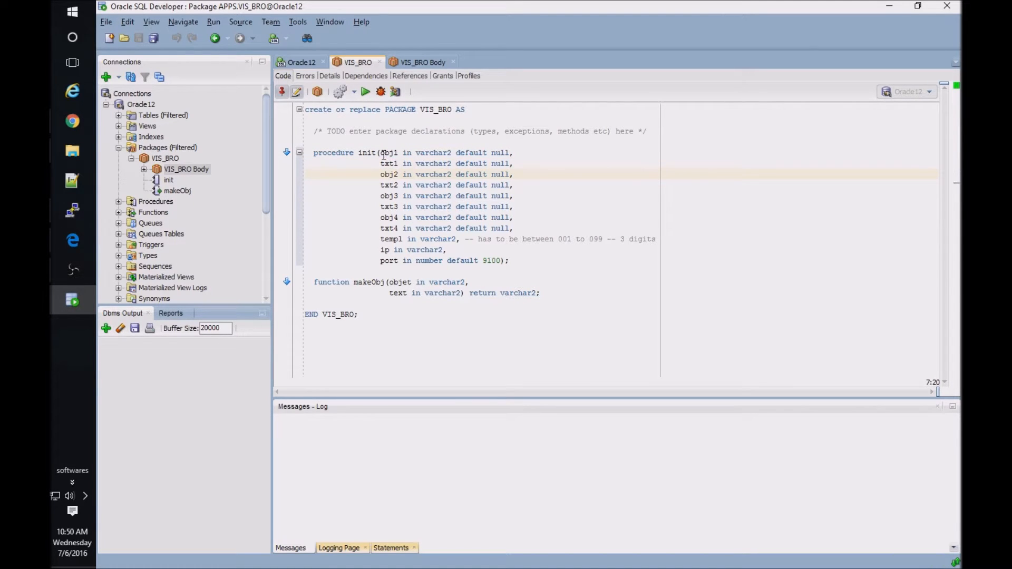
drag(380, 152, 513, 216)
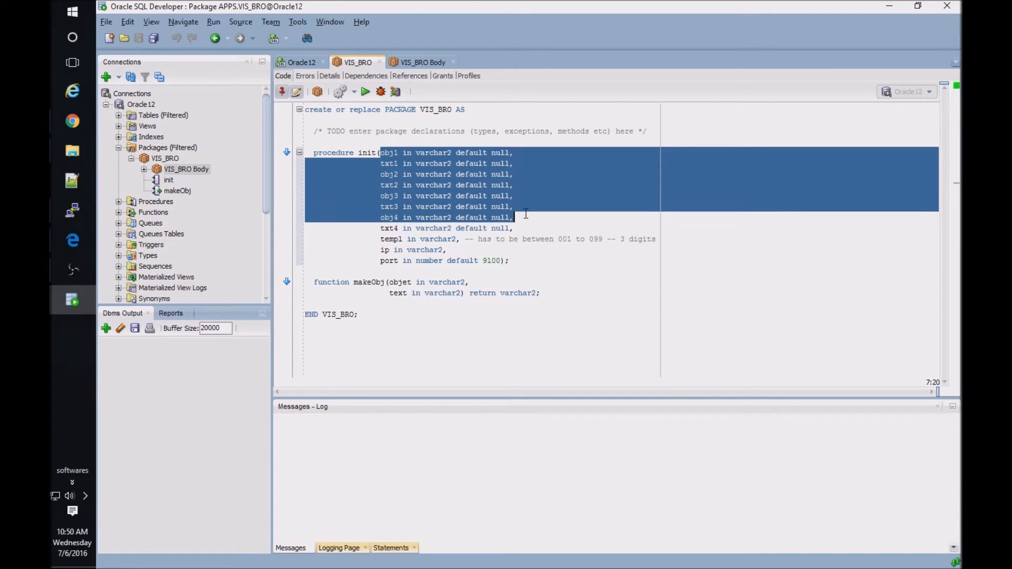
click(514, 228)
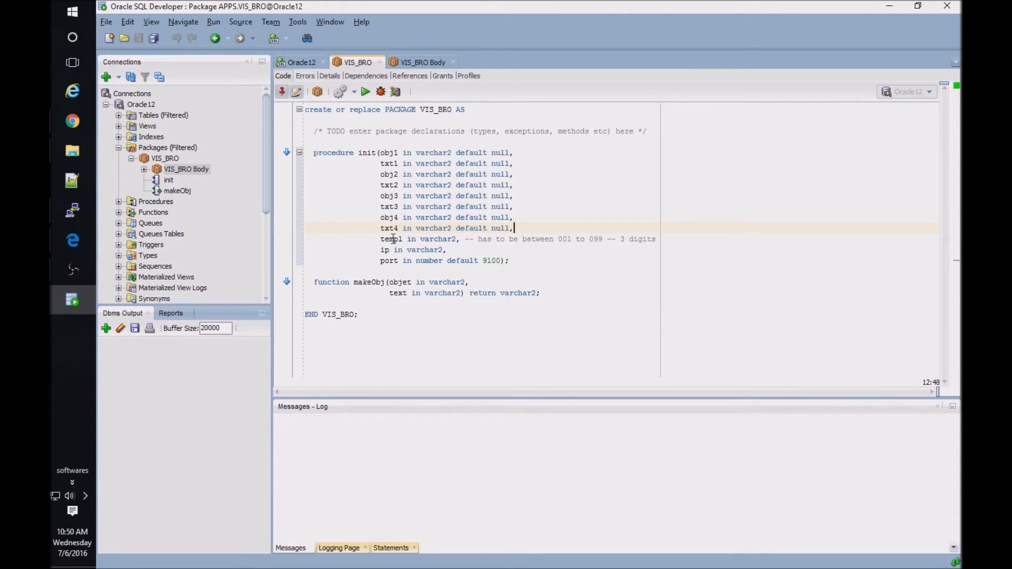
mouse_move(390, 239)
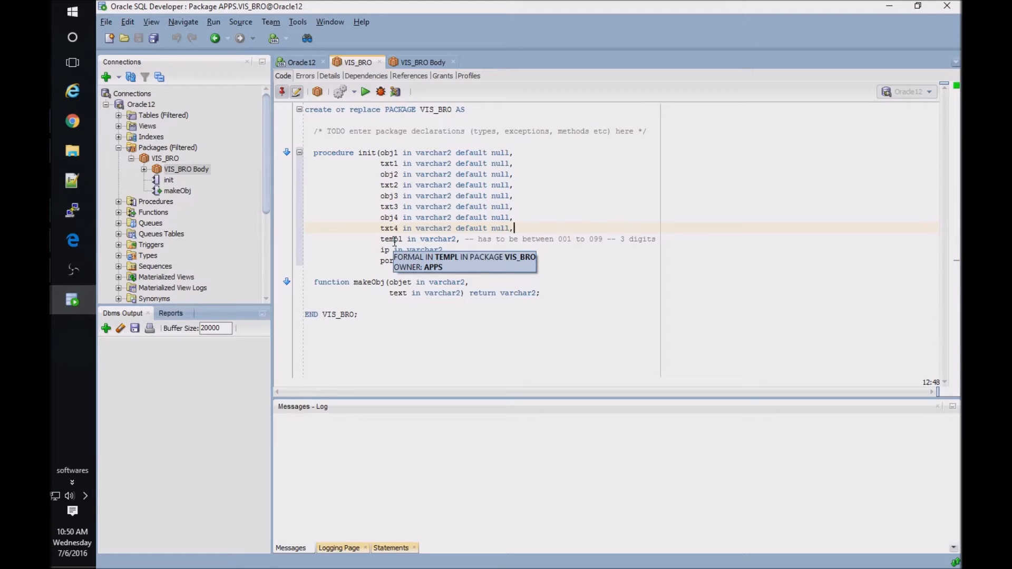
- Point out the templ, ip and port (default 9100) parameters and the makeObj declaration
click(384, 250)
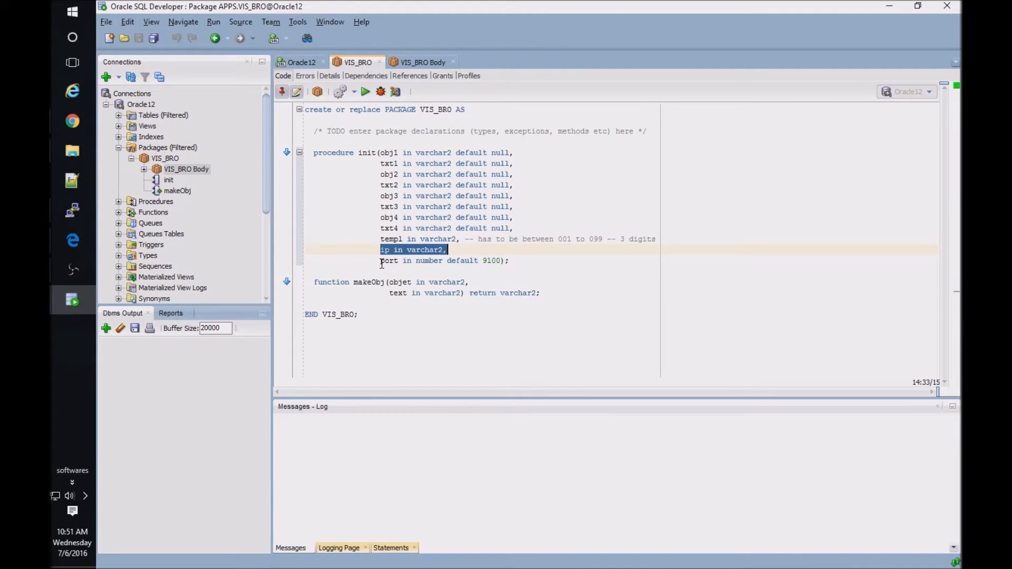
click(390, 261)
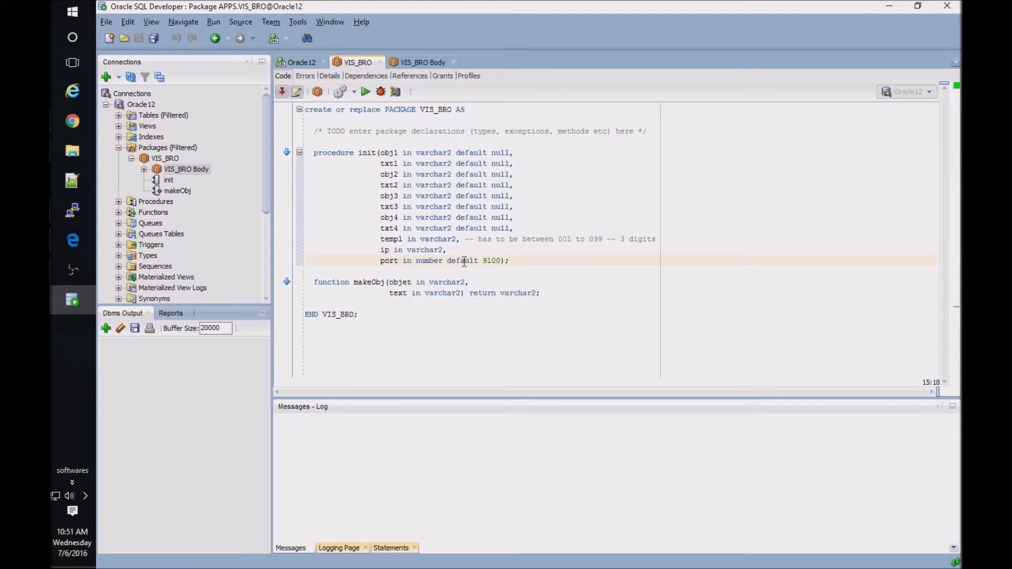
double_click(492, 260)
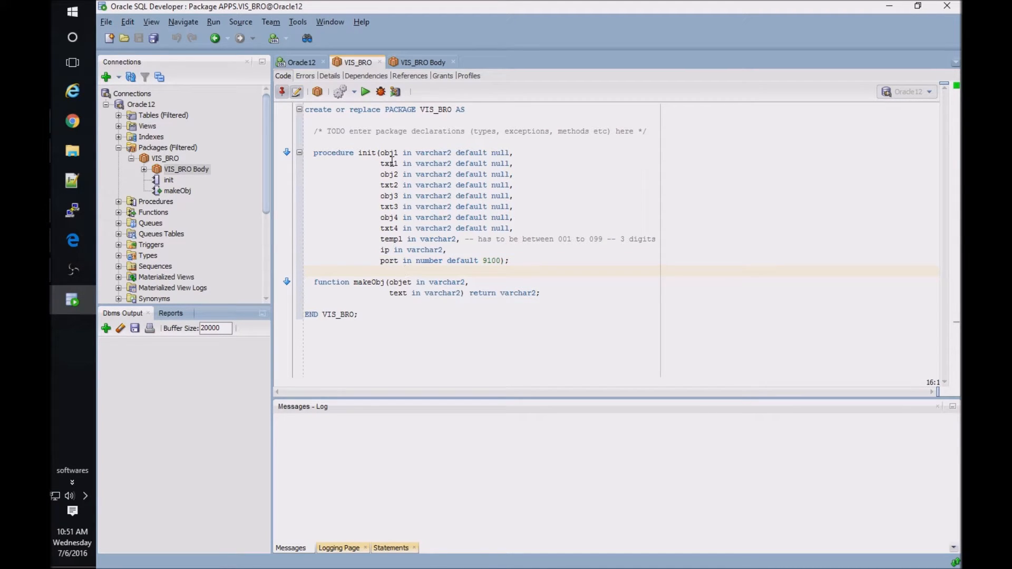
drag(380, 152, 513, 163)
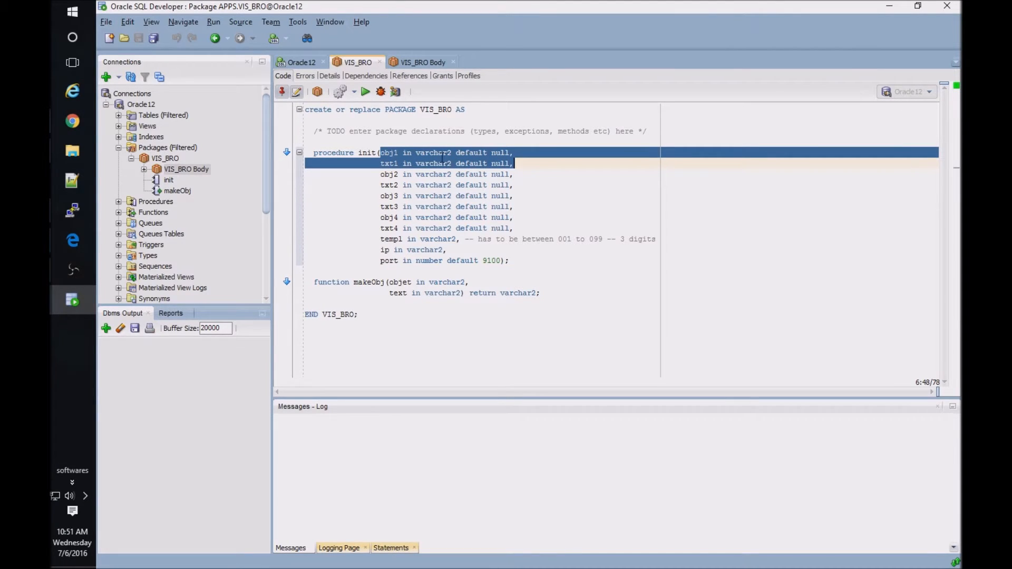
mouse_move(394, 238)
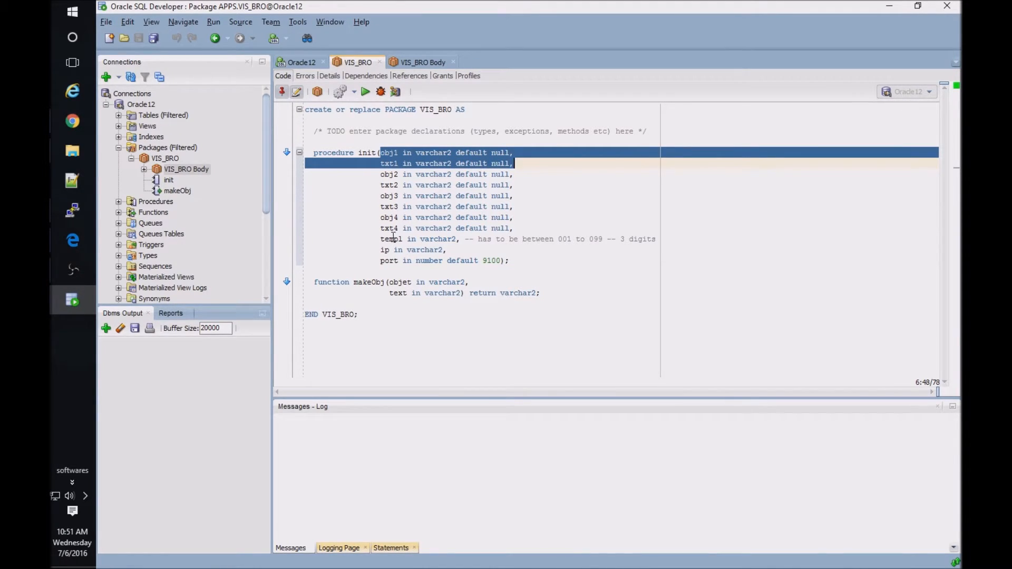
click(399, 283)
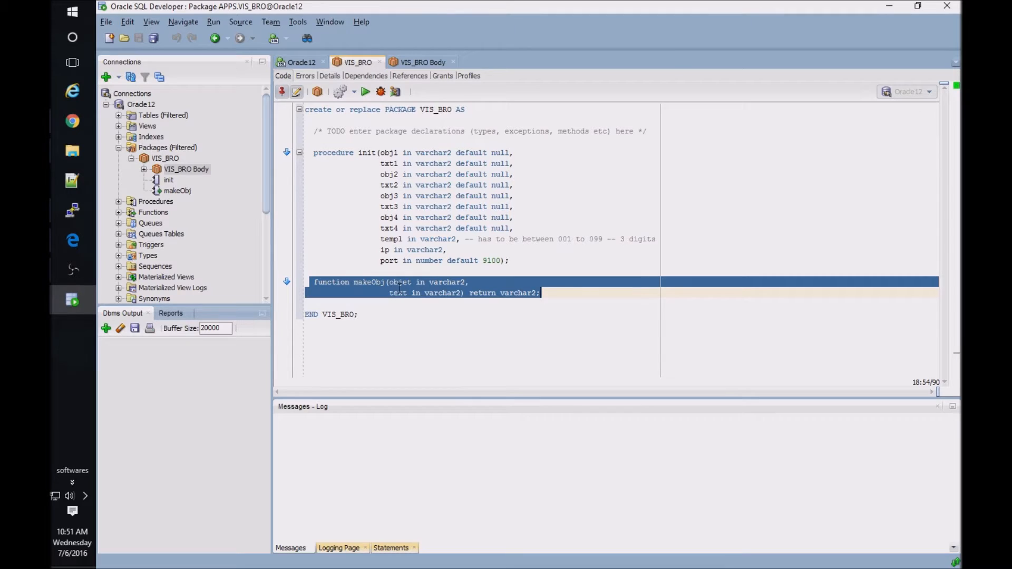
mouse_move(399, 293)
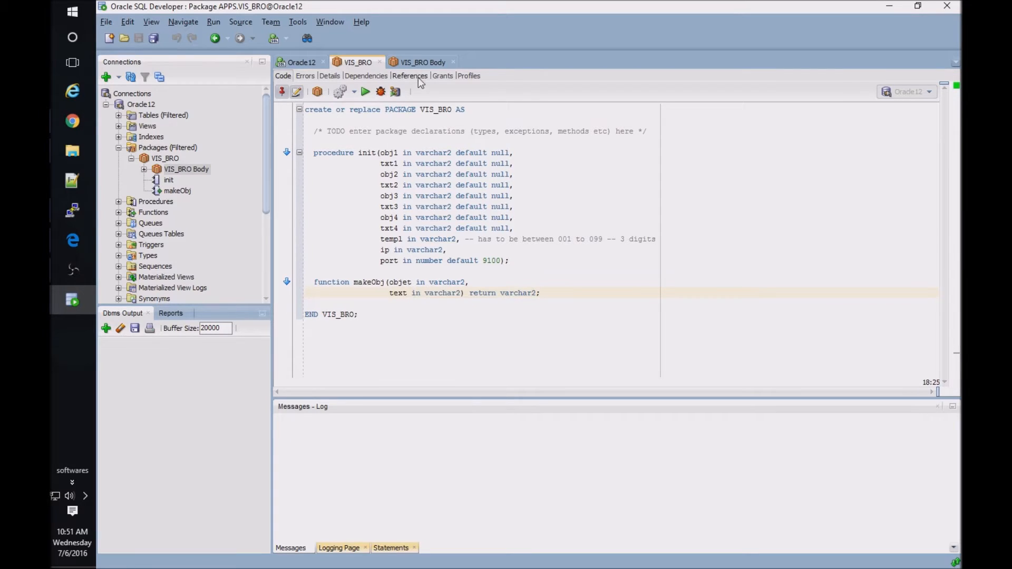
click(422, 62)
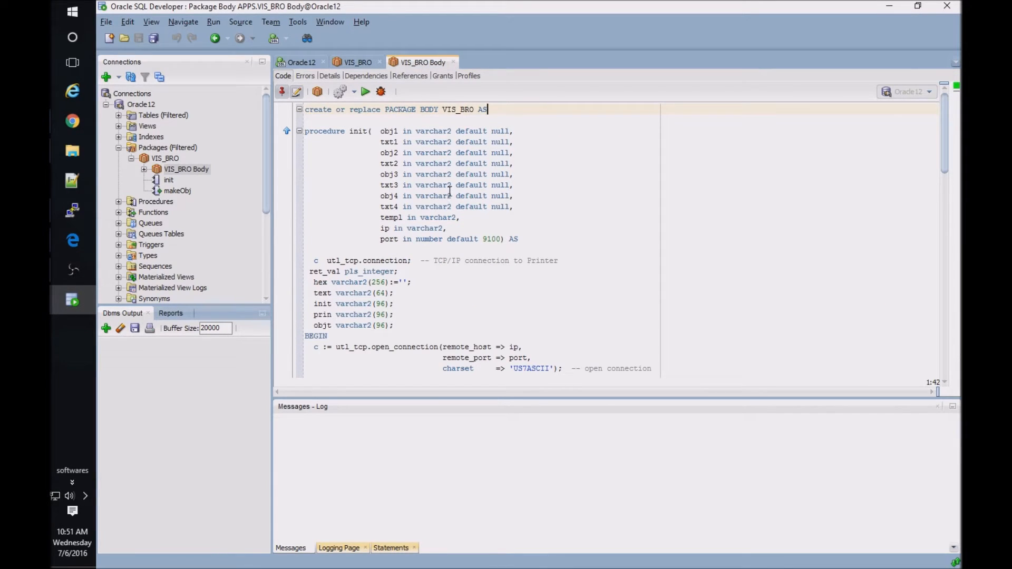
scroll(down, 3)
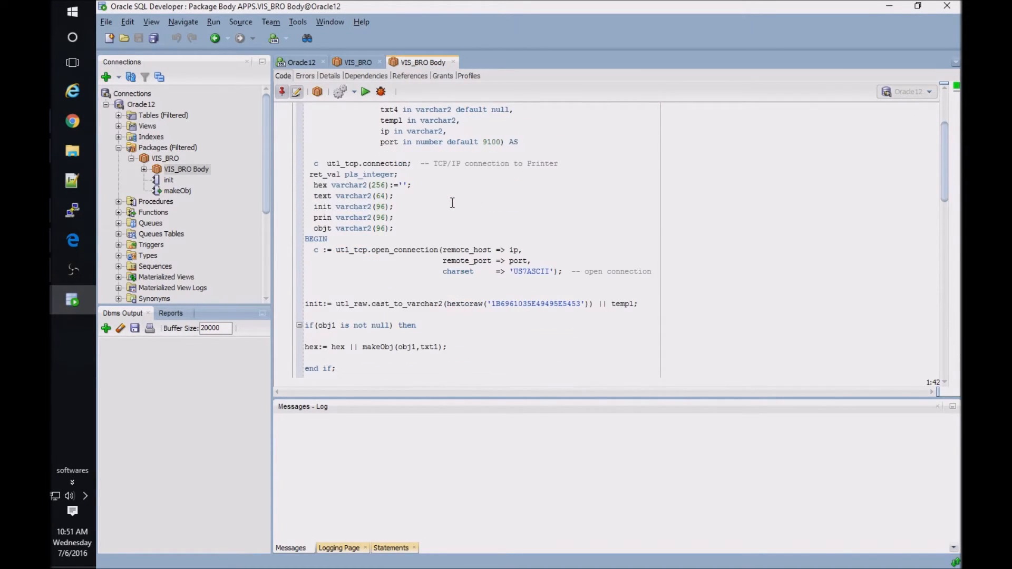
scroll(down, 3)
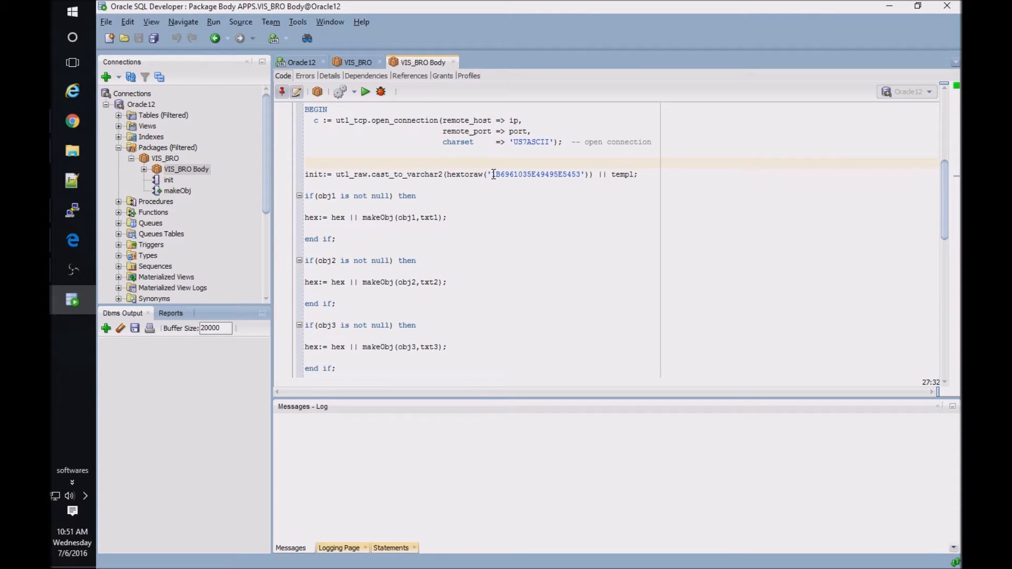
double_click(535, 174)
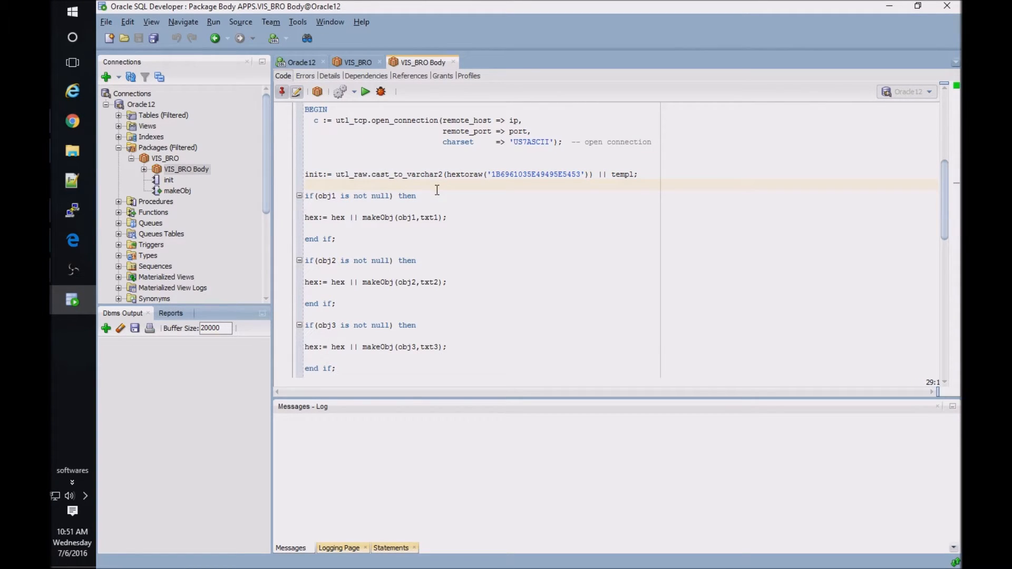
scroll(down, 3)
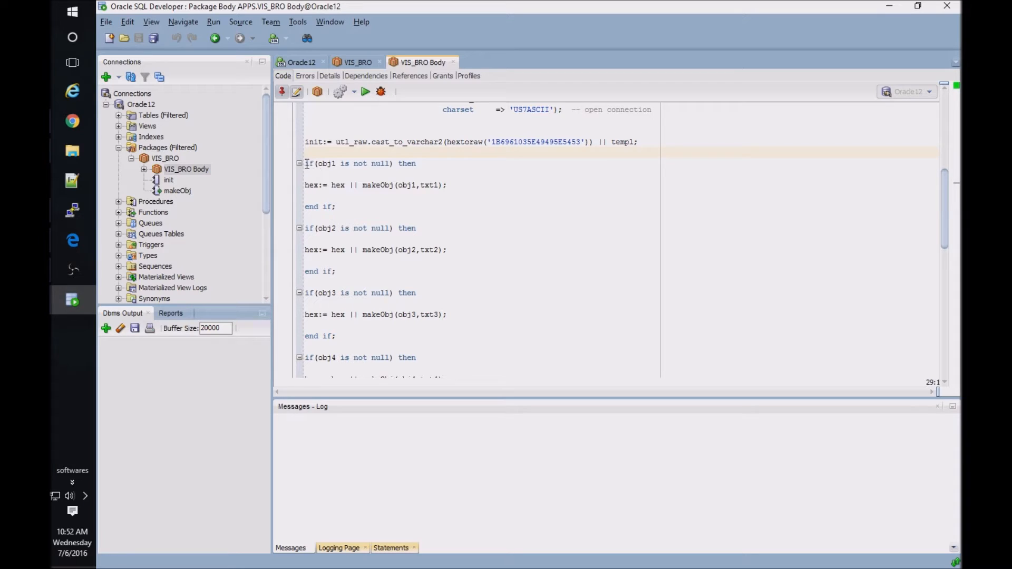
drag(306, 164, 411, 186)
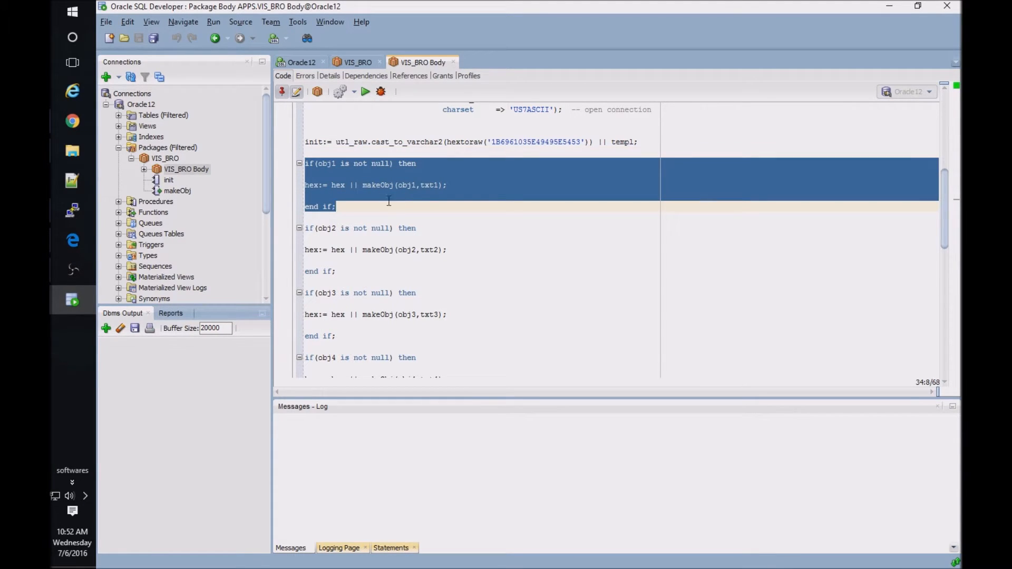
click(334, 164)
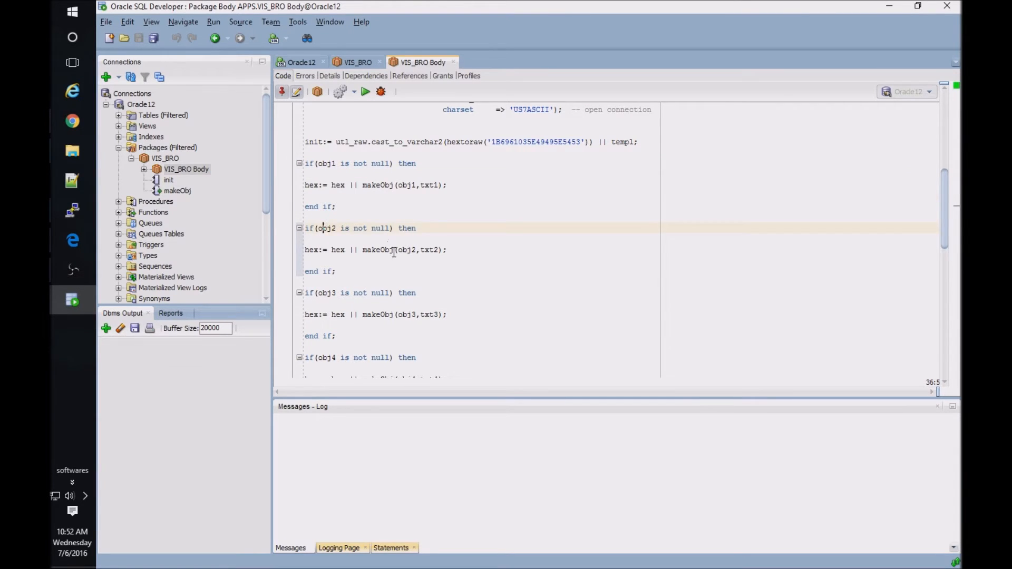
scroll(down, 3)
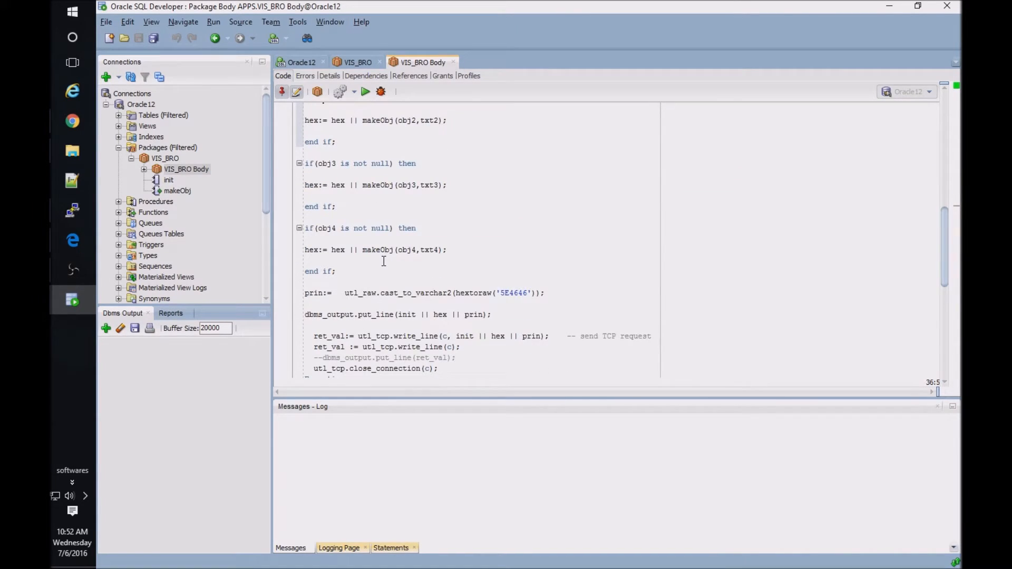
mouse_move(388, 264)
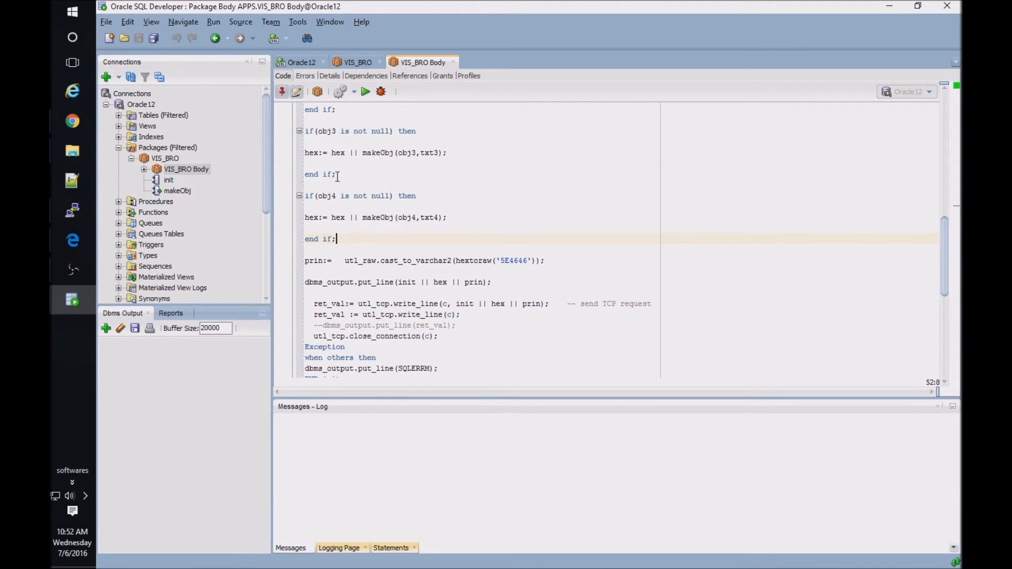
mouse_move(381, 235)
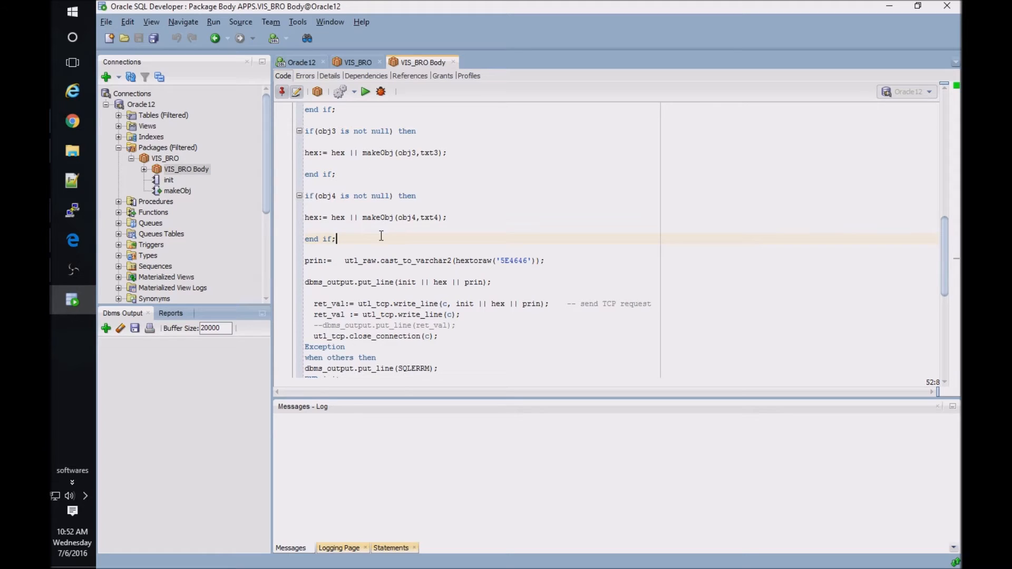
scroll(down, 3)
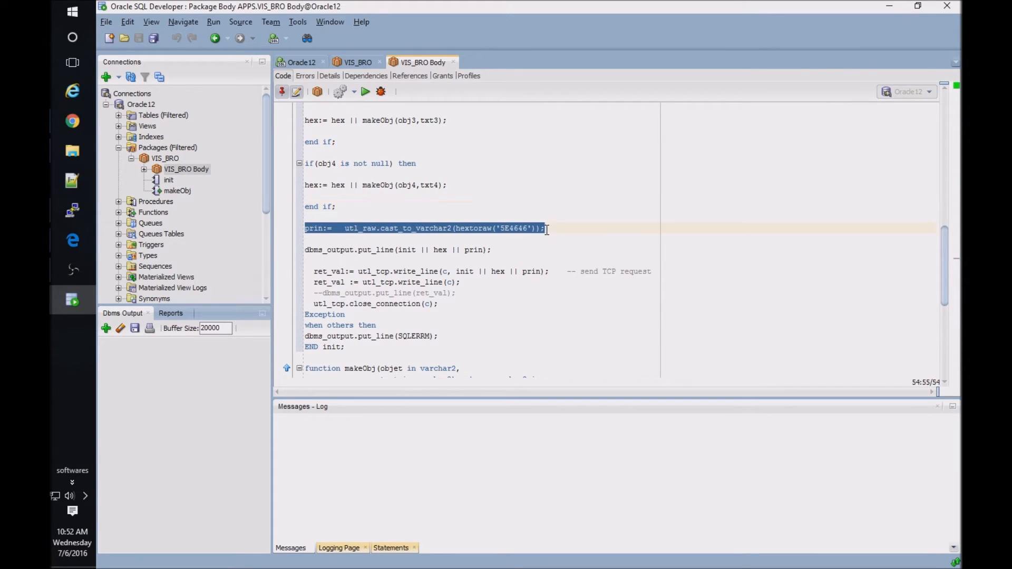
click(519, 228)
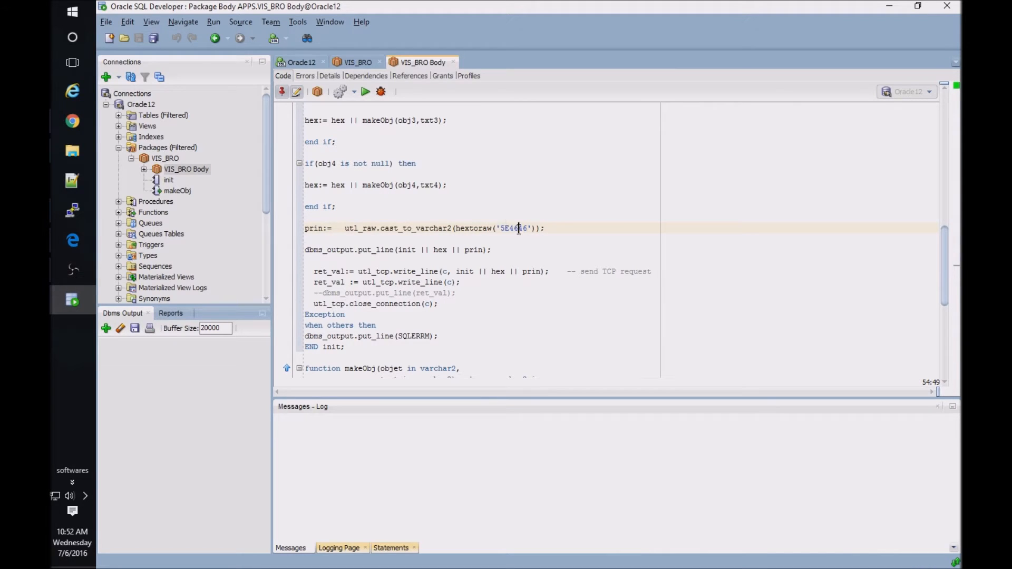
scroll(down, 3)
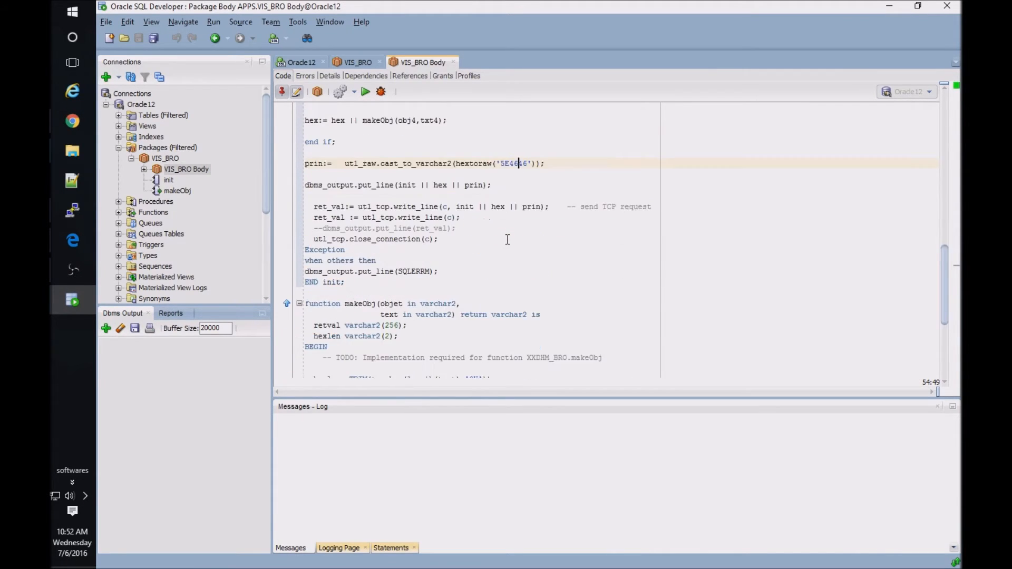
scroll(down, 3)
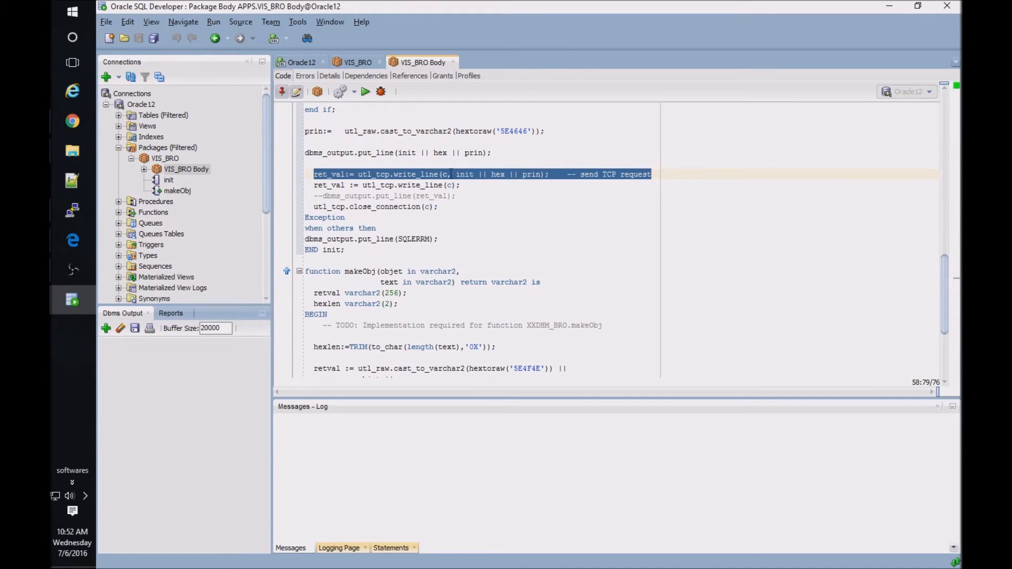
click(436, 175)
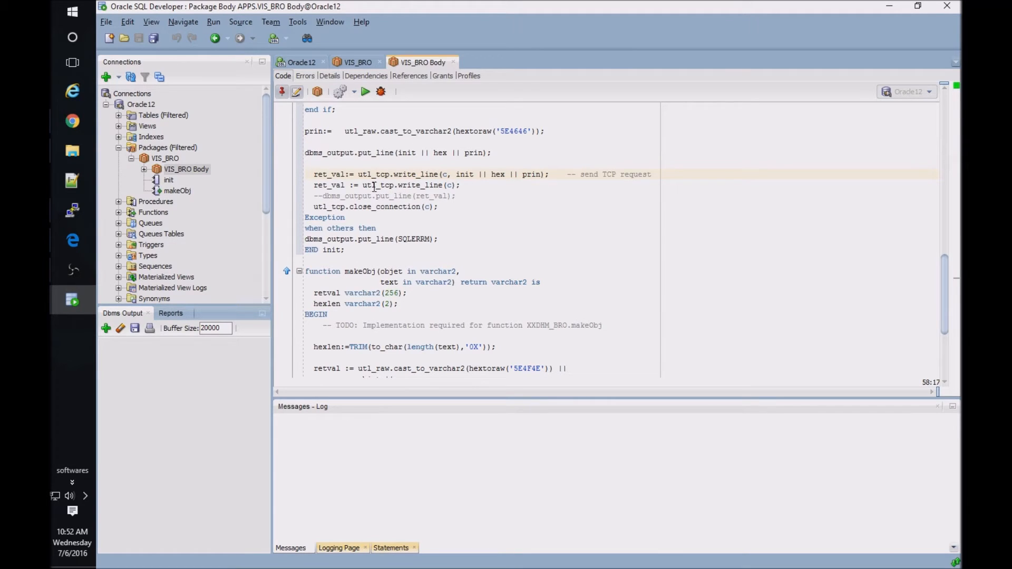
double_click(411, 185)
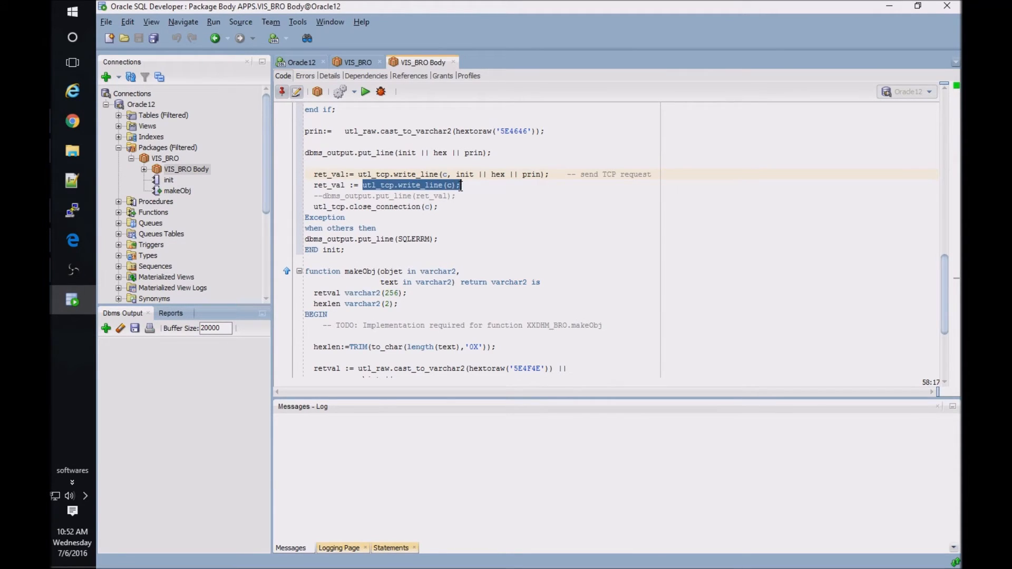
click(461, 185)
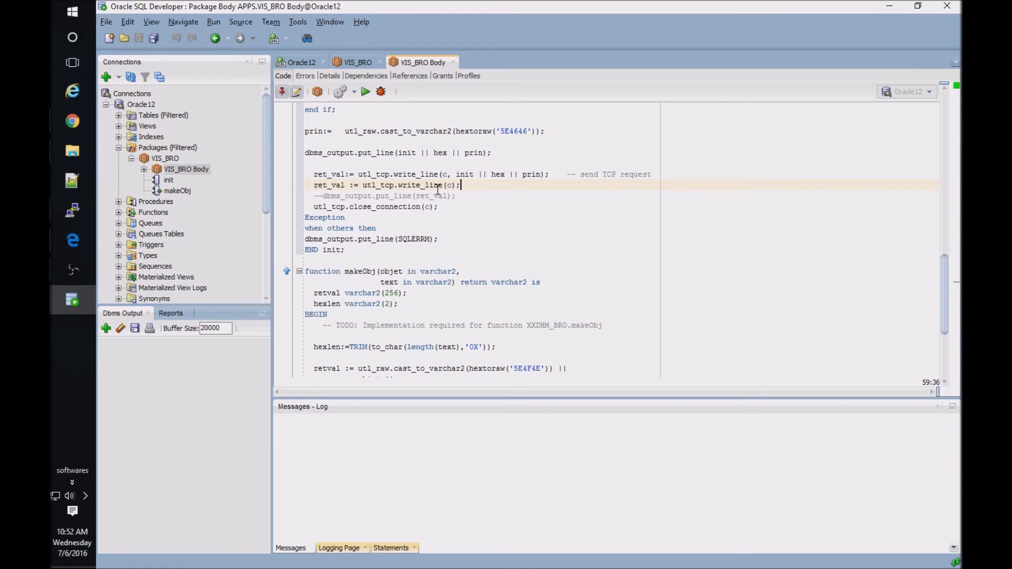
mouse_move(311, 207)
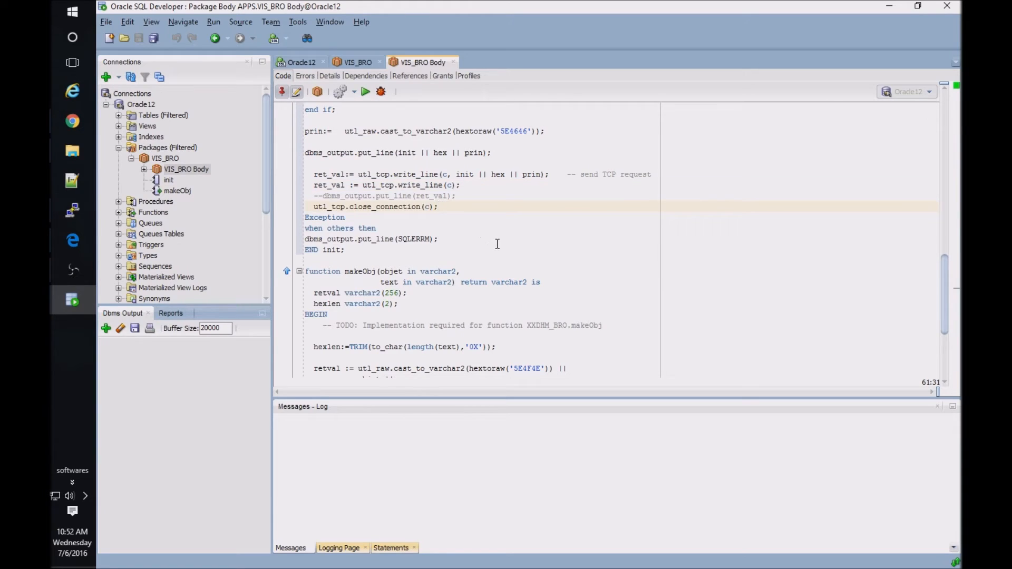
click(503, 62)
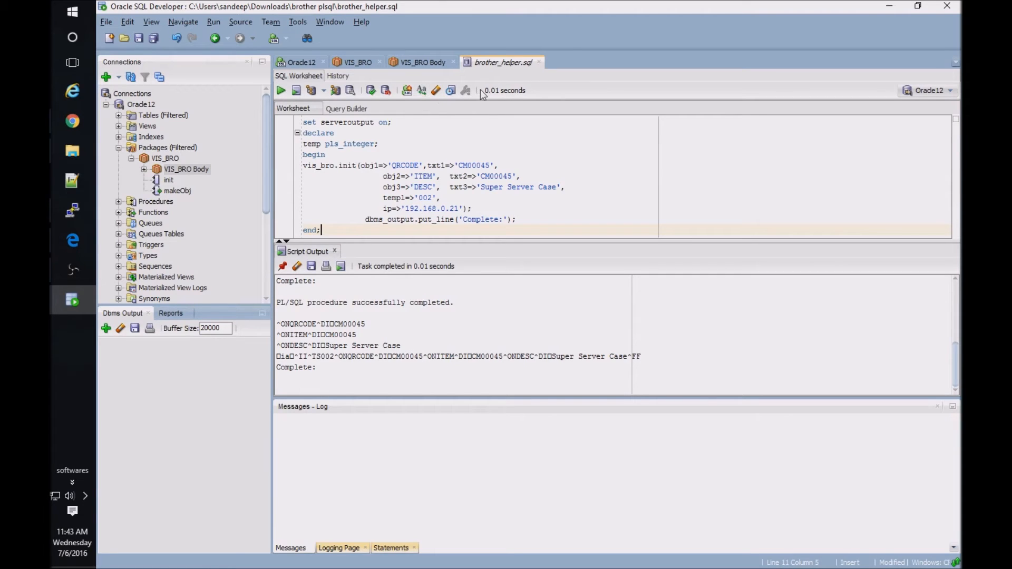
mouse_move(500, 137)
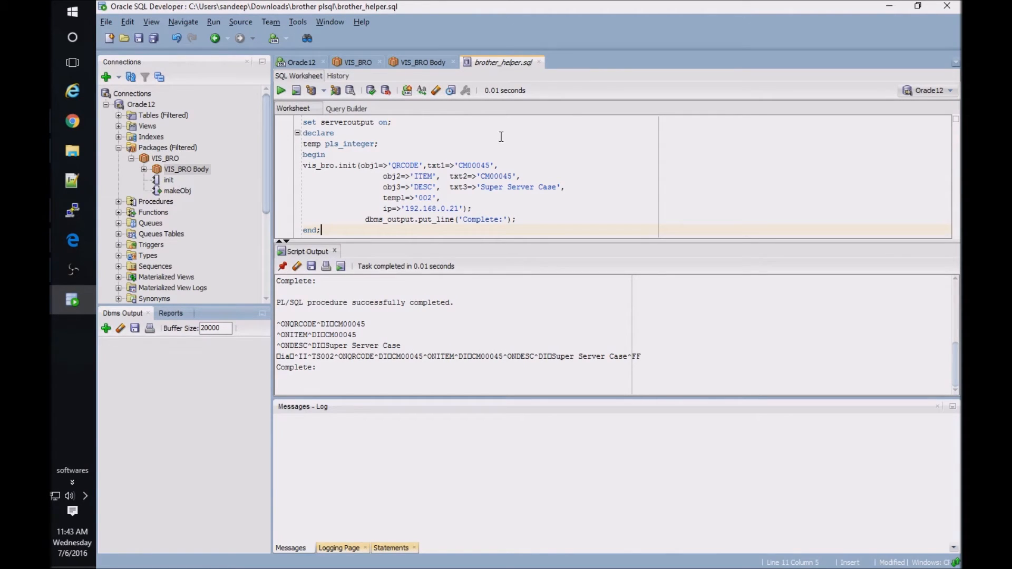
mouse_move(361, 129)
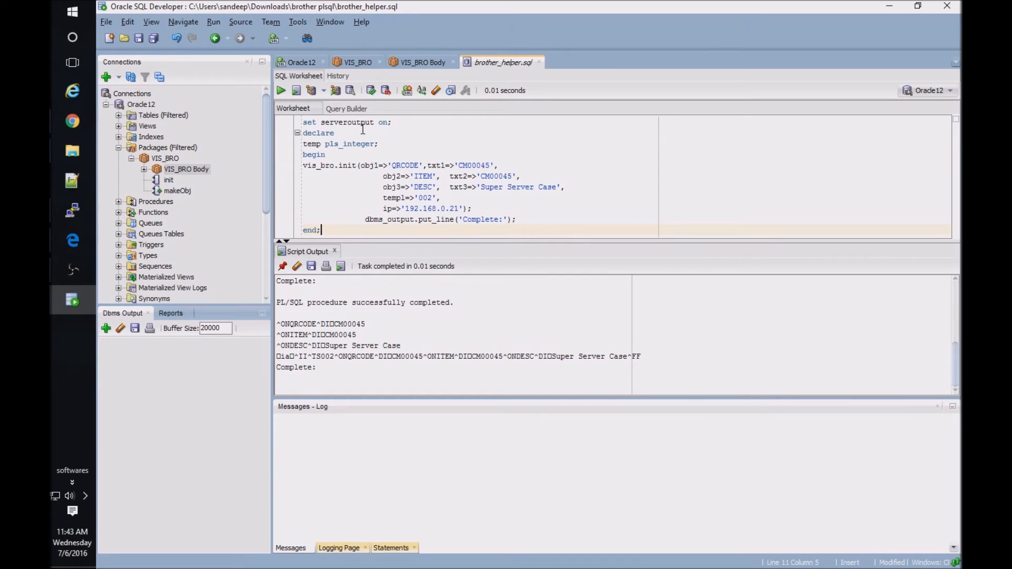
mouse_move(470, 207)
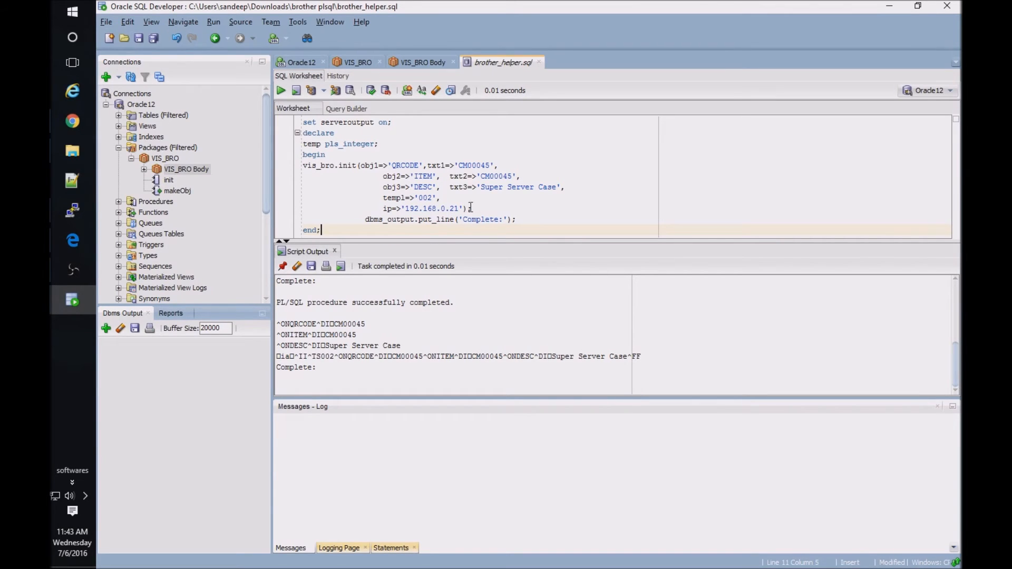
- Walk through the vis_bro.init arguments: QRCODE, CM00045, printer IP and template '002'
double_click(347, 165)
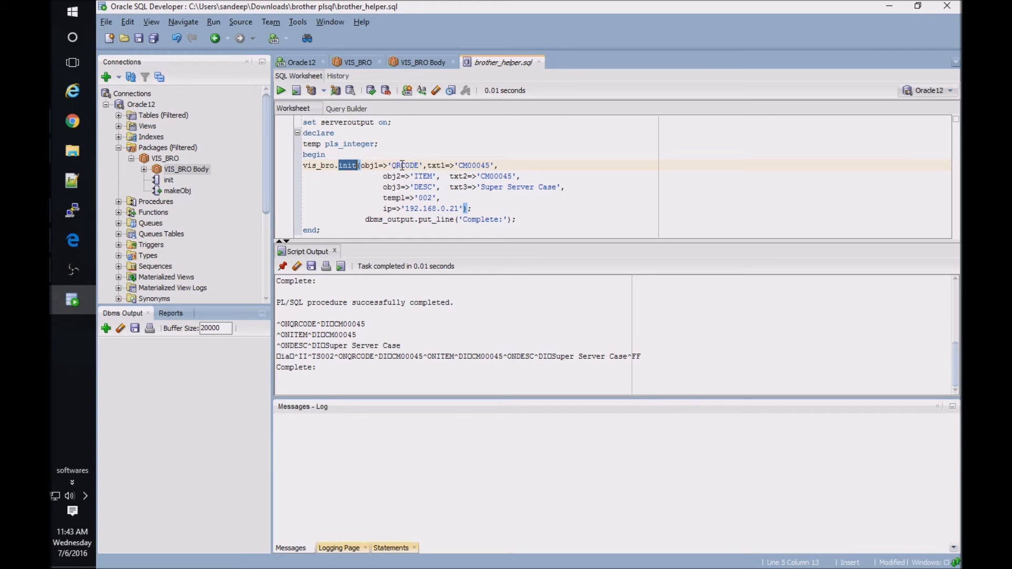
double_click(403, 165)
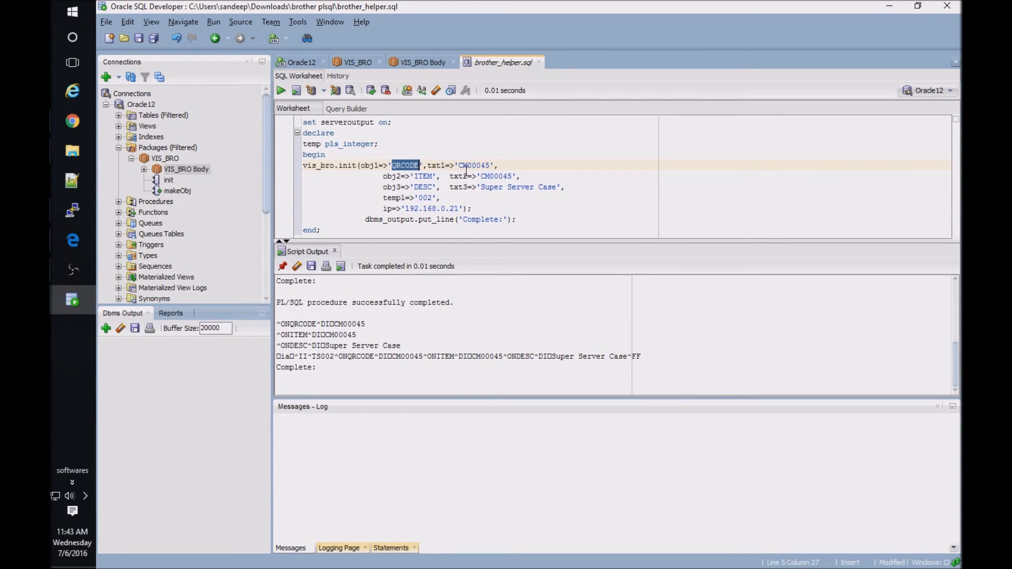
double_click(474, 165)
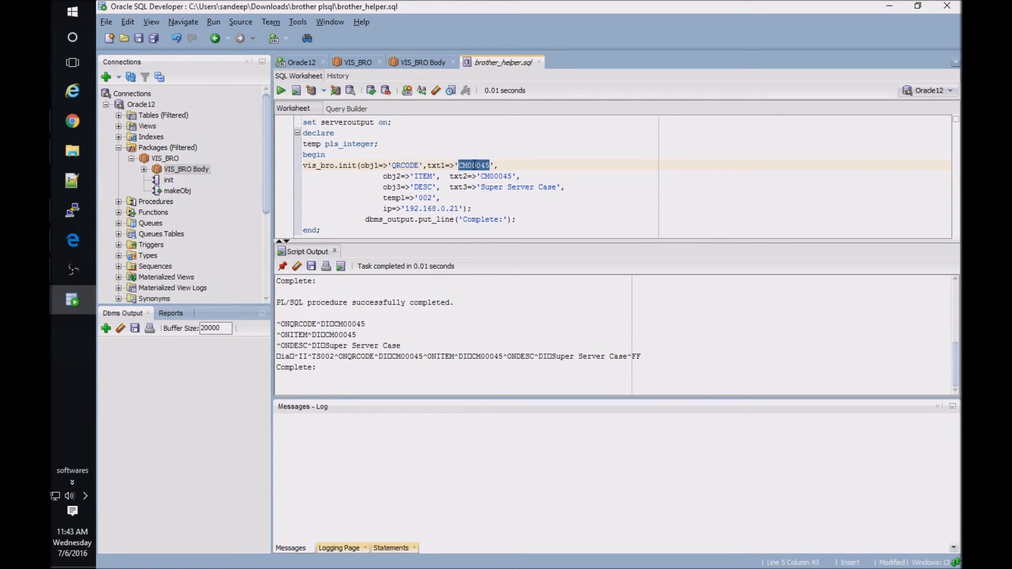
click(489, 165)
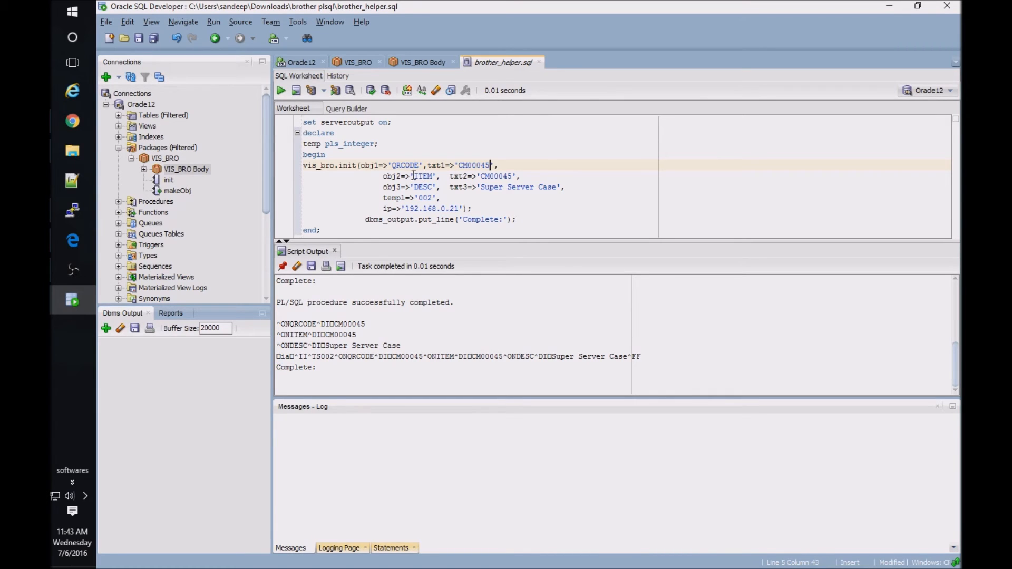
double_click(405, 165)
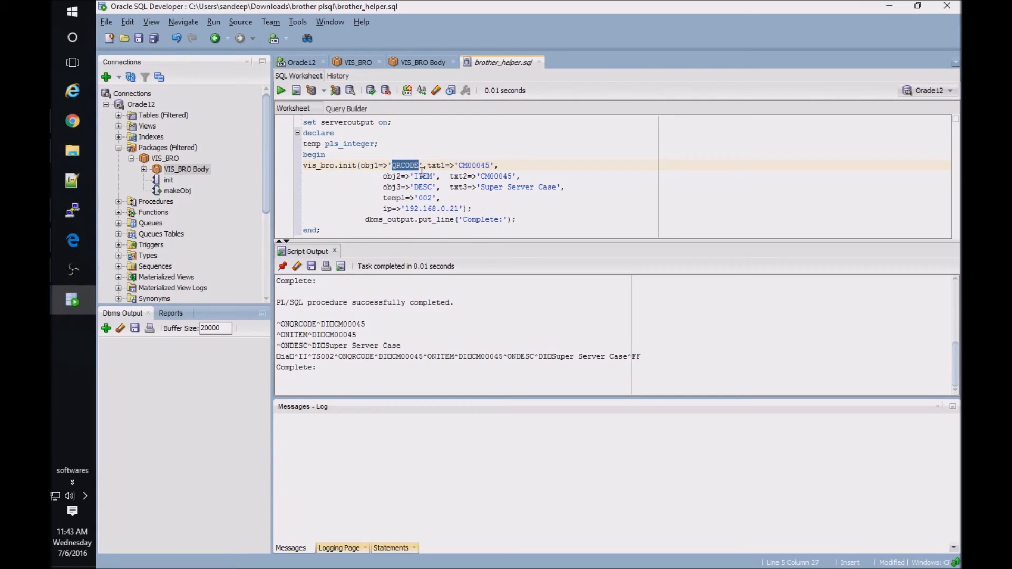
double_click(423, 176)
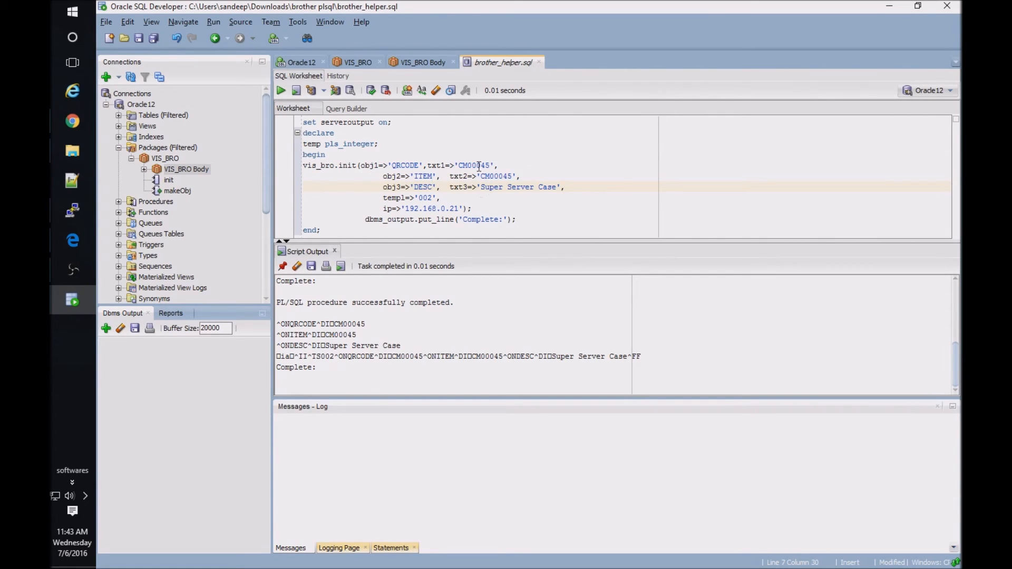
click(472, 208)
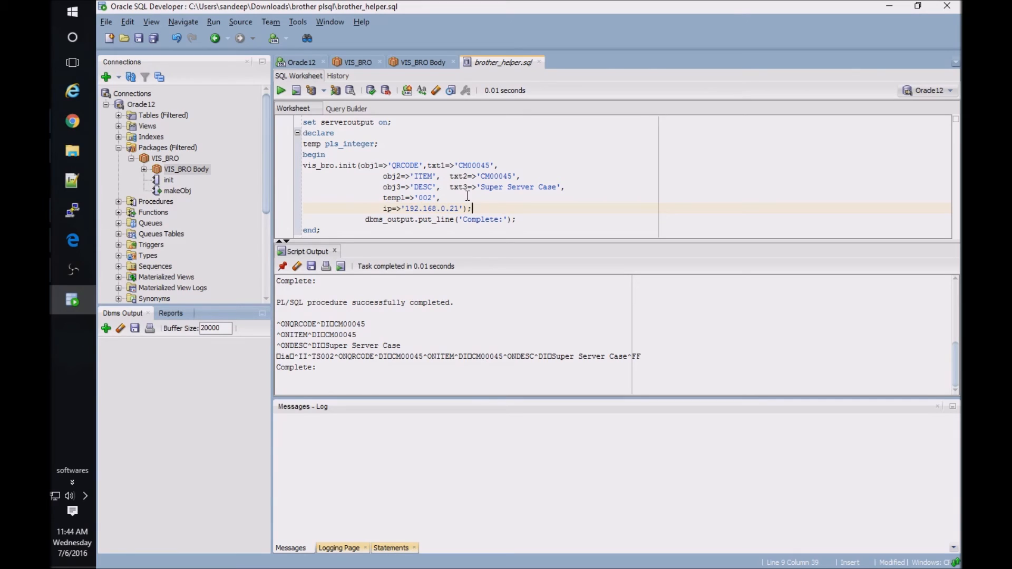
click(424, 197)
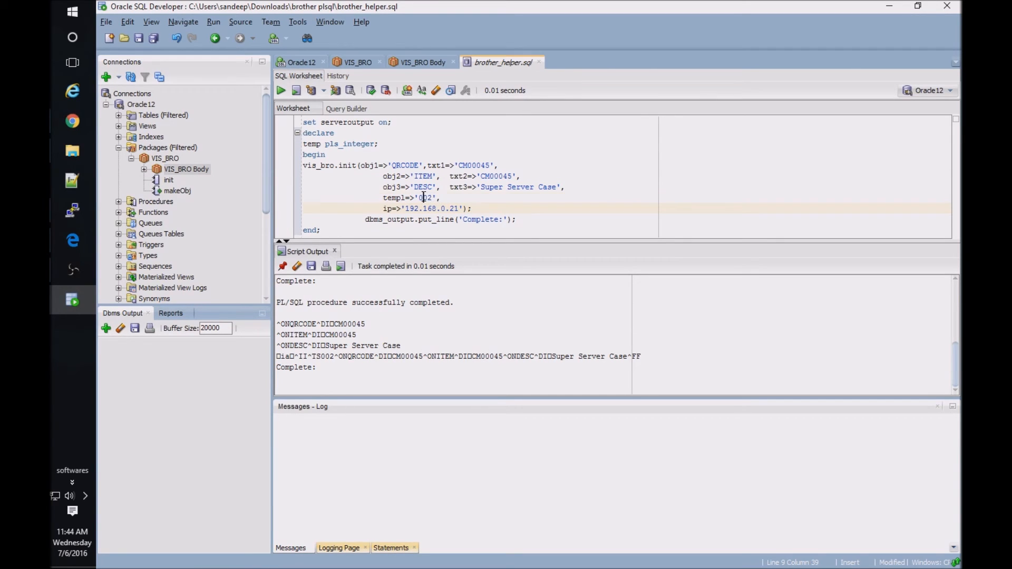
double_click(424, 198)
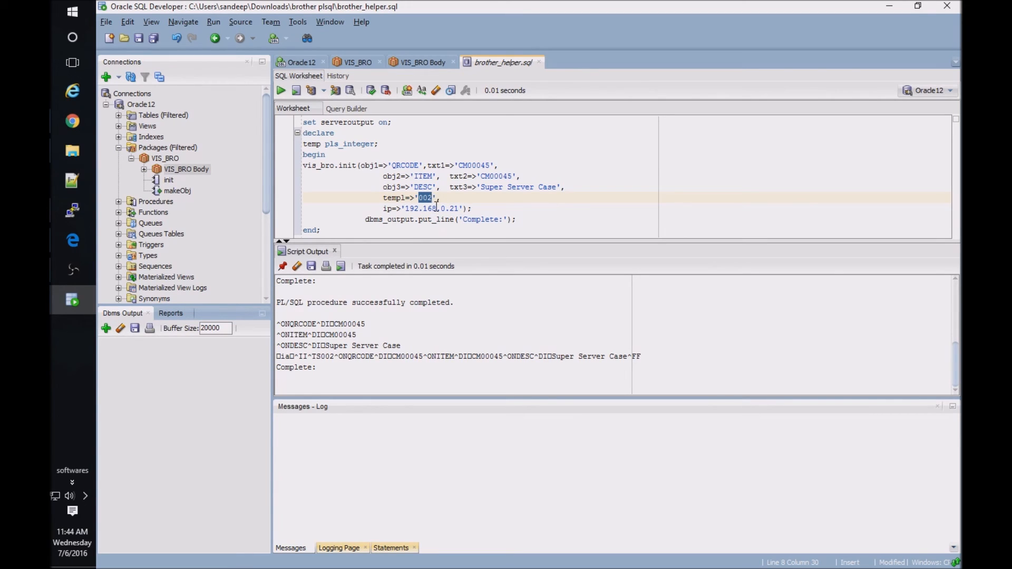
mouse_move(438, 205)
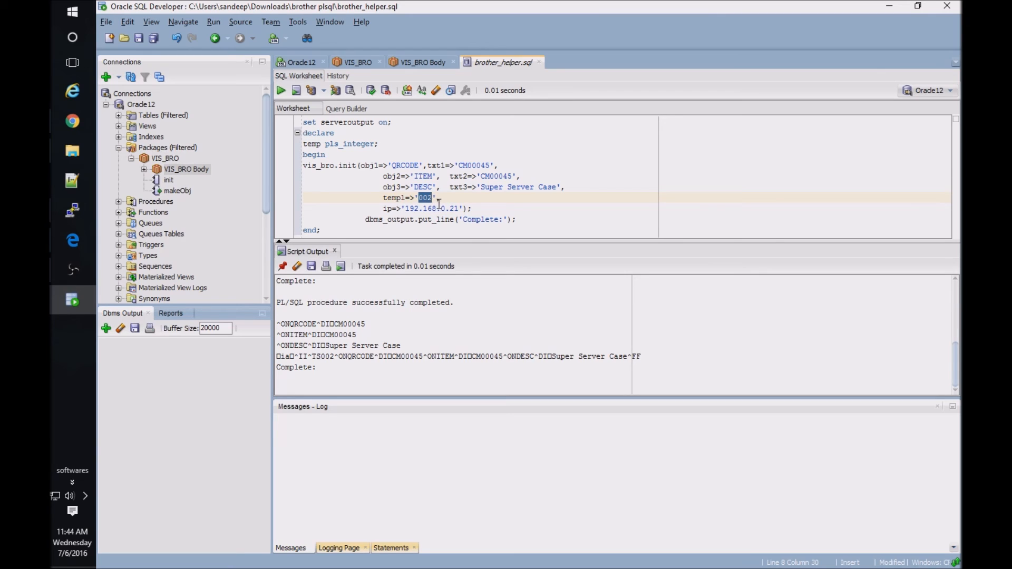